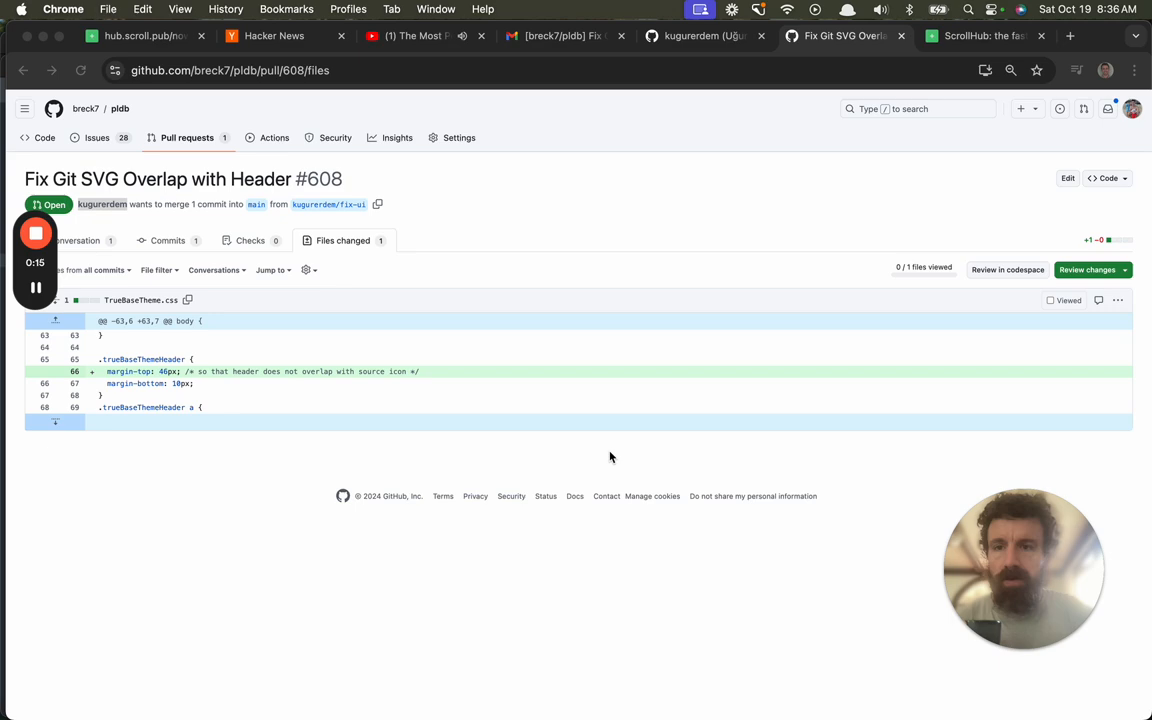
mouse_move(451, 405)
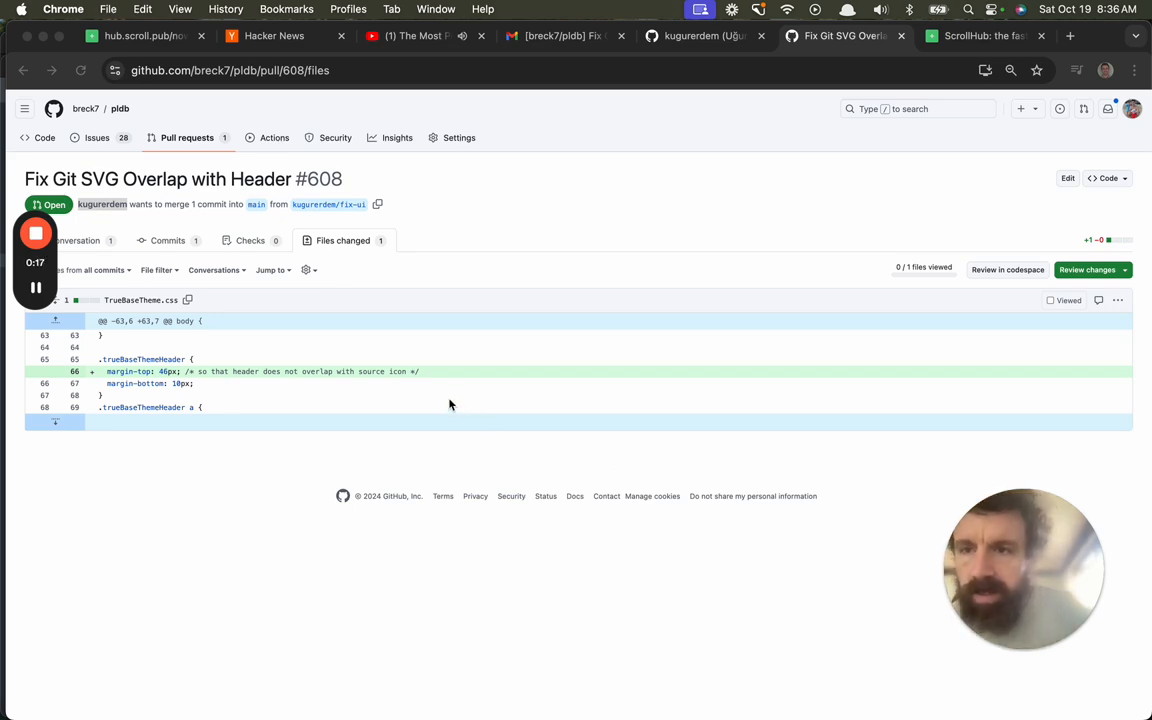
Compare PR #608's header margin change with its author's profile, then bring up pldb.io.
click(700, 37)
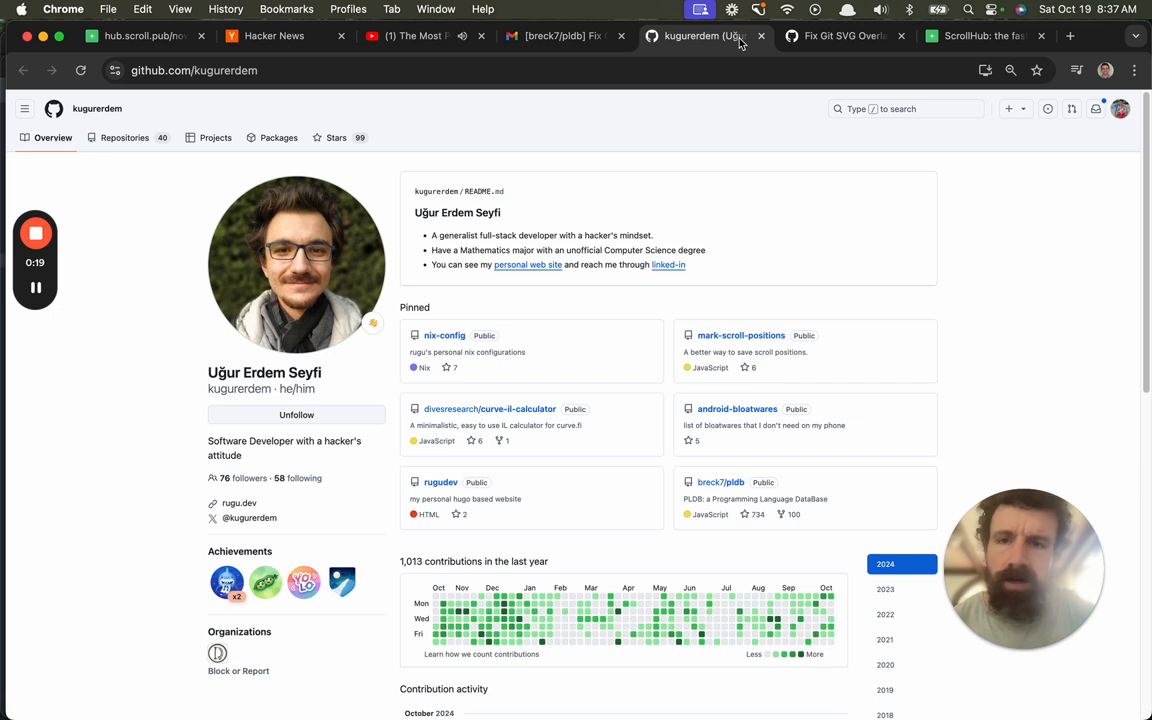
mouse_move(739, 40)
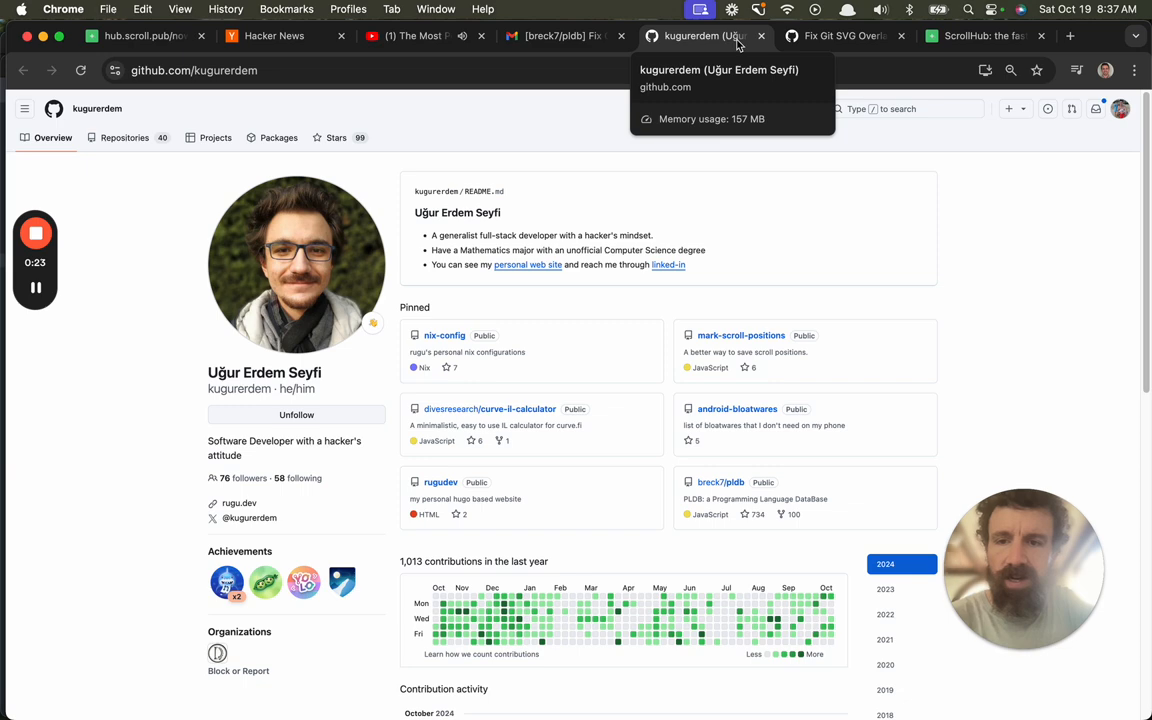
mouse_move(857, 65)
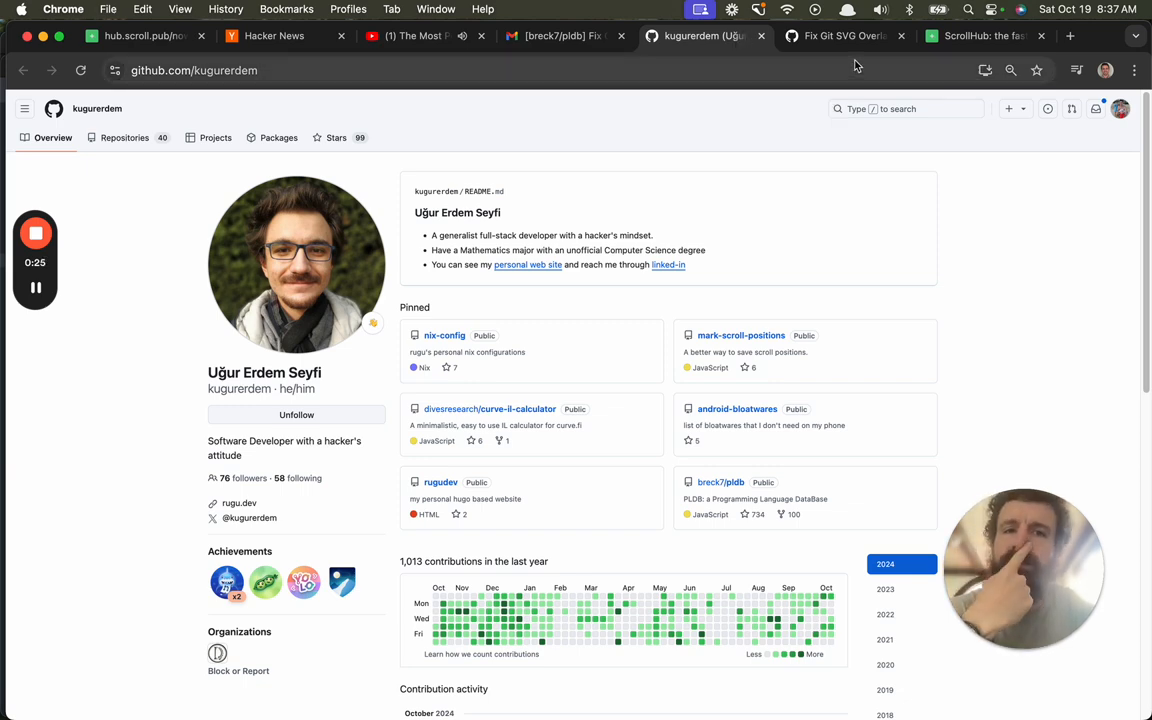
click(840, 37)
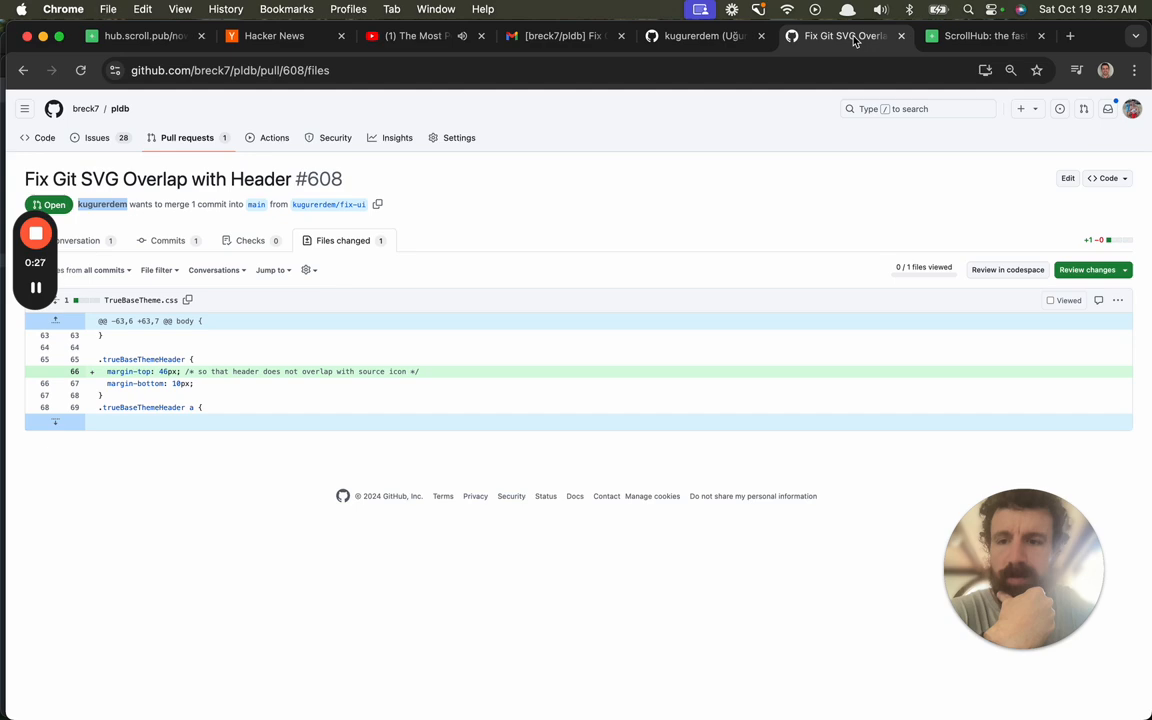
click(700, 37)
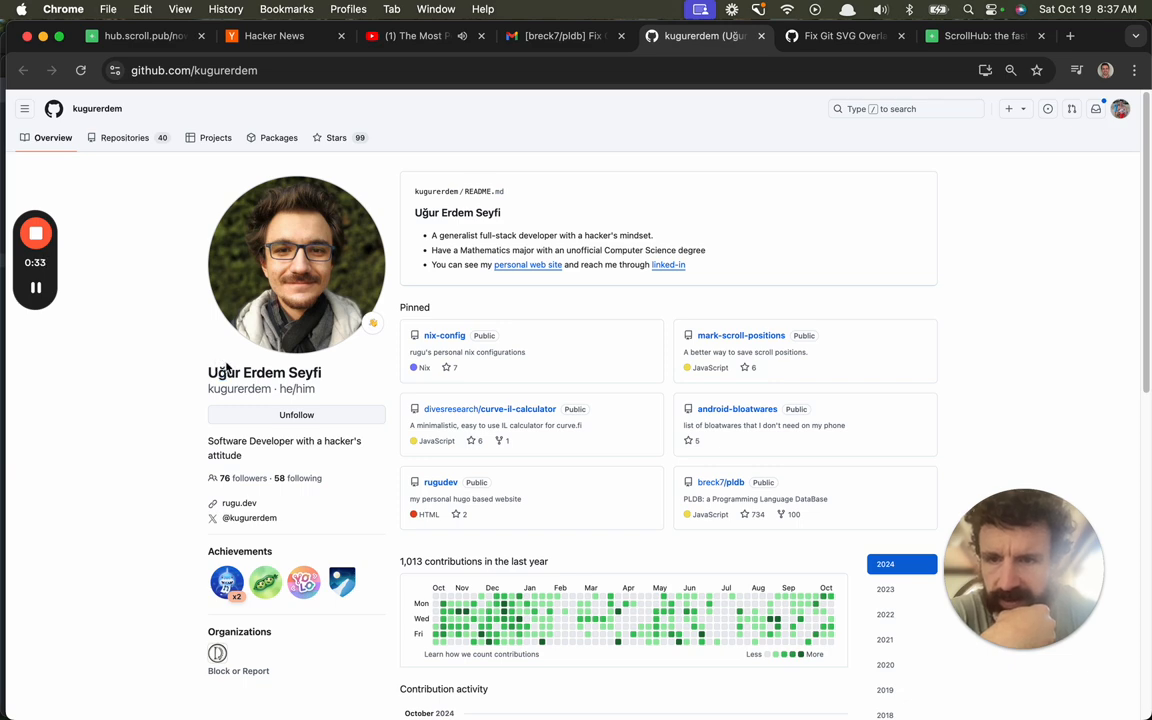
click(845, 37)
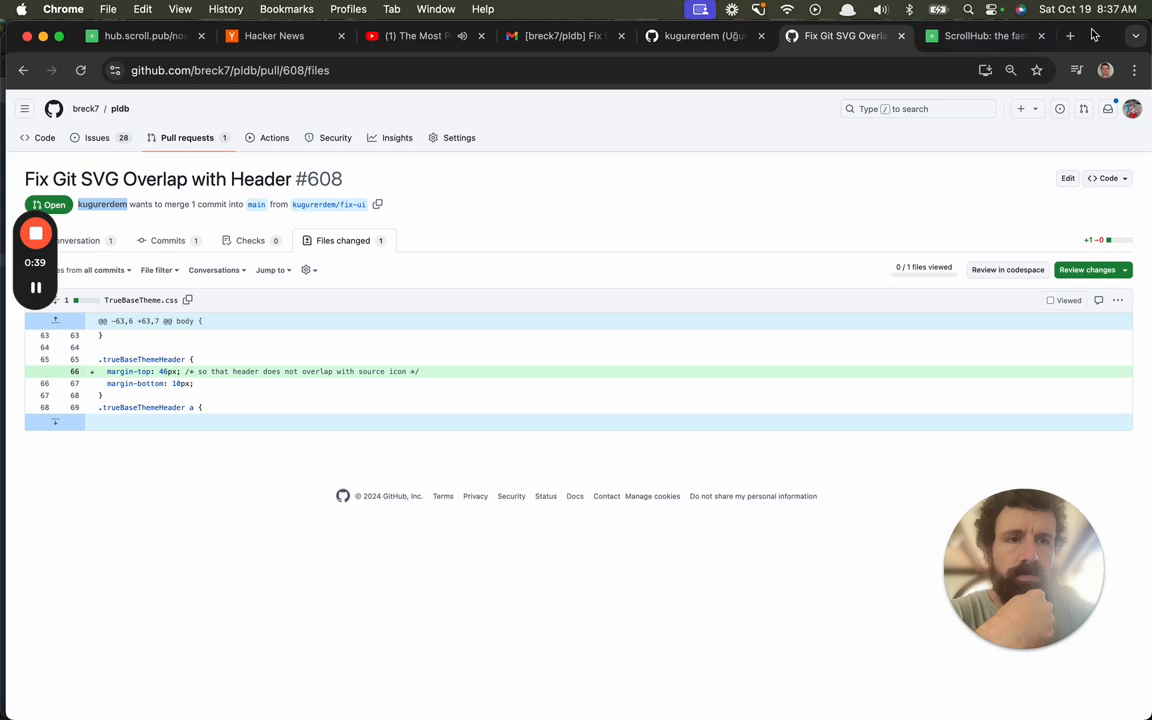
click(1067, 38)
text(pldb.io)
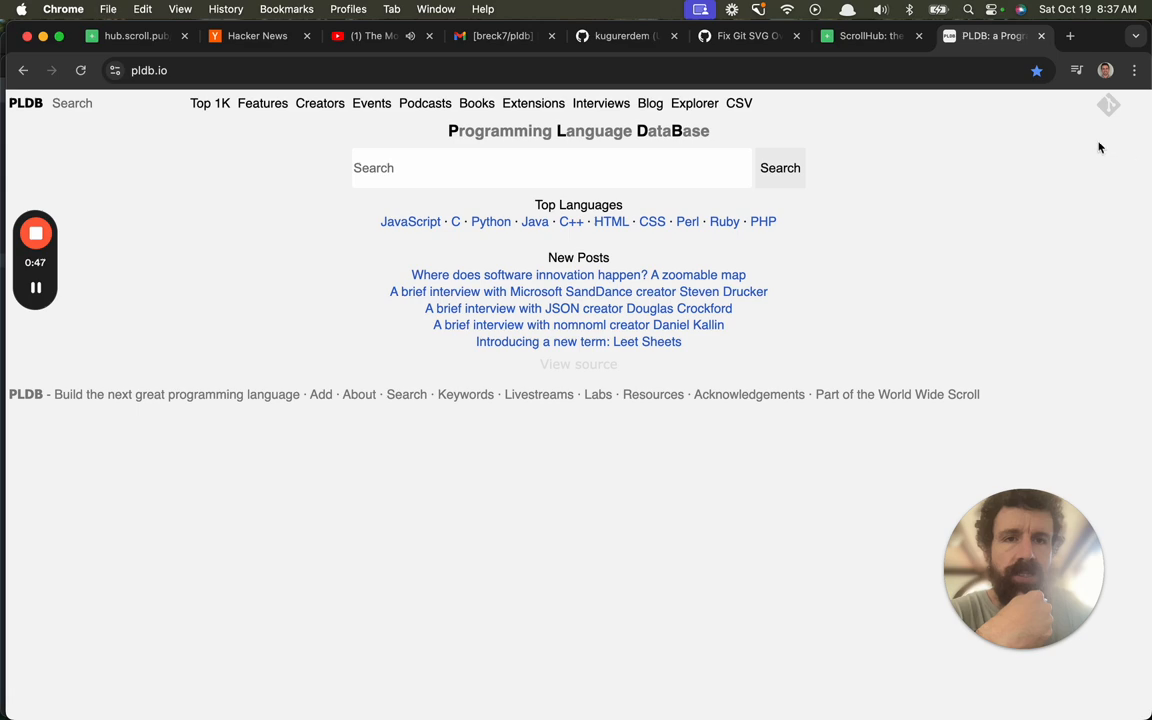
Switch between the pull request, ScrollHub publishing page and author profile tabs.
click(748, 36)
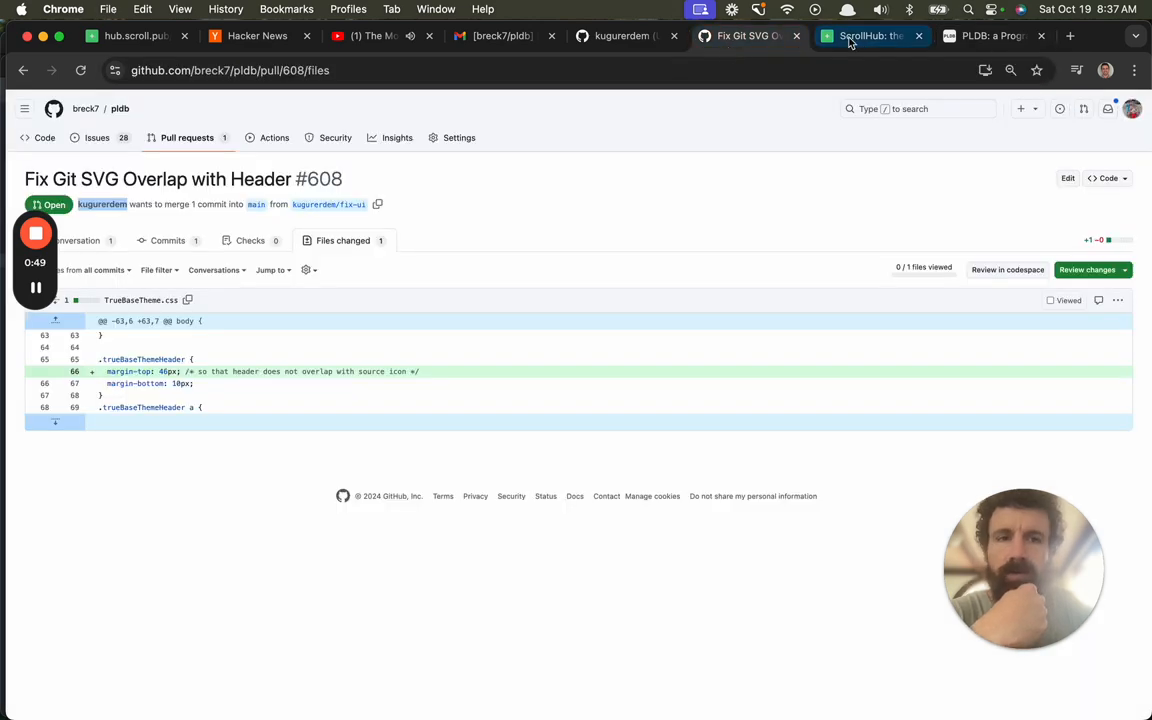
click(870, 36)
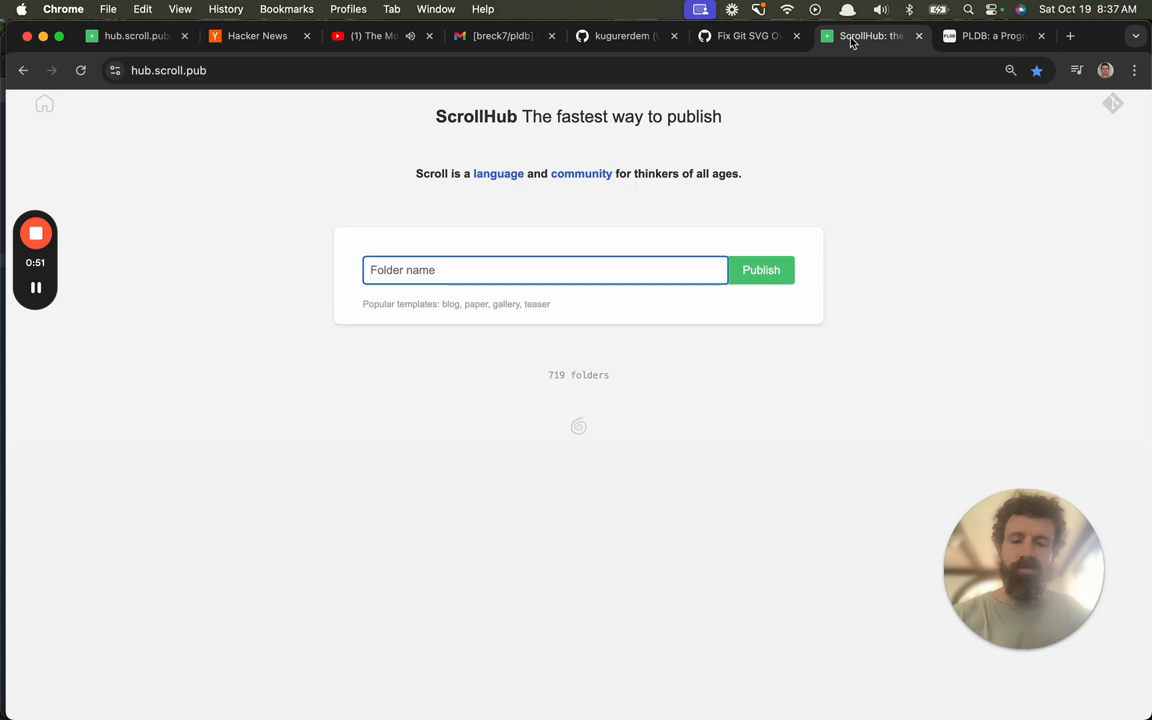
click(745, 37)
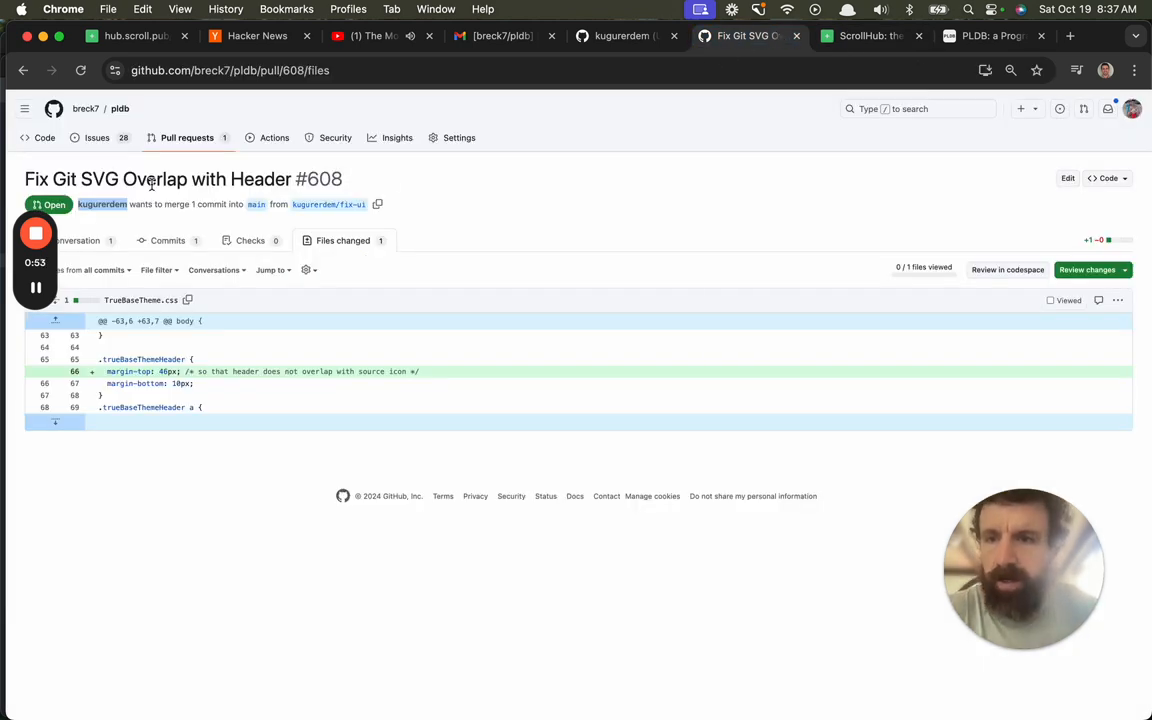
click(870, 37)
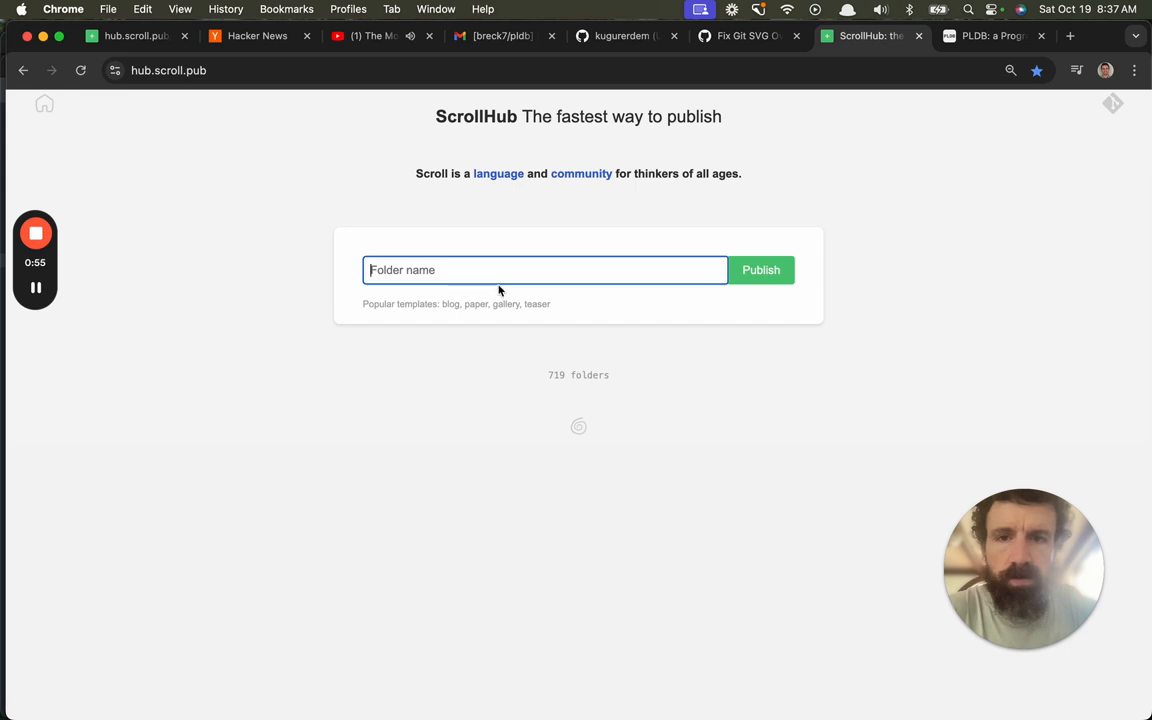
click(625, 37)
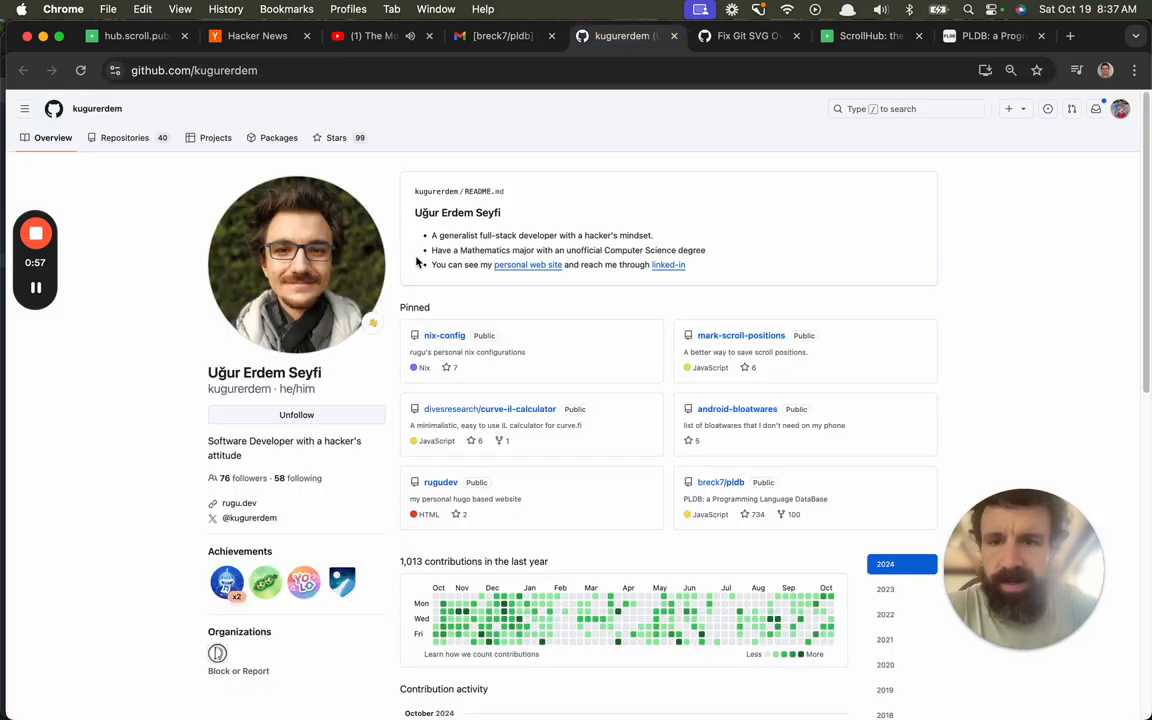
Enter 'pldb.io ugur.pldb.io' as the folder name and publish it.
double_click(225, 372)
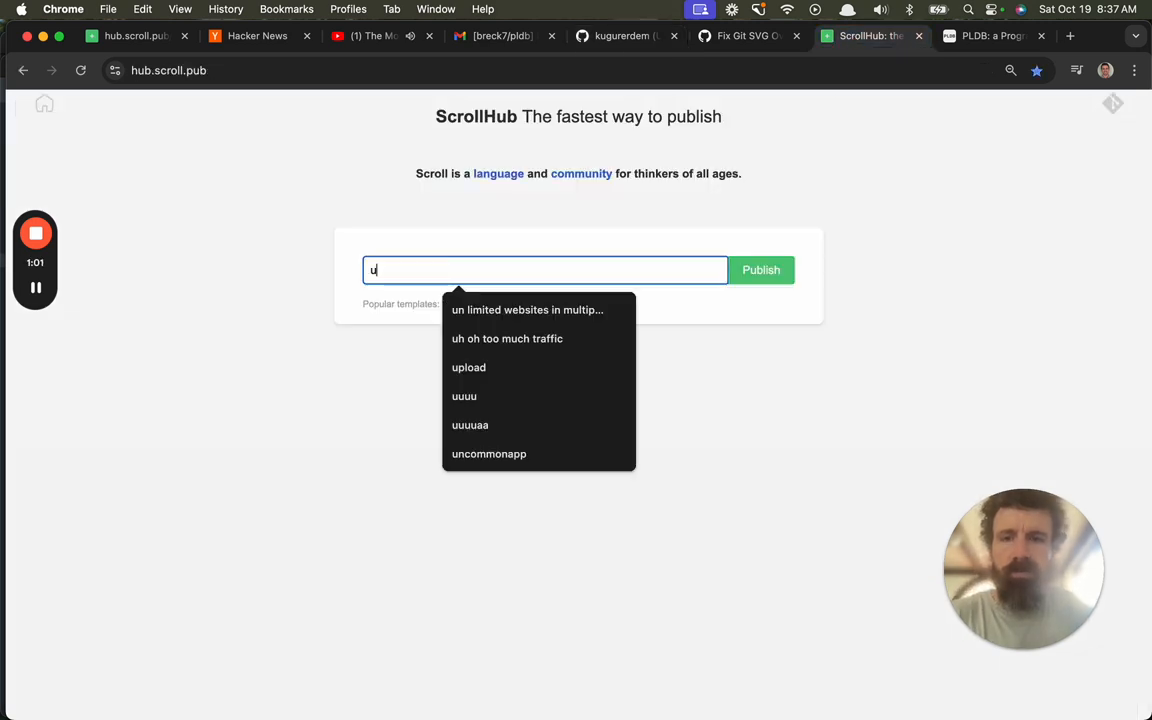
text(pl)
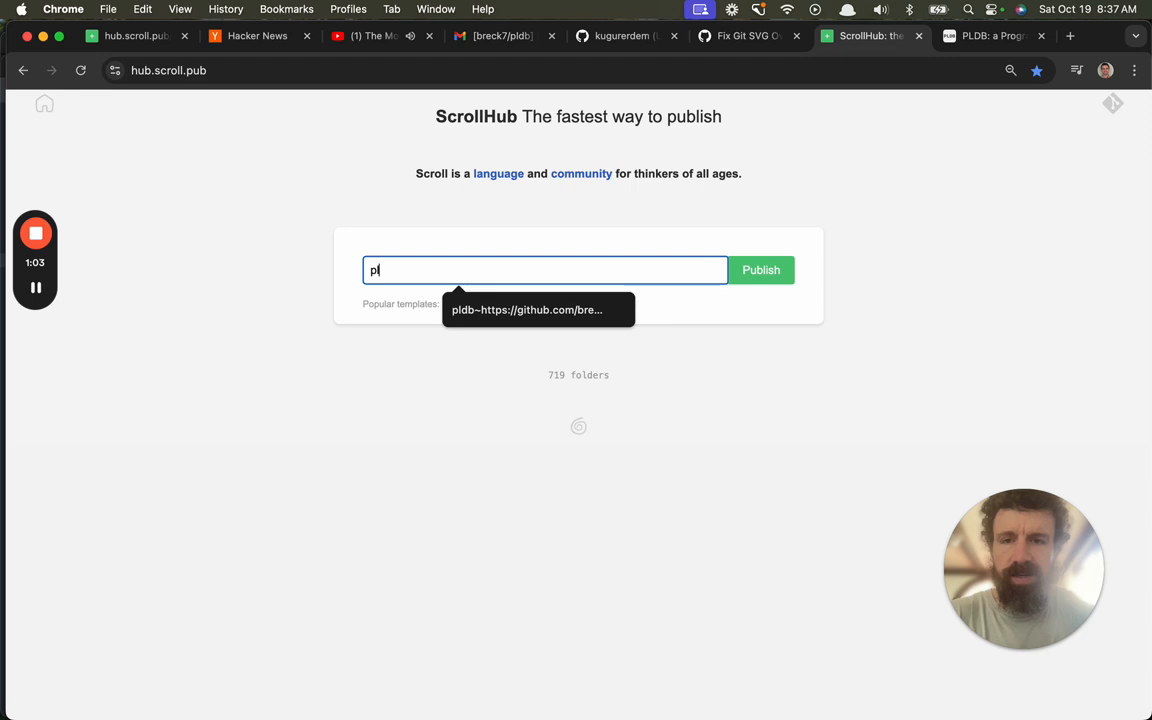
text(ldb.io ug)
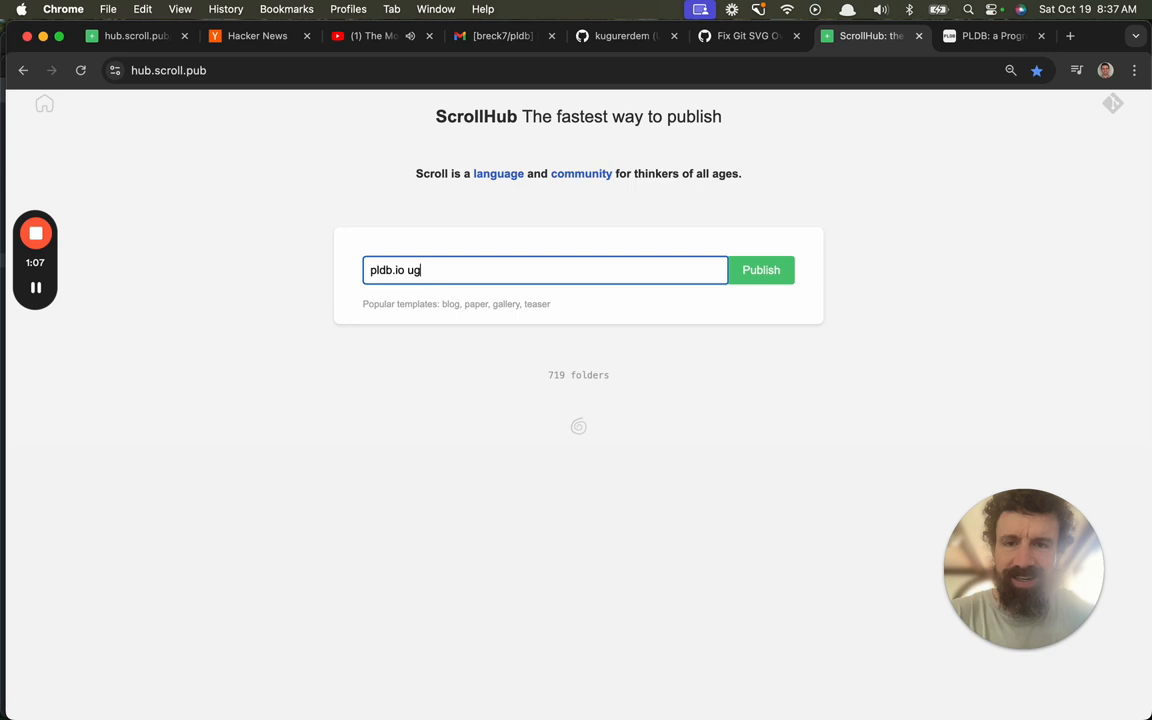
text(ur.pldb.)
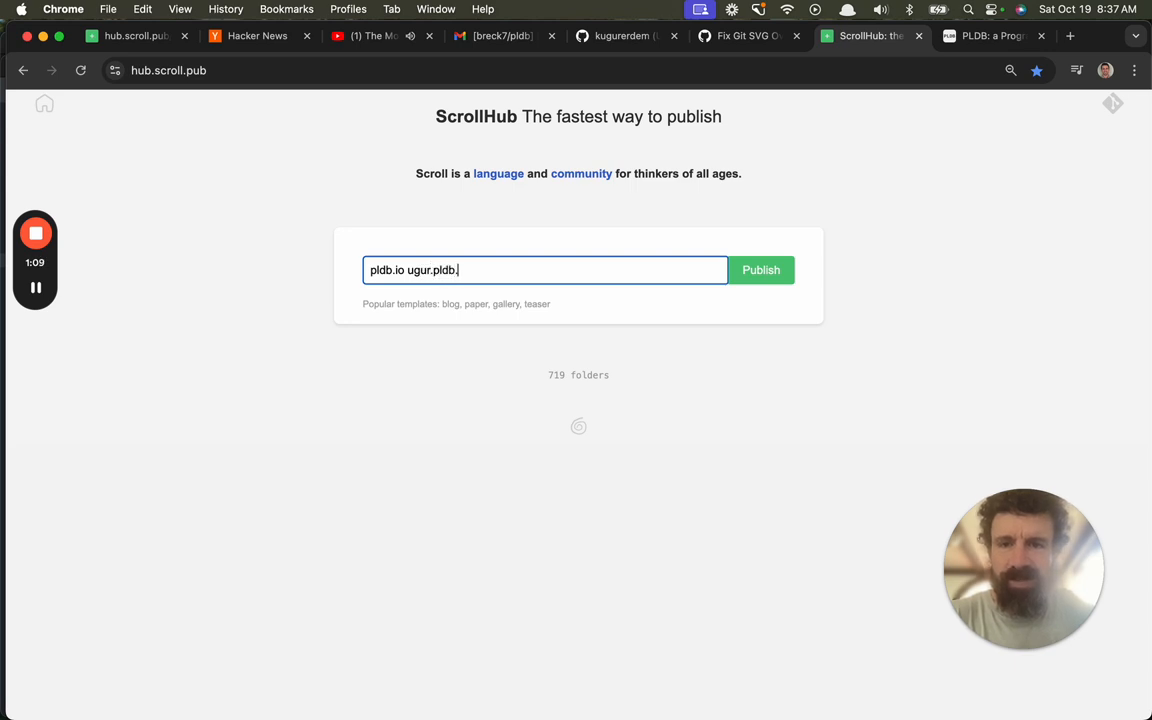
text(io)
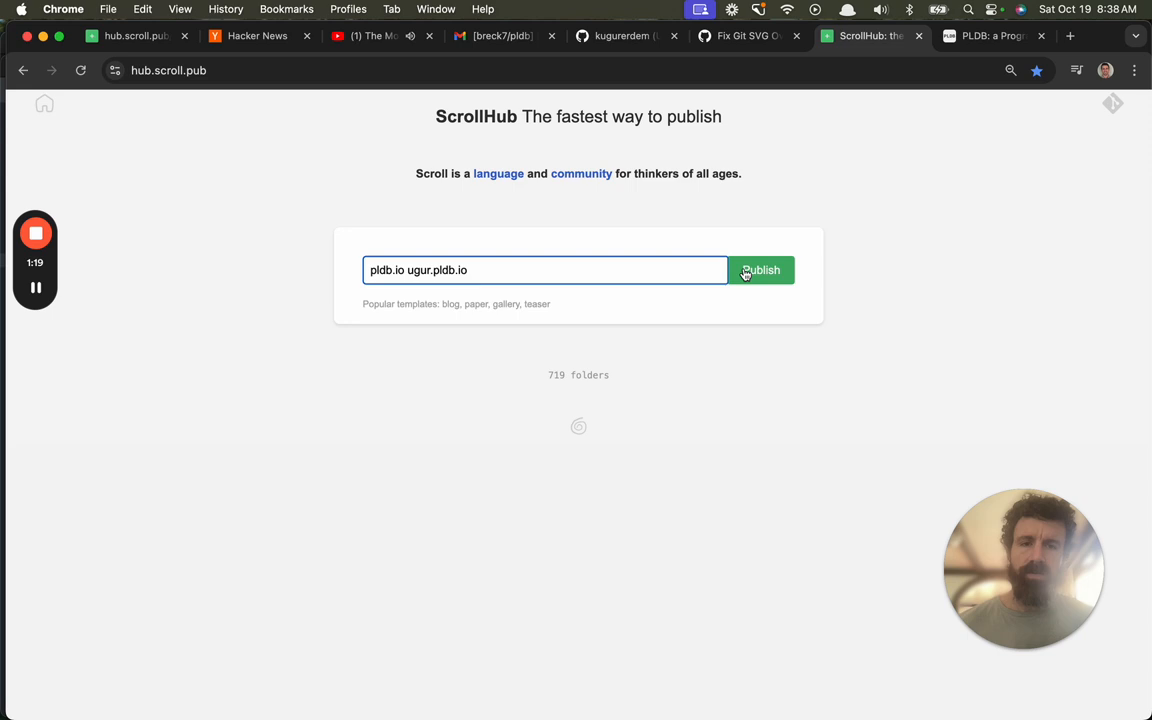
click(761, 270)
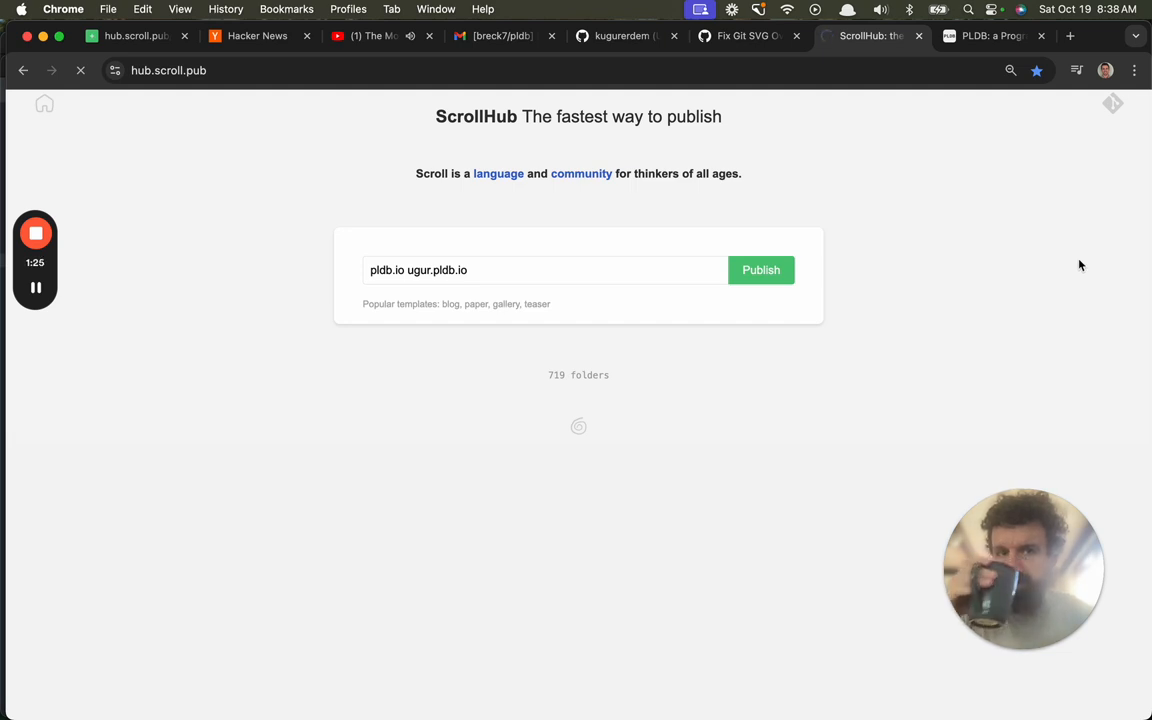
click(760, 269)
text(ping)
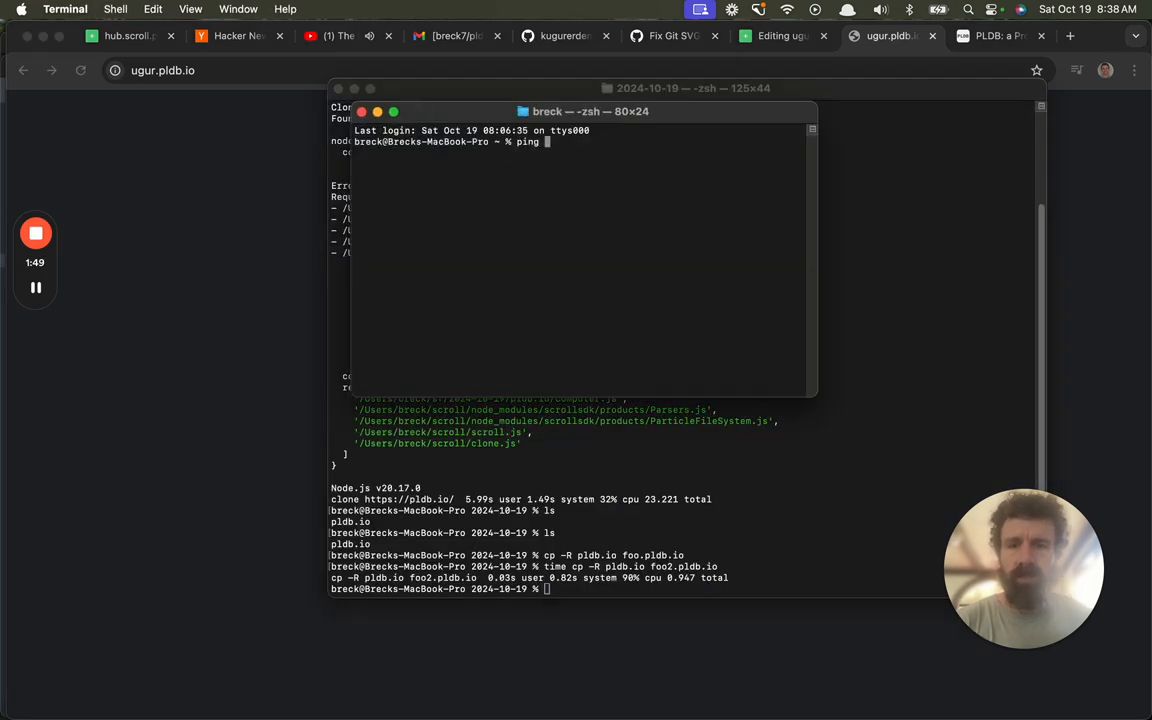
Type 'ping ugur' at the zsh prompt in a new Terminal window.
text(ugur)
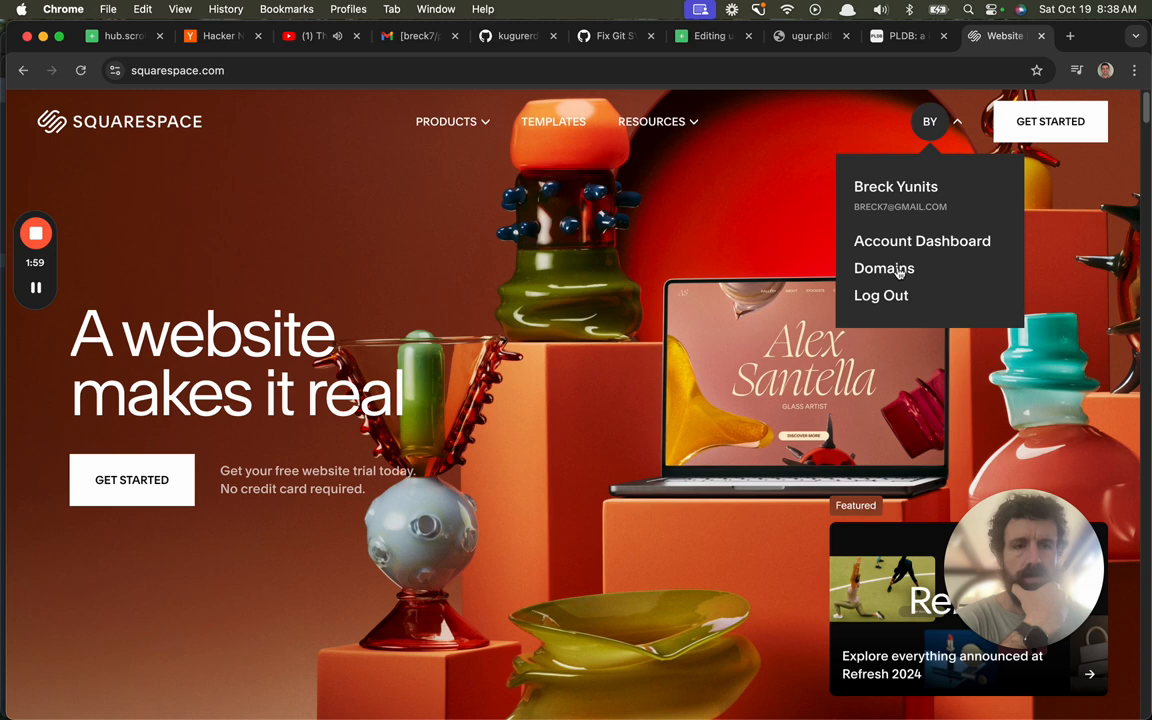
Choose Domains from the Squarespace account menu and scroll through the domains table.
click(884, 268)
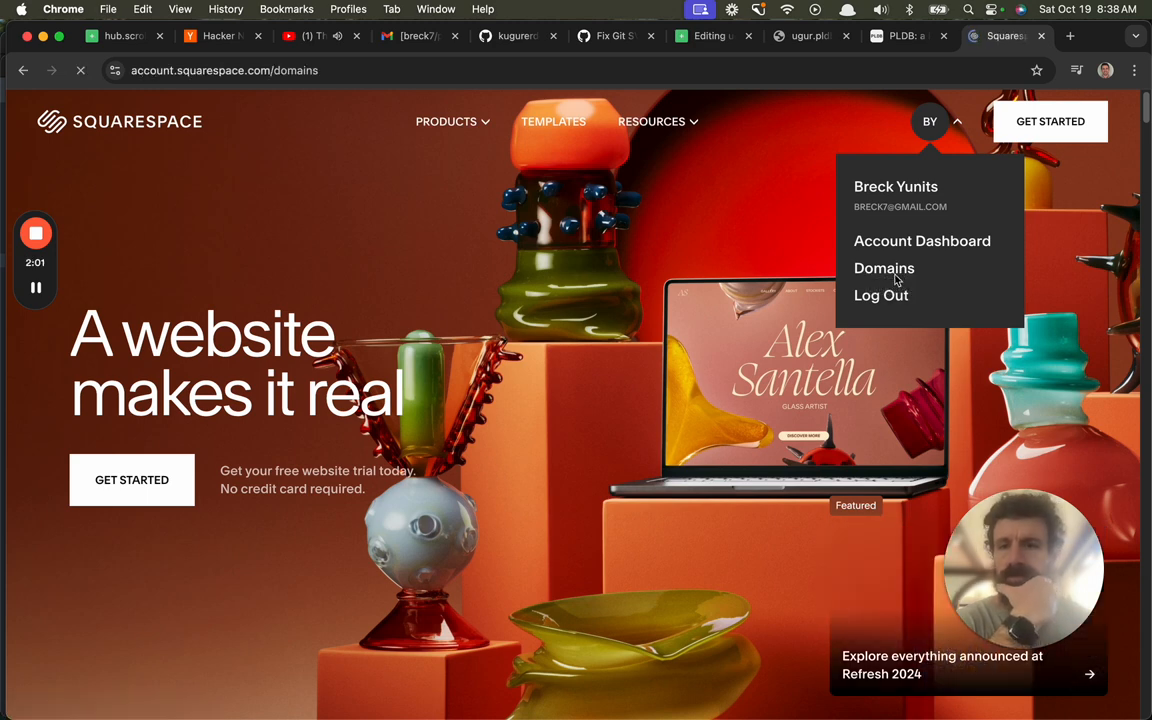
click(883, 268)
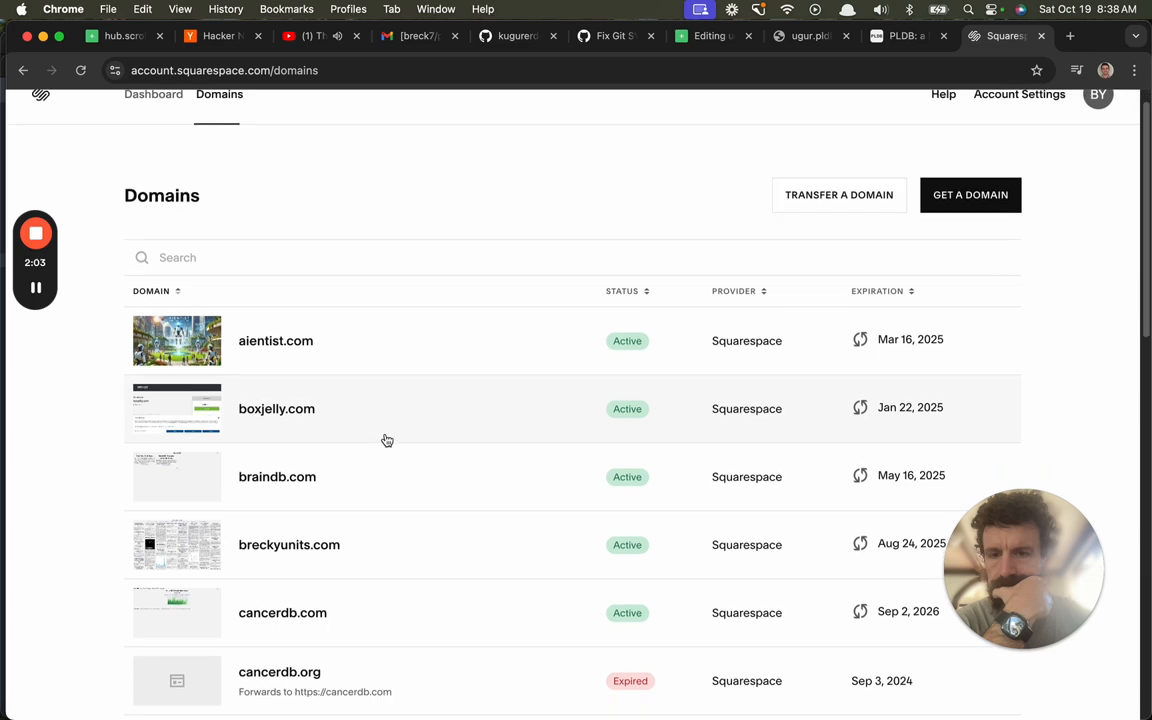
scroll(down, 3)
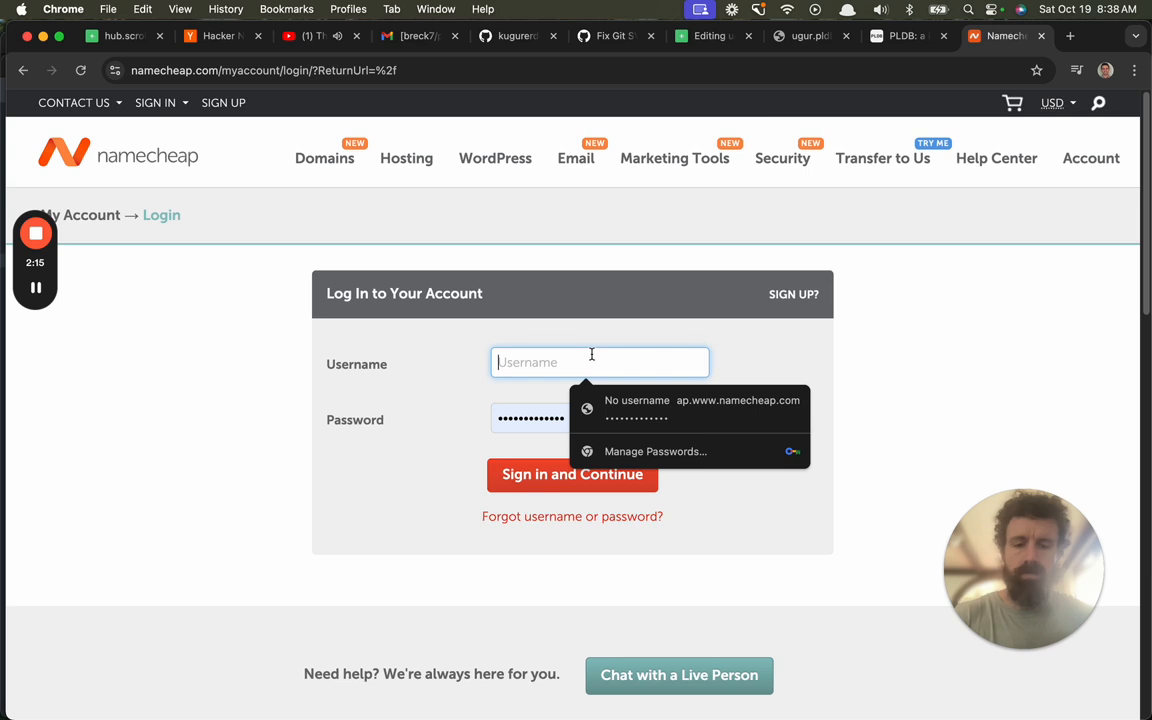
Sign into Namecheap as breck7 and reach the account dashboard.
text(breck7)
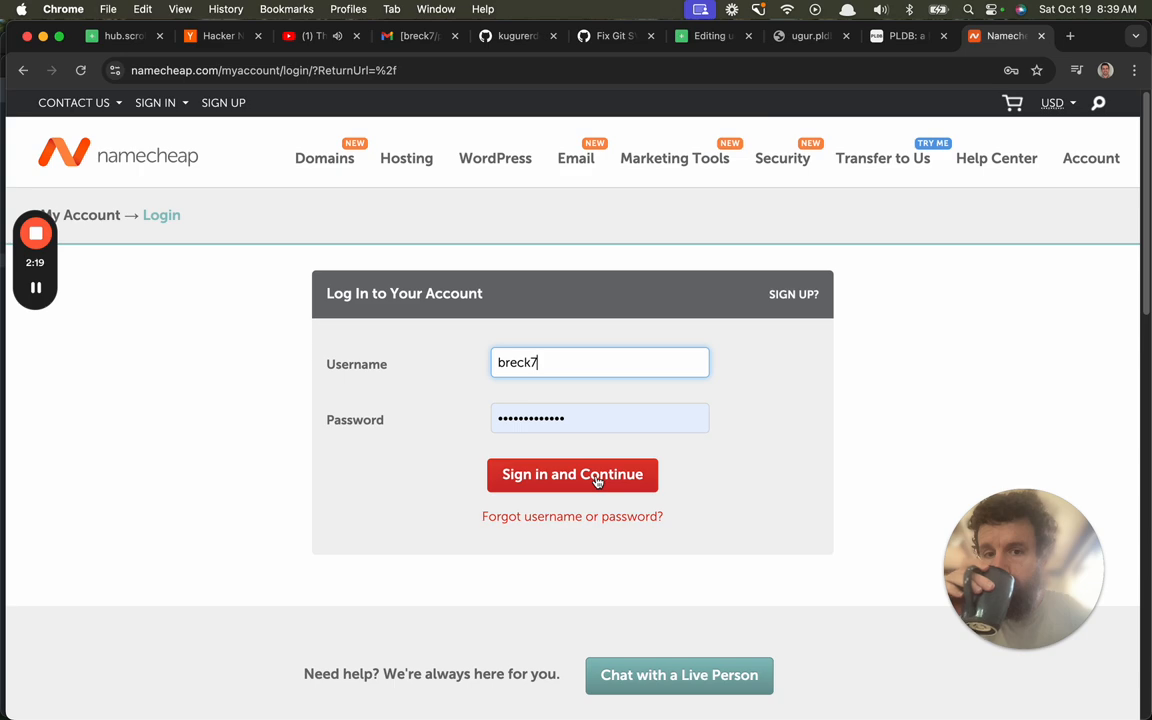
click(572, 474)
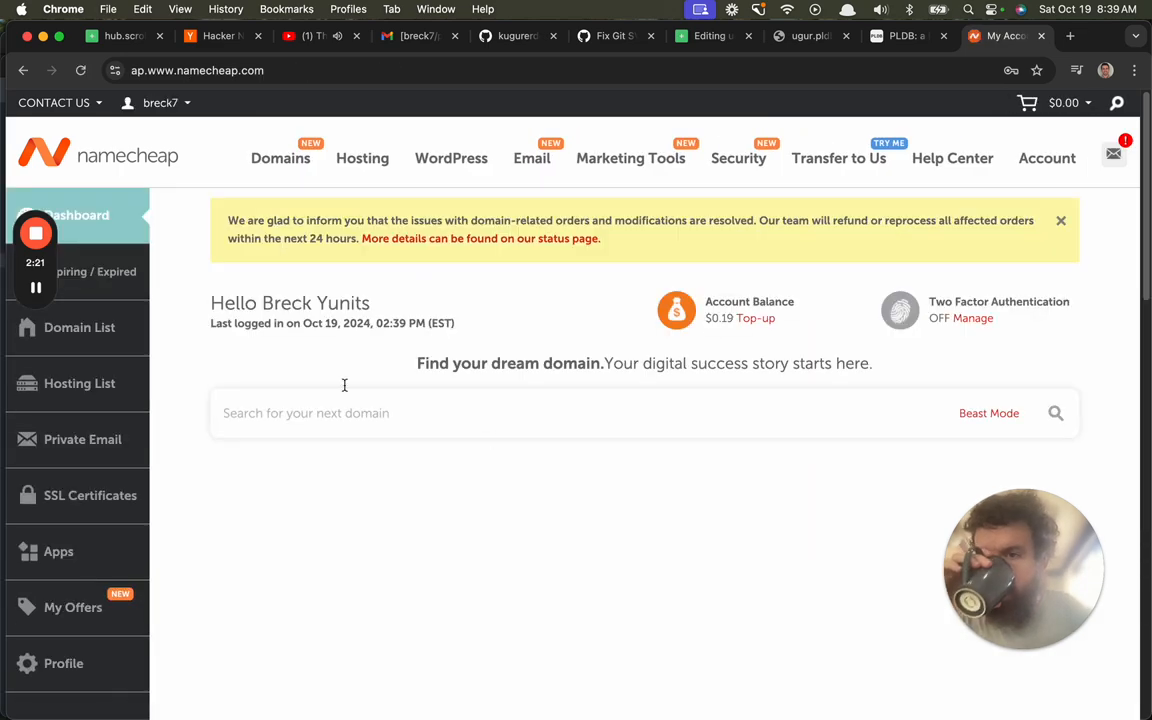
scroll(down, 3)
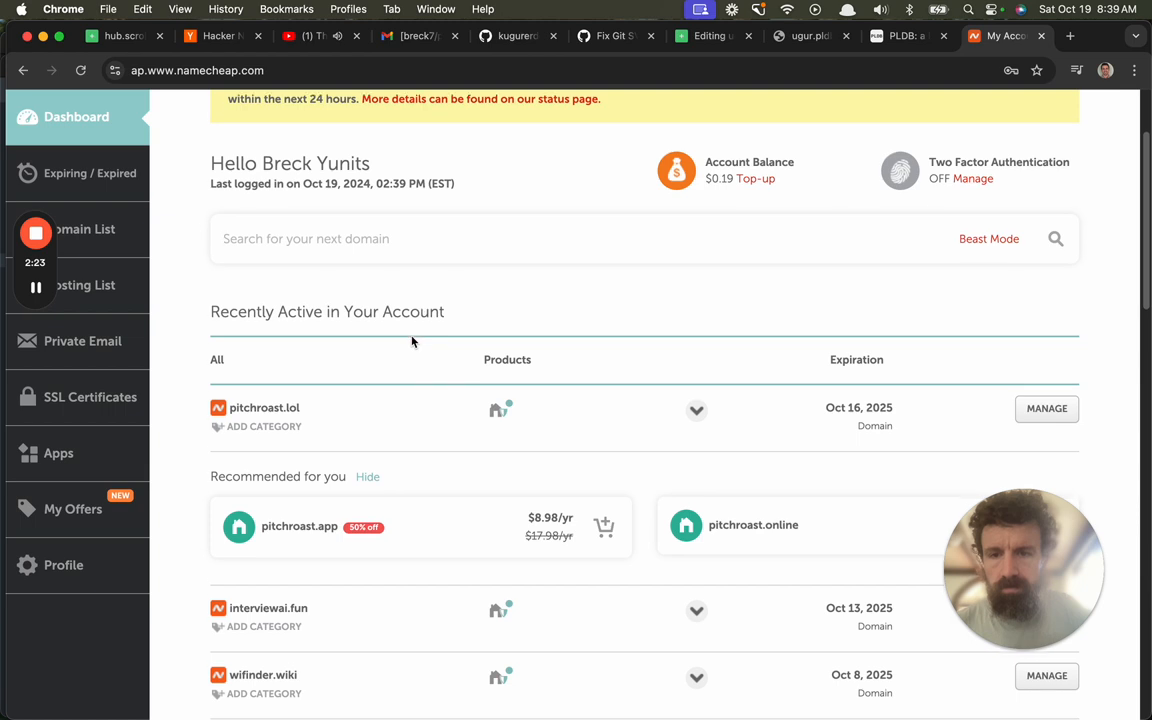
scroll(down, 3)
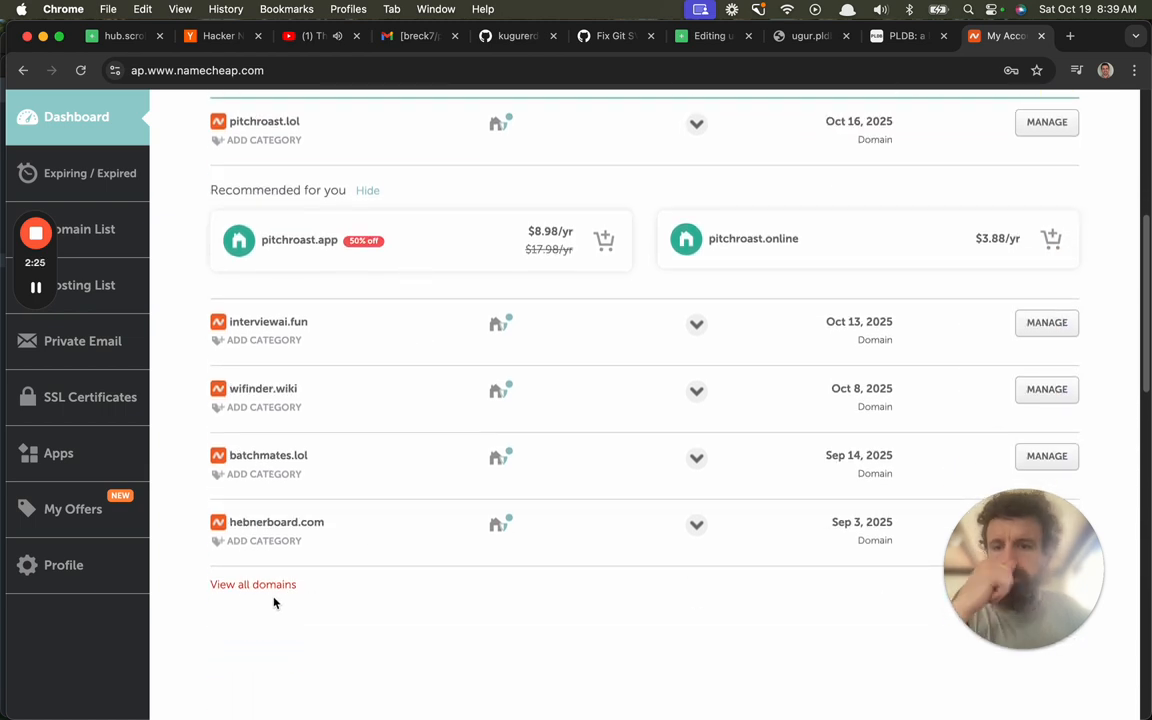
Open View all domains, manage pldb.io, and show its Advanced DNS records.
click(252, 584)
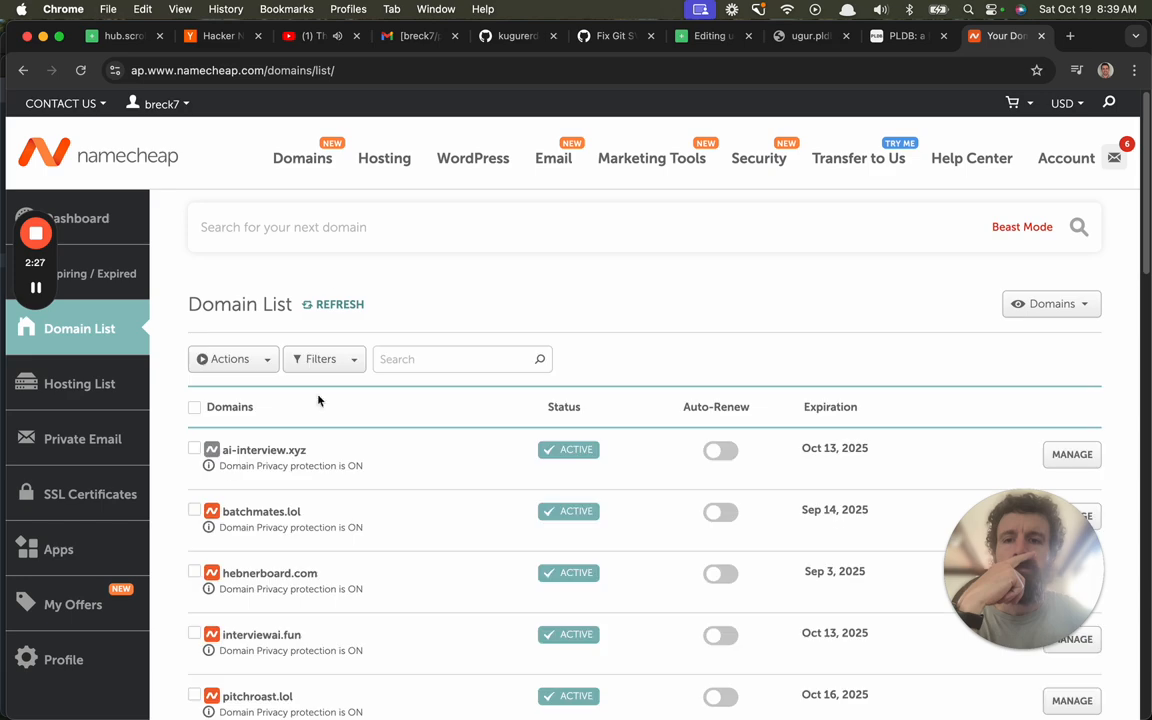
scroll(down, 3)
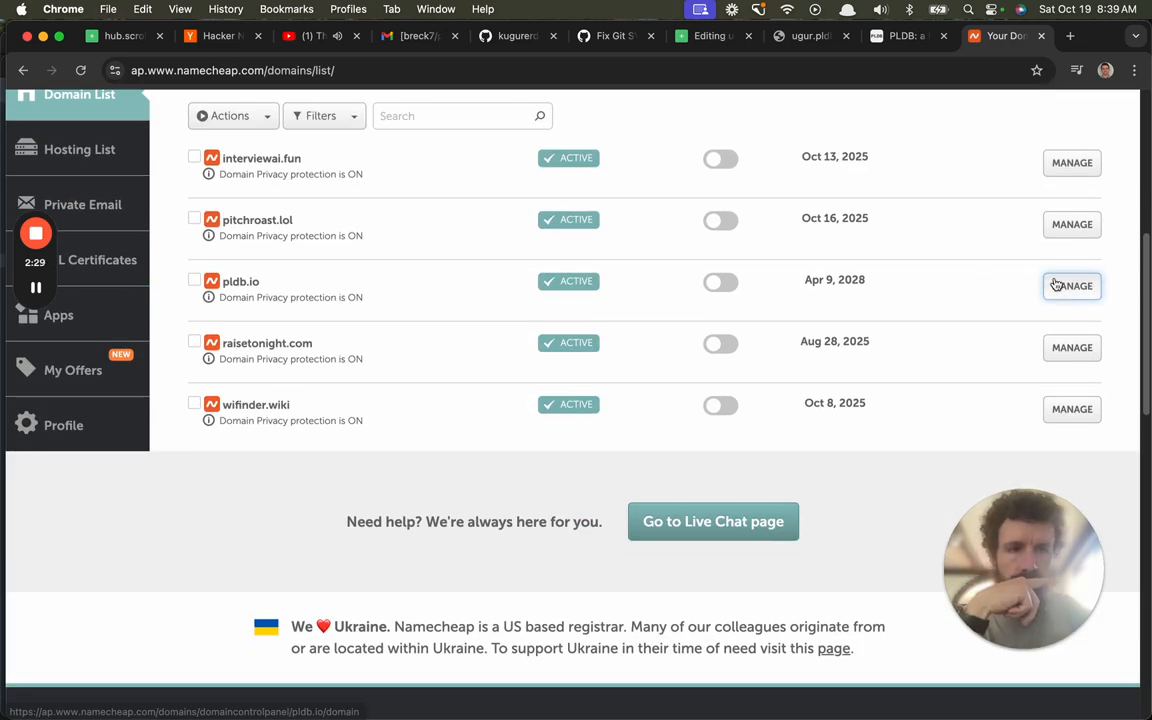
click(1071, 285)
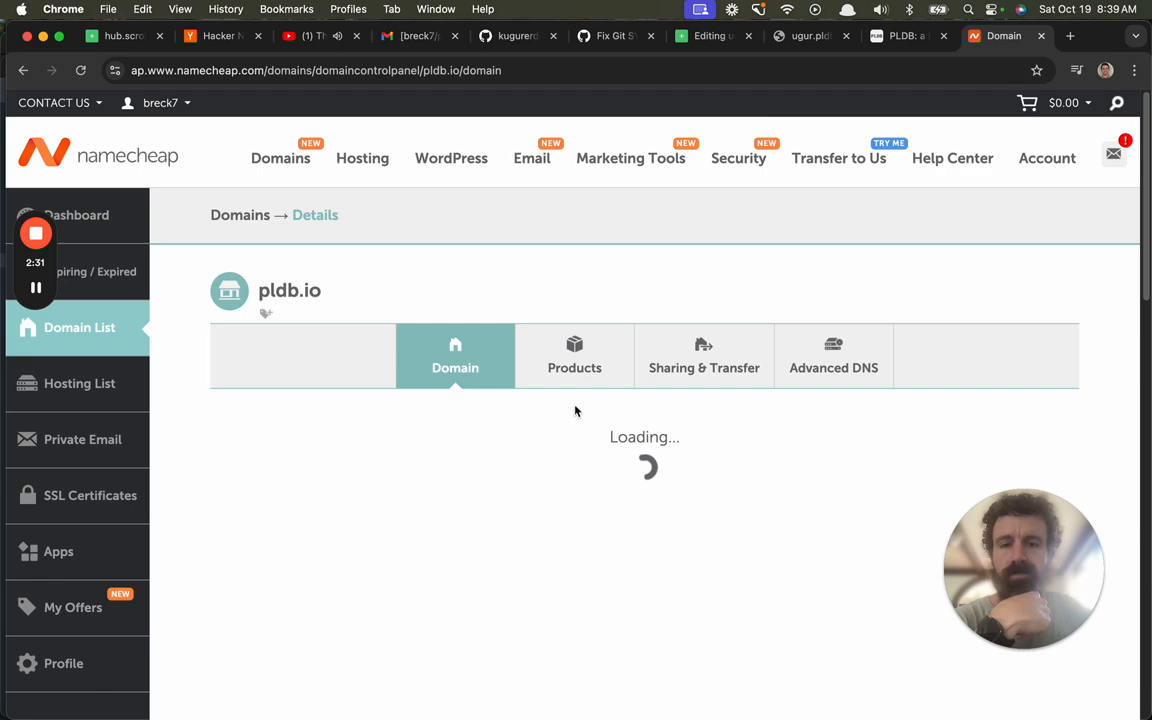
click(833, 355)
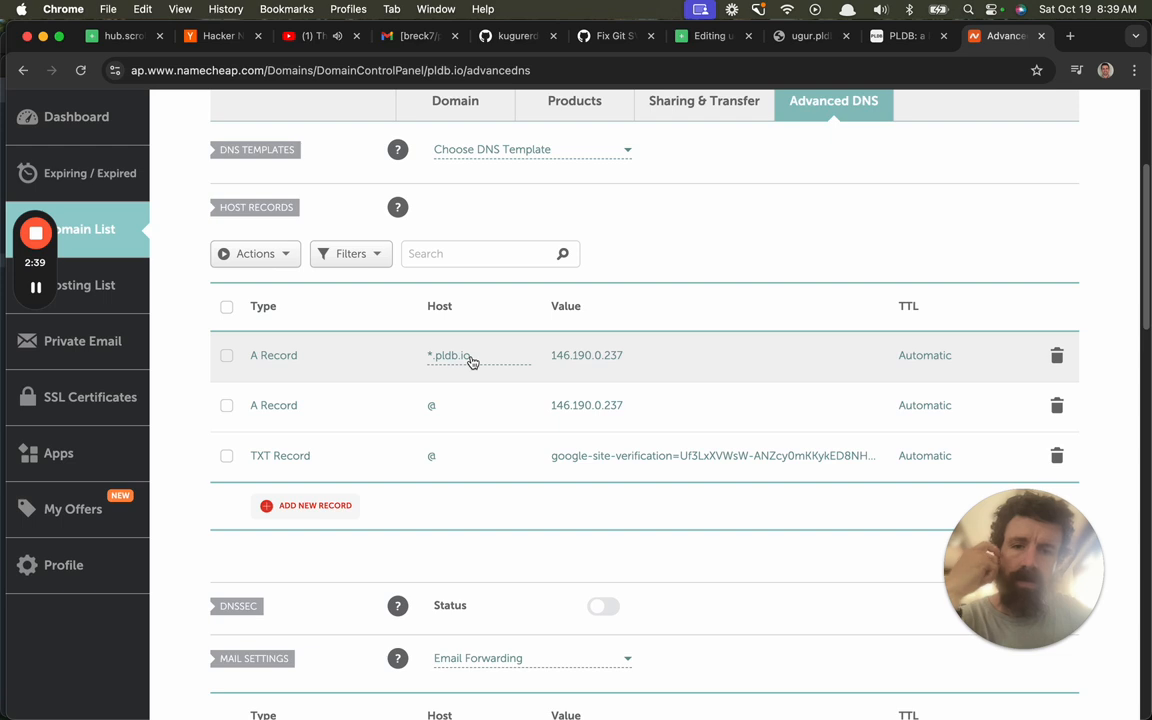
Edit the wildcard A record host, deleting 'pldb.io' to leave only '*'.
click(465, 357)
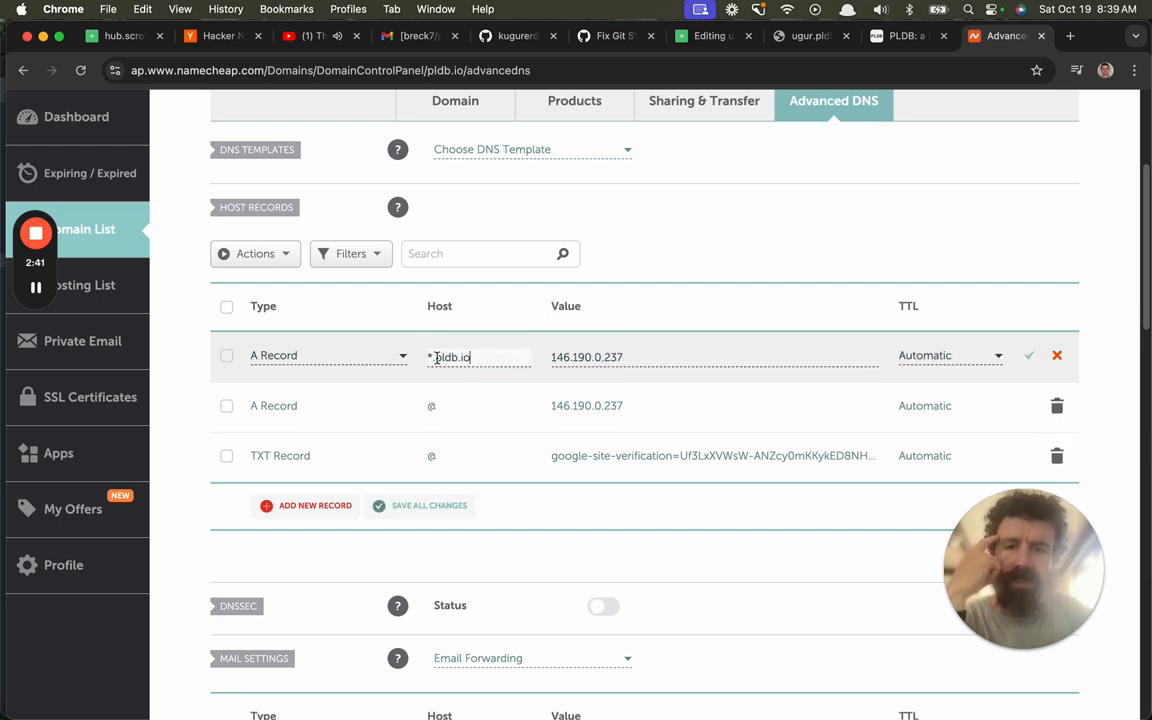
double_click(451, 357)
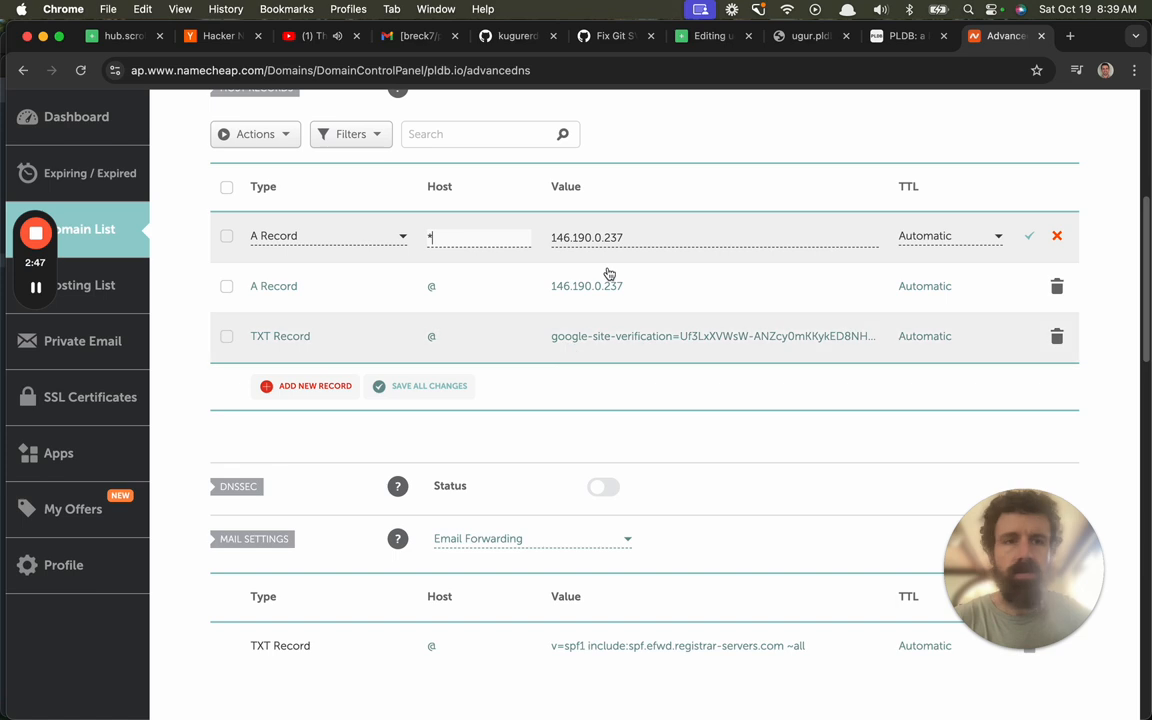
key(cmd+tab)
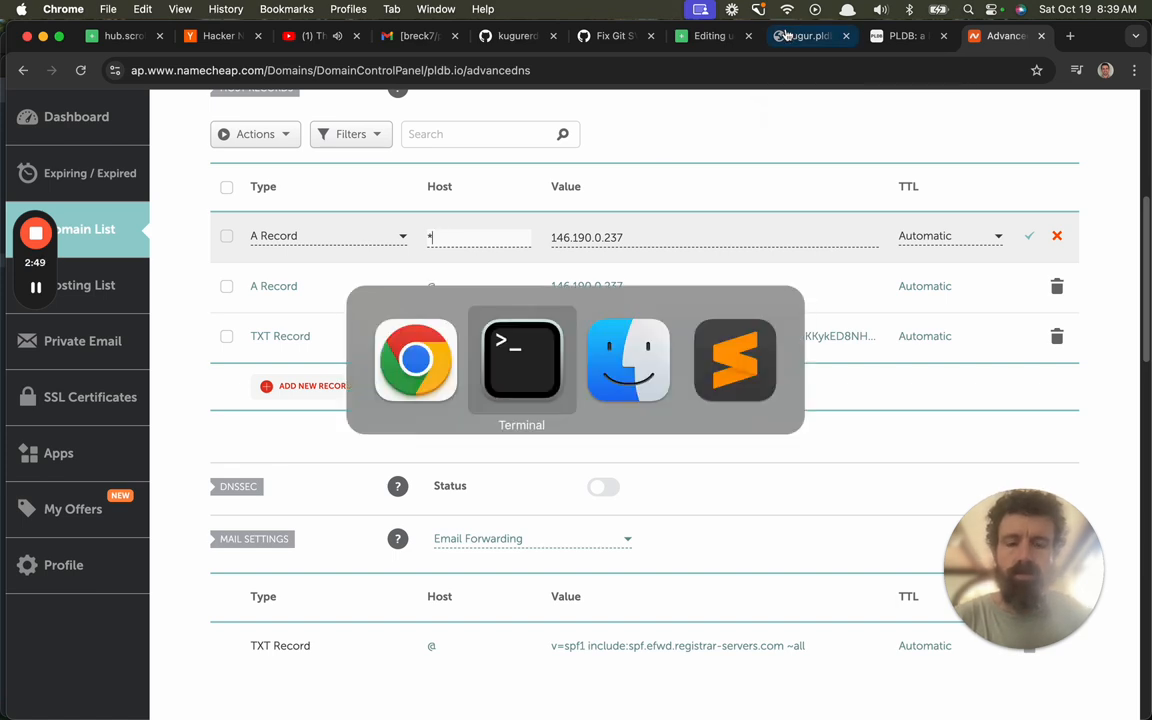
Run dig on togger.com, check dig help, then run 'dig togger.com ANY'.
click(521, 360)
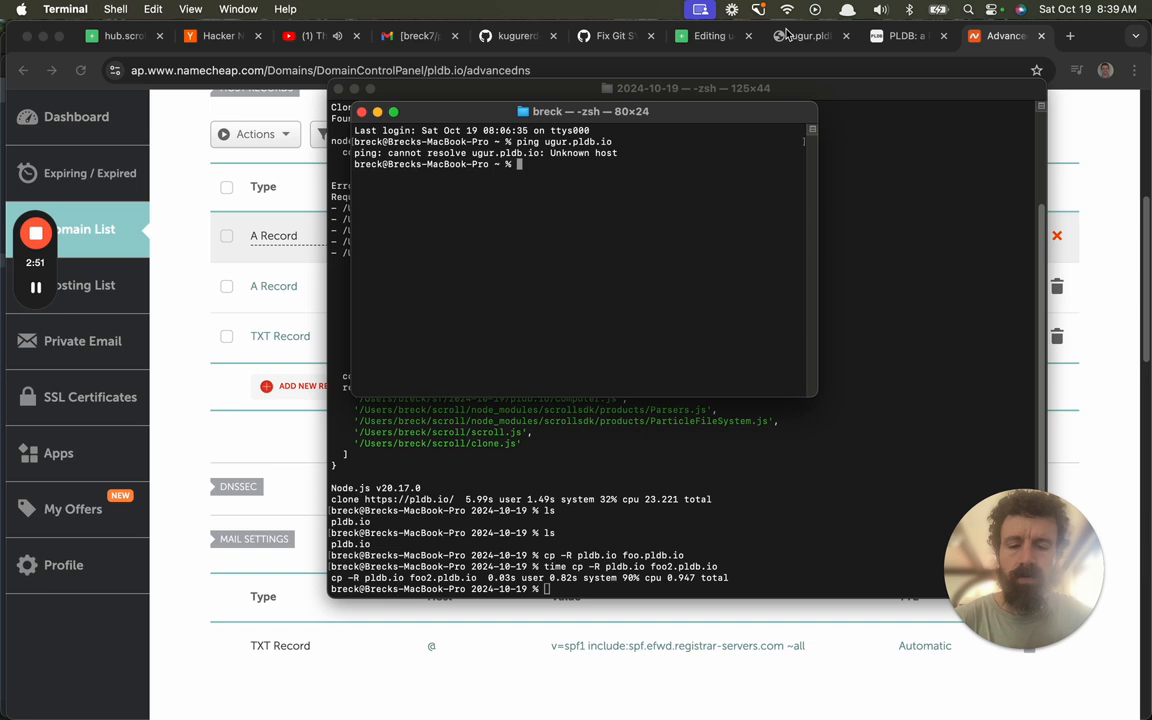
text(dig togger.com)
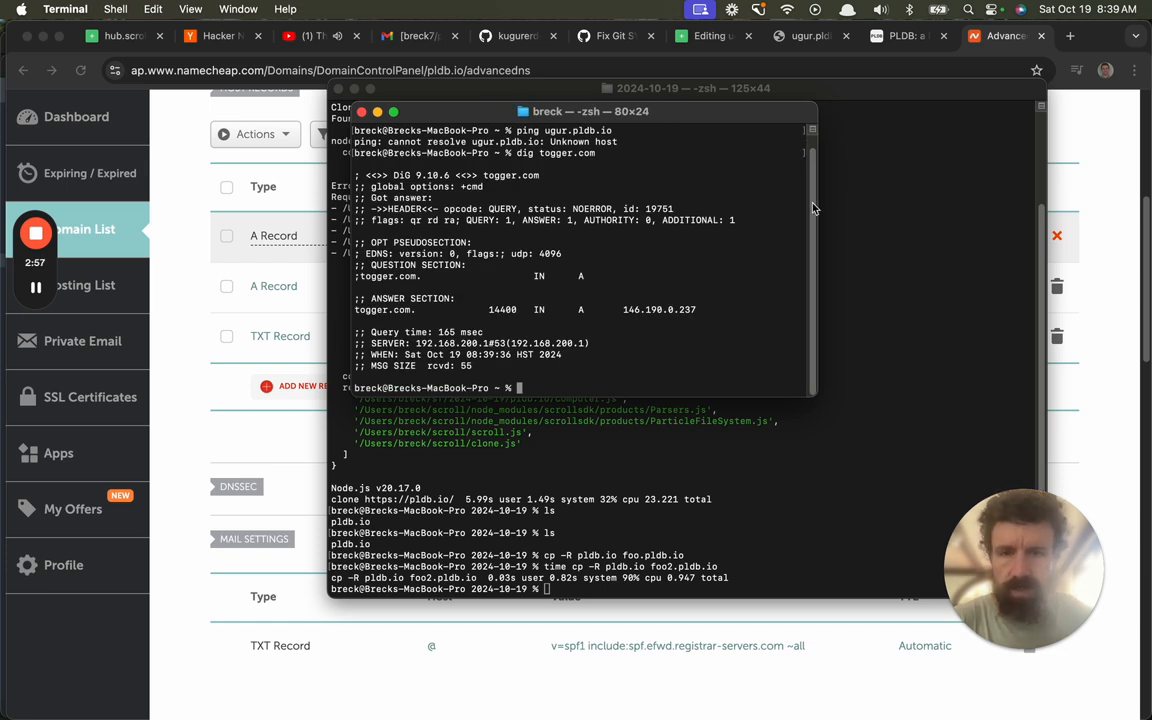
mouse_move(657, 318)
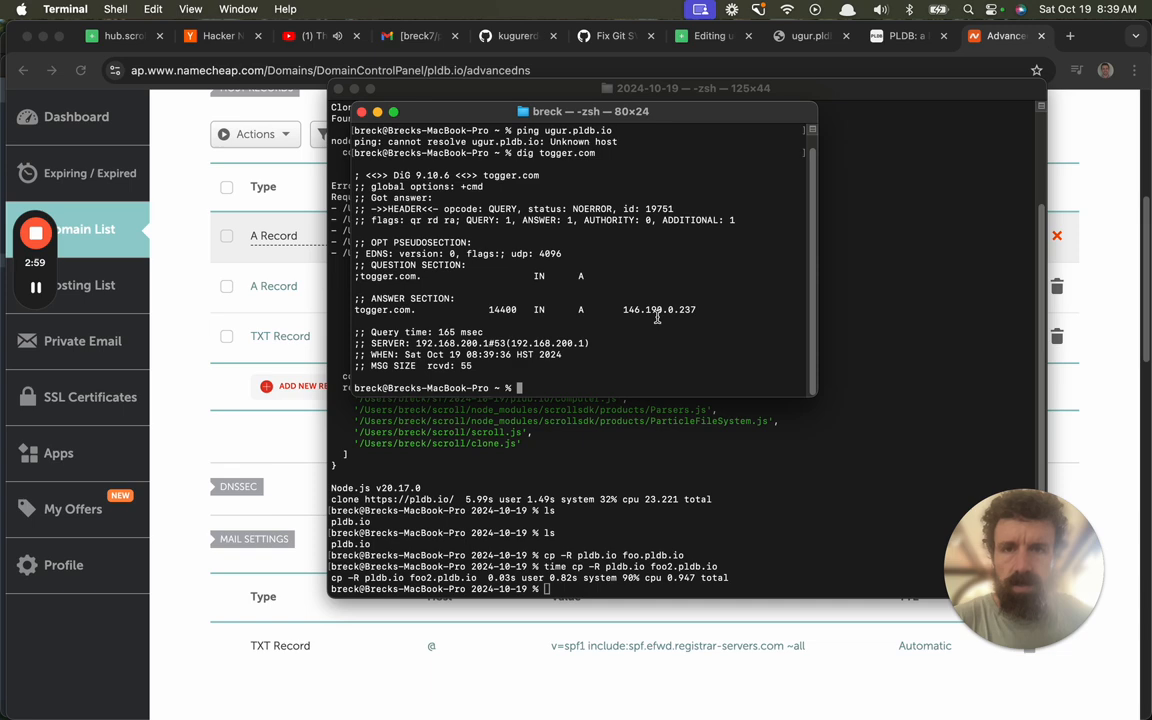
text(t)
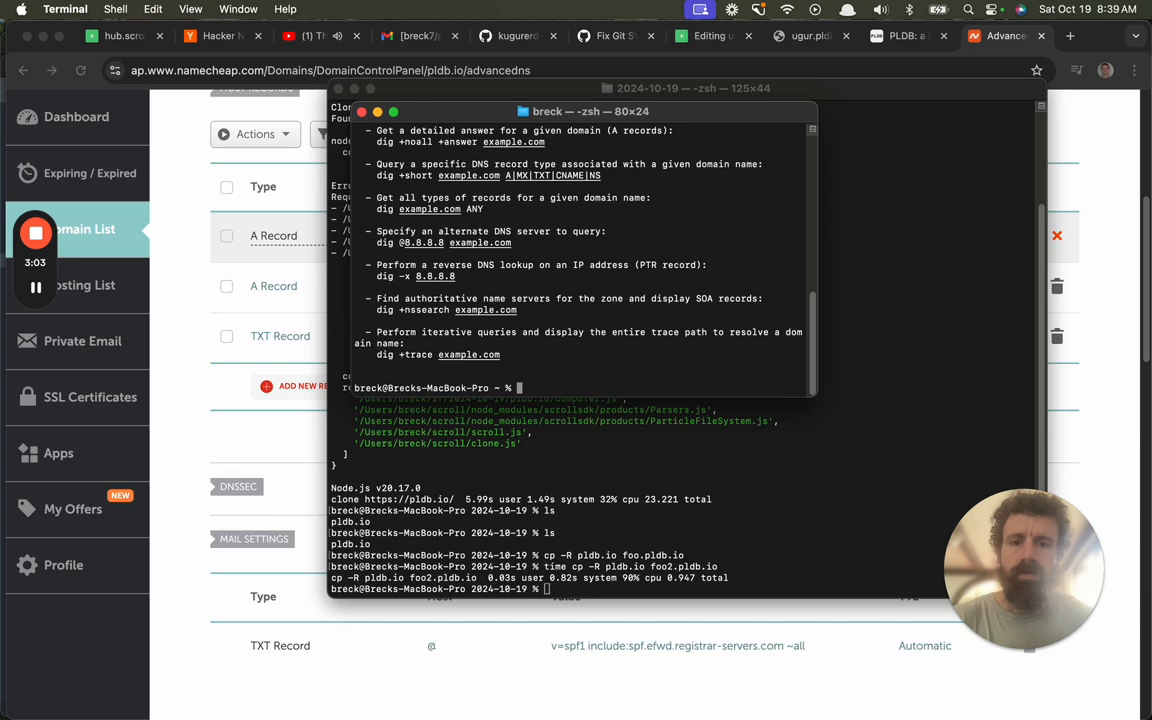
mouse_move(827, 400)
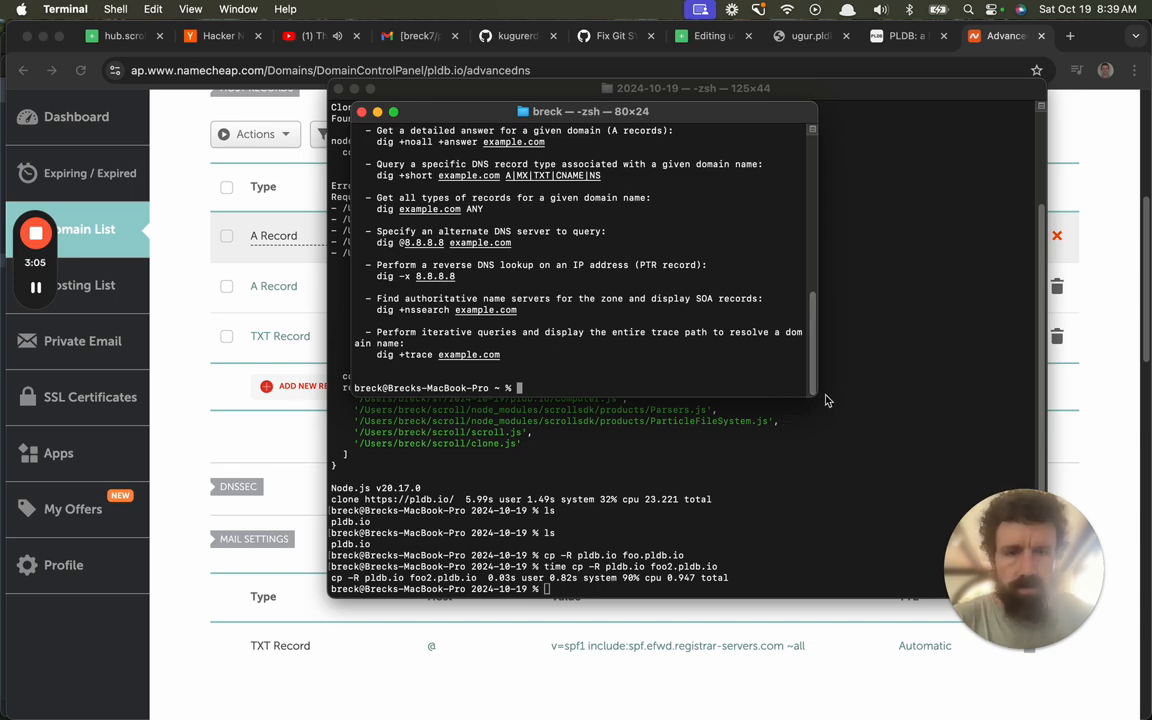
text(dig)
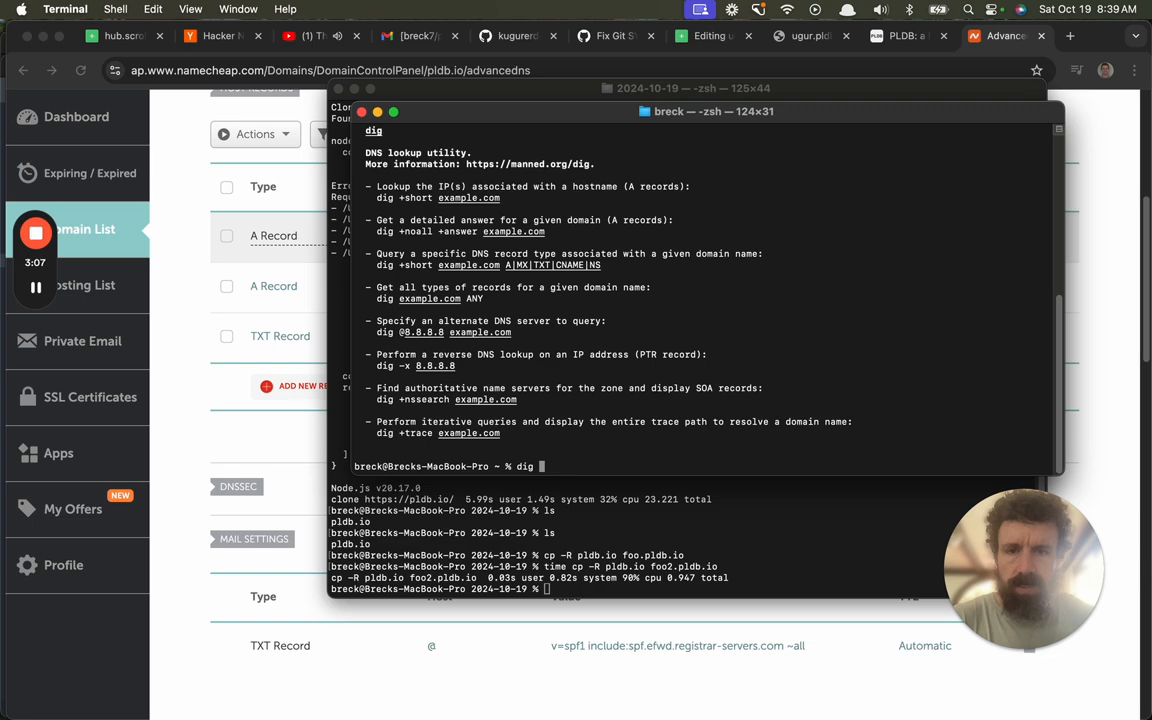
text(togger)
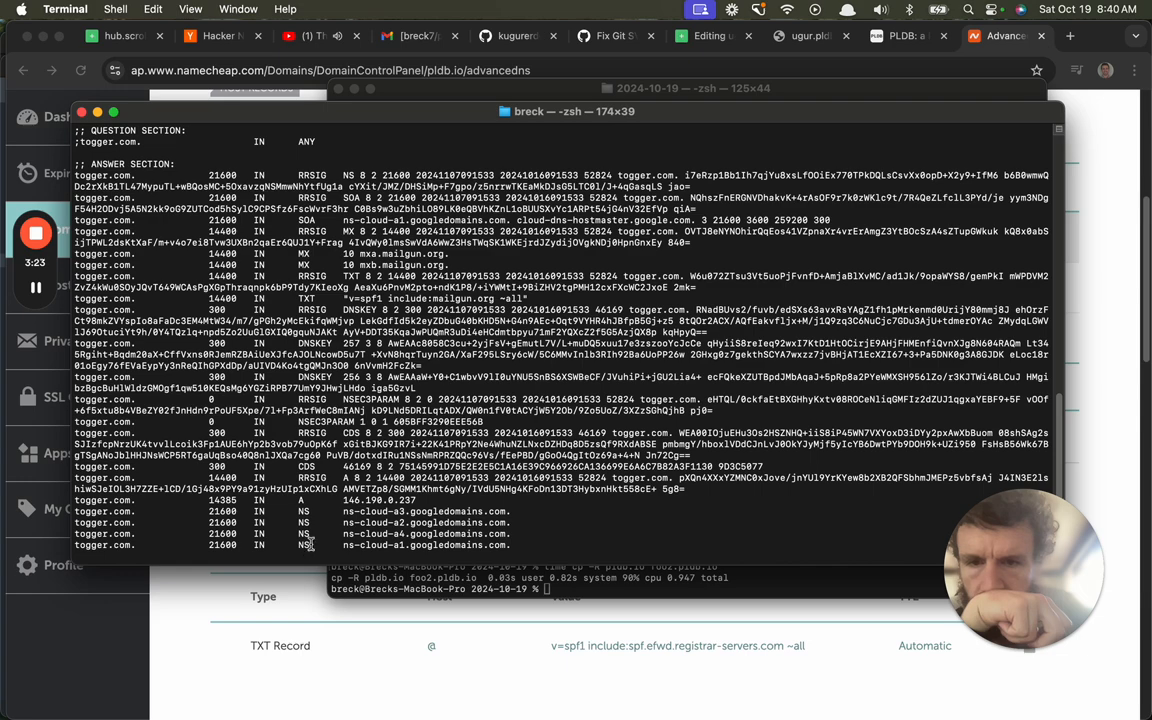
mouse_move(305, 500)
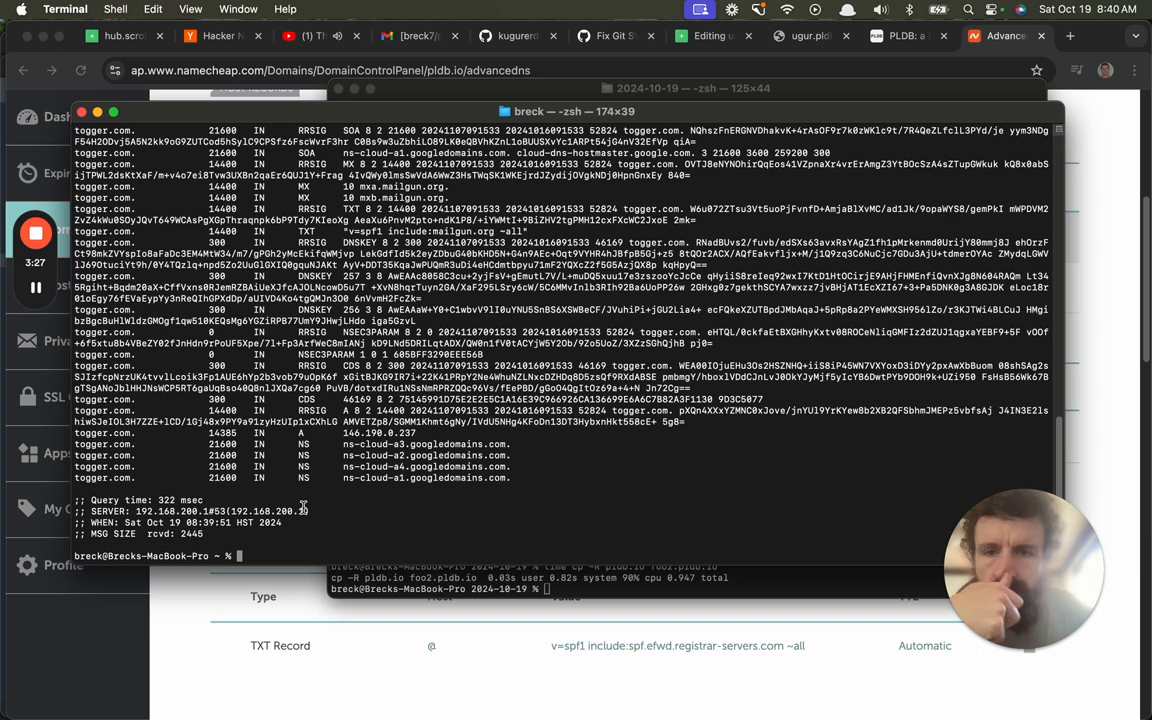
text(dig togger.com ANY)
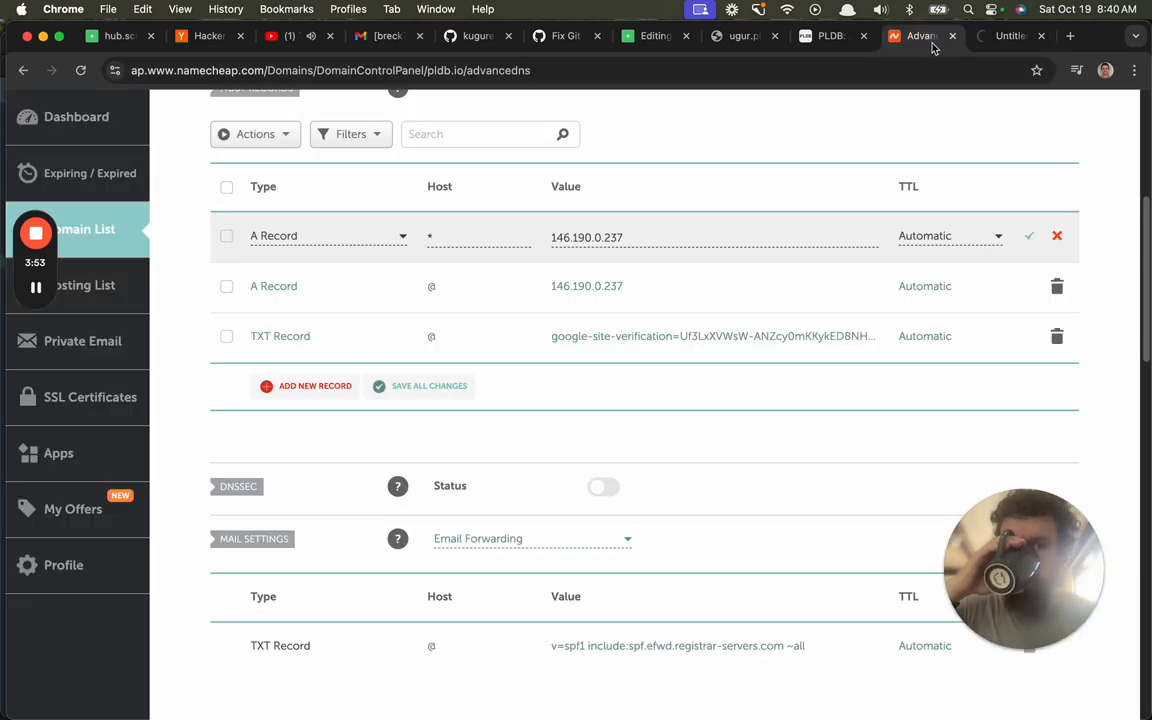
Open a new tab, go to the domains list, and scroll down to pldb.io.
click(1012, 37)
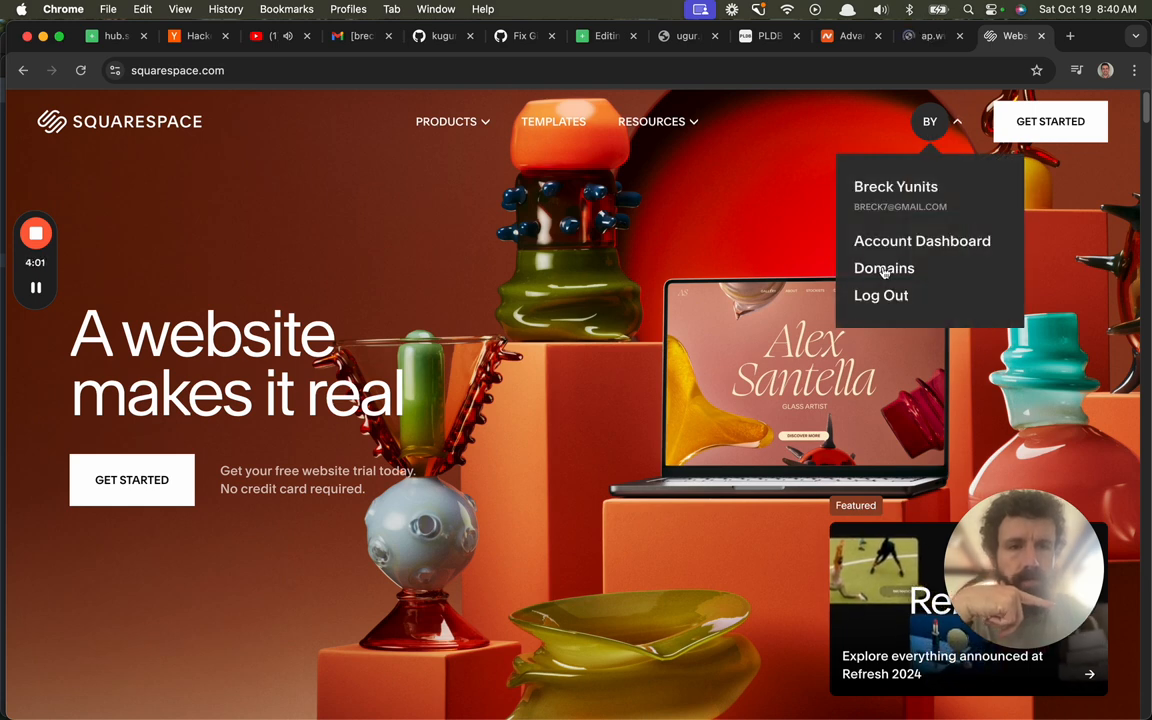
click(884, 268)
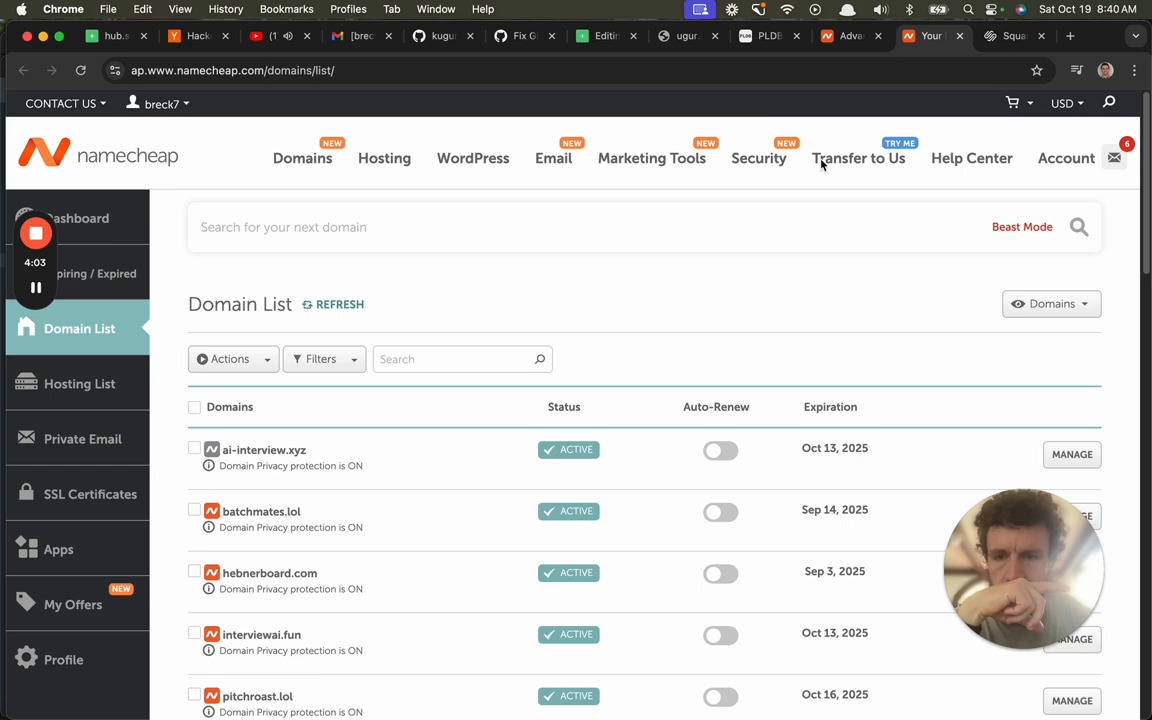
scroll(down, 3)
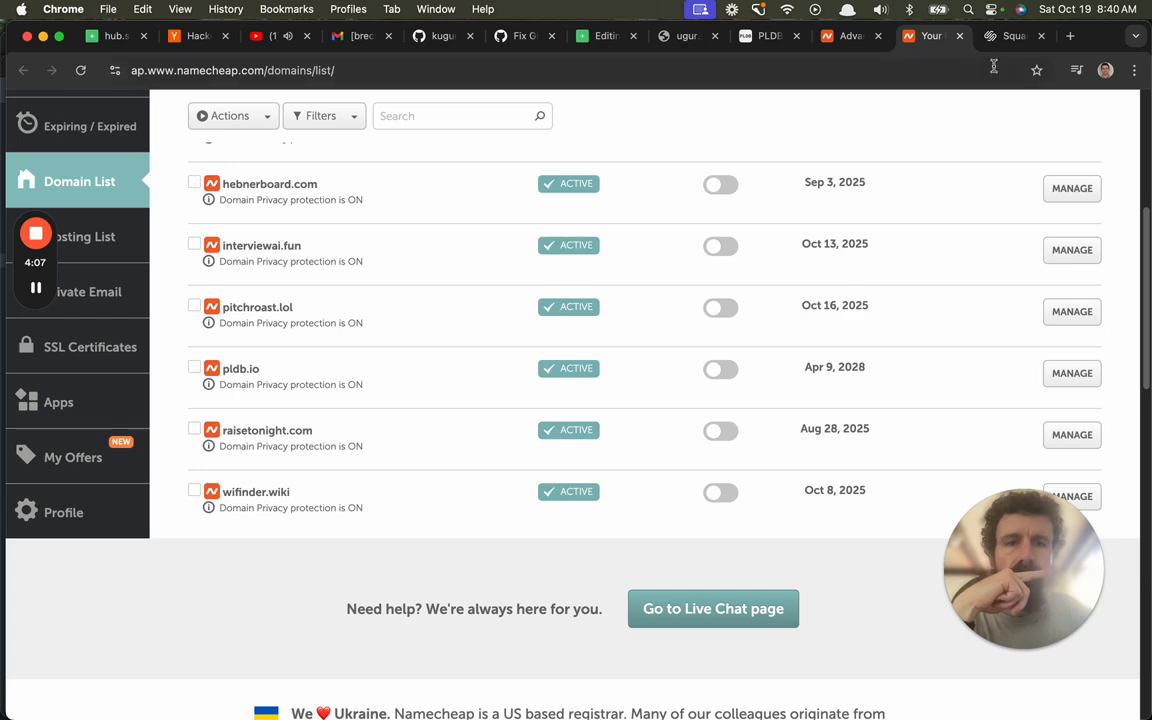
Page to togger.com, open its DNS settings, and scroll to the @ and * A records.
click(1011, 38)
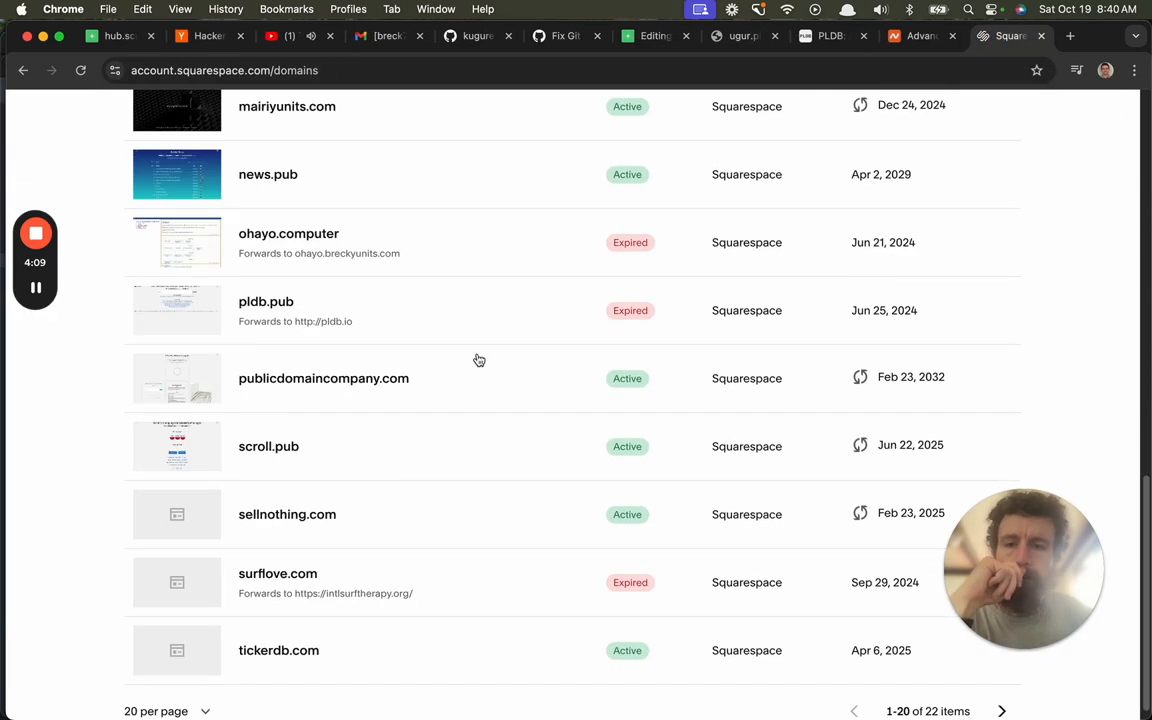
scroll(down, 3)
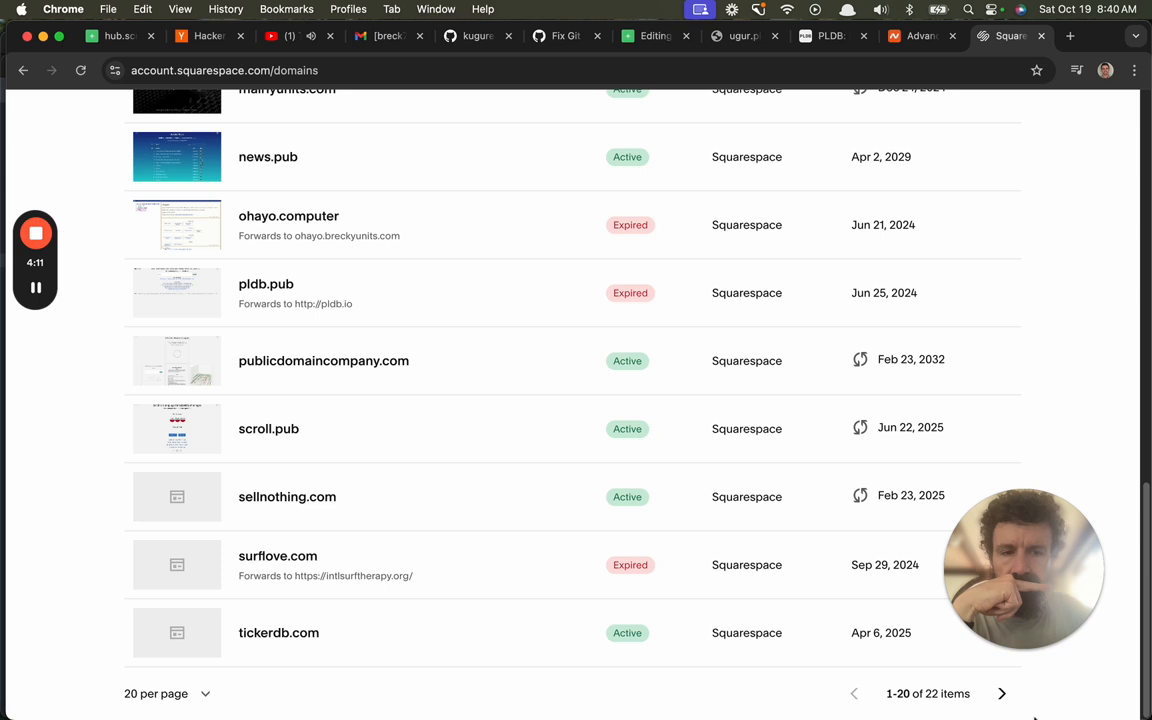
click(1001, 693)
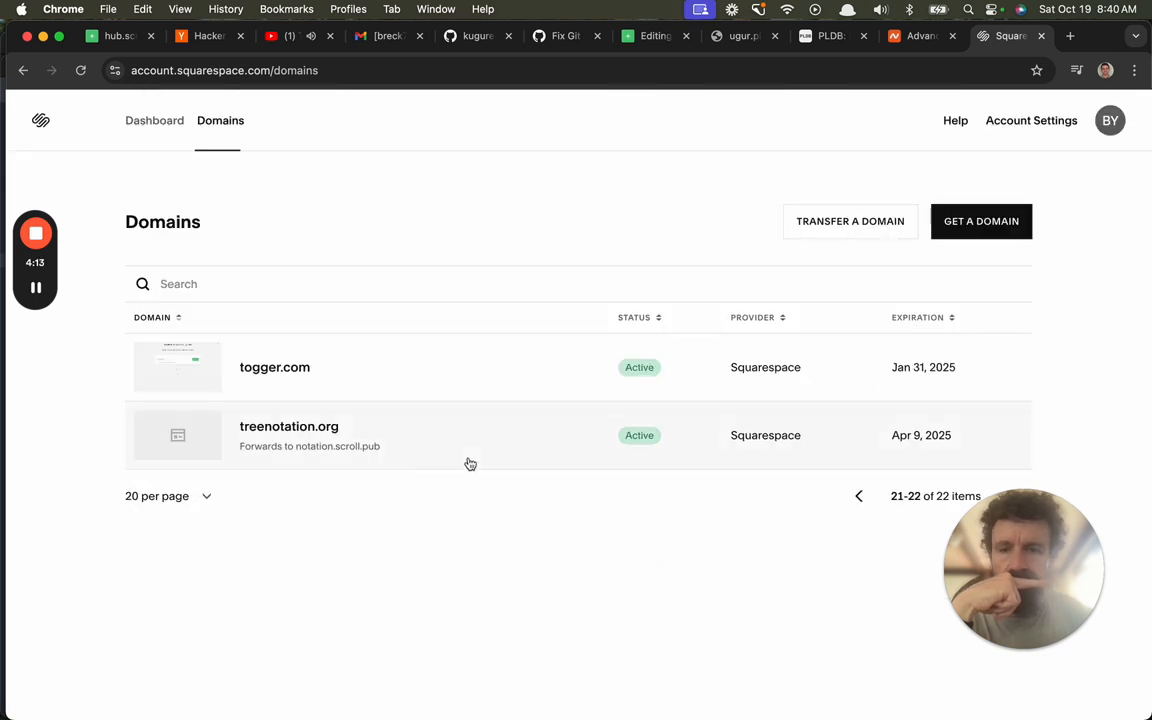
click(275, 367)
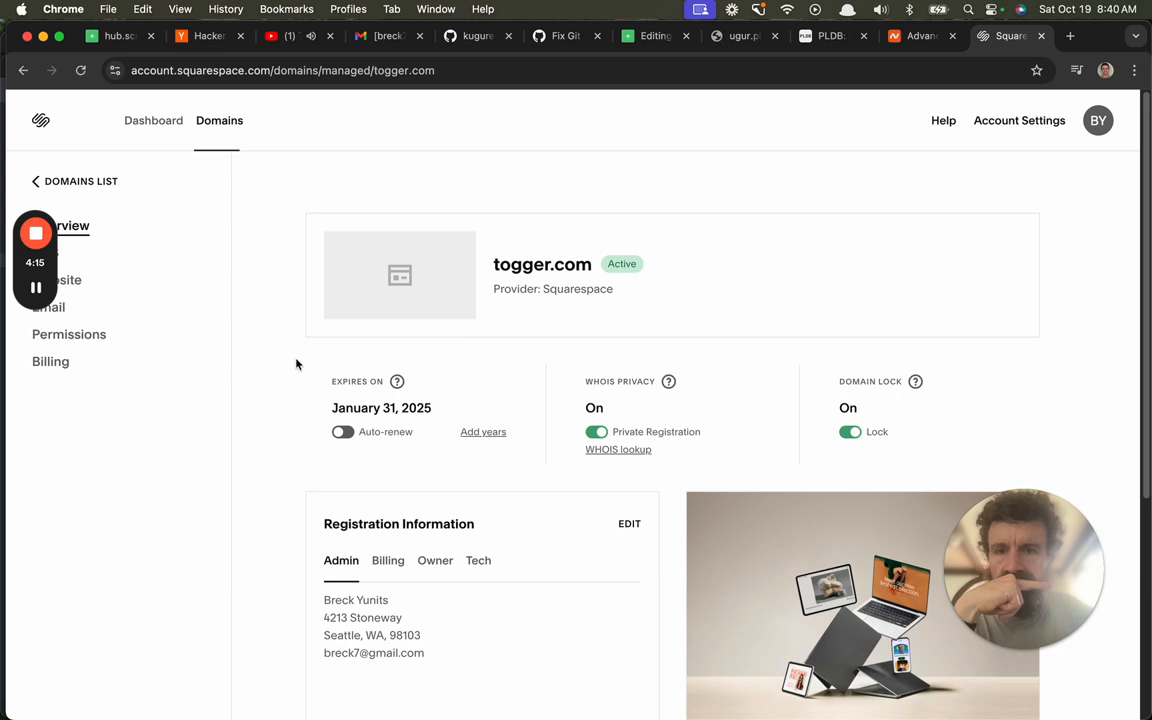
mouse_move(67, 280)
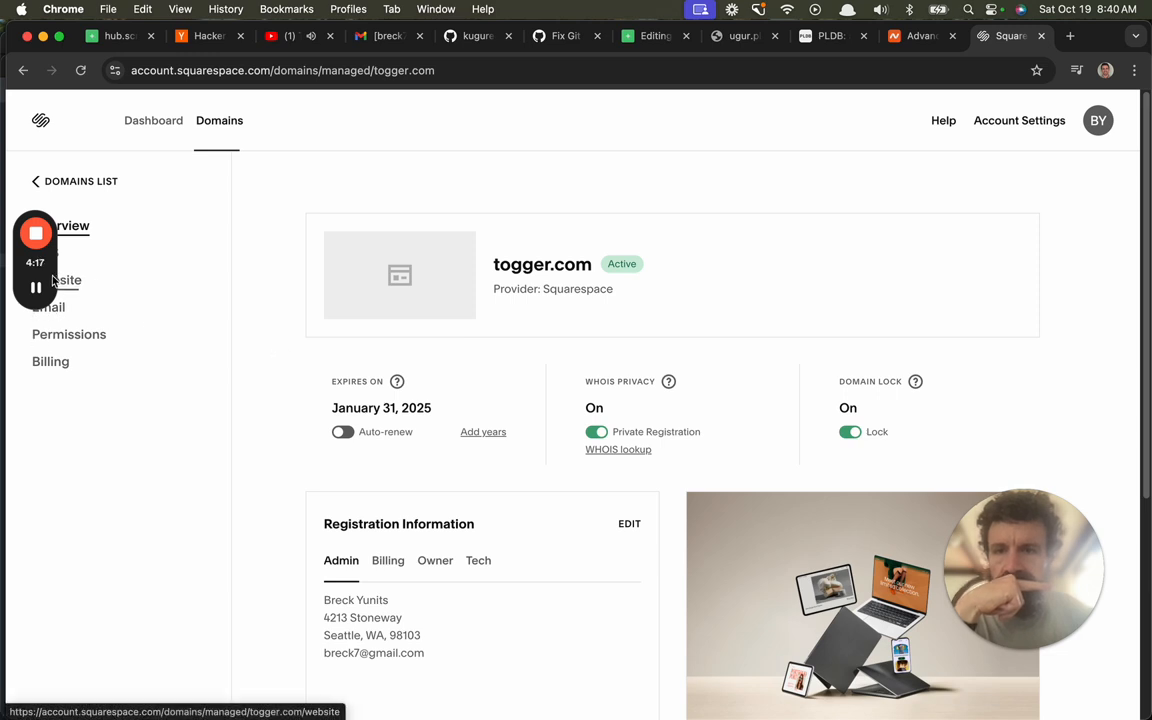
click(43, 253)
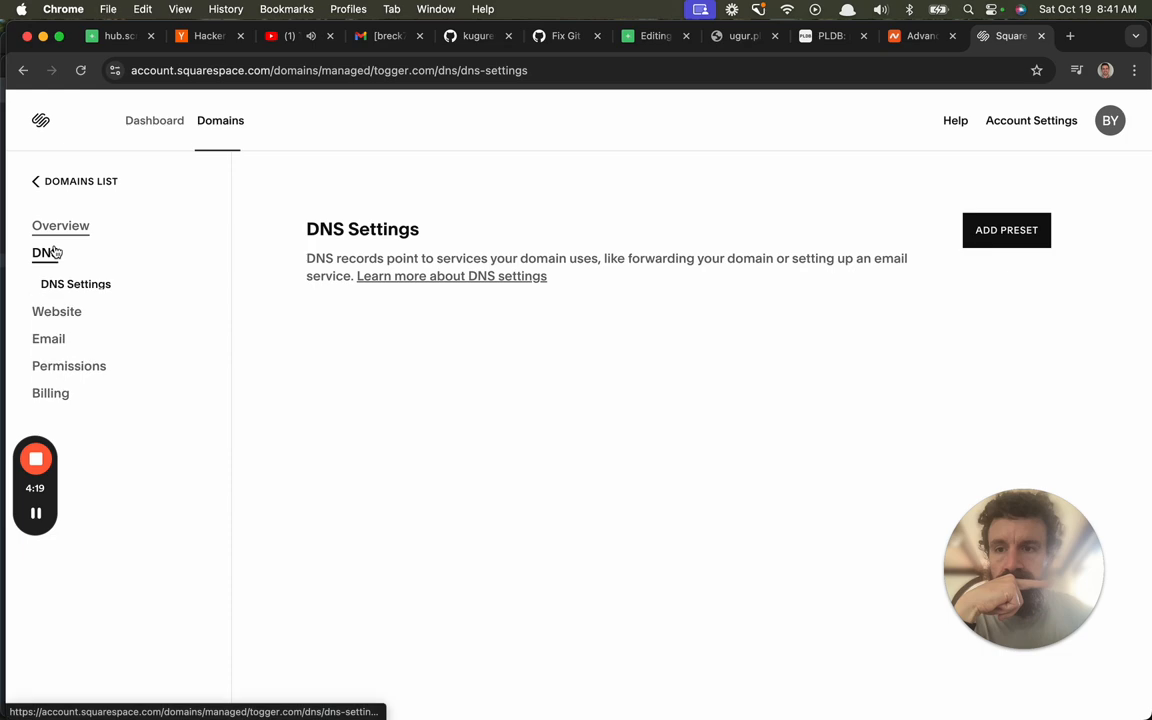
scroll(down, 3)
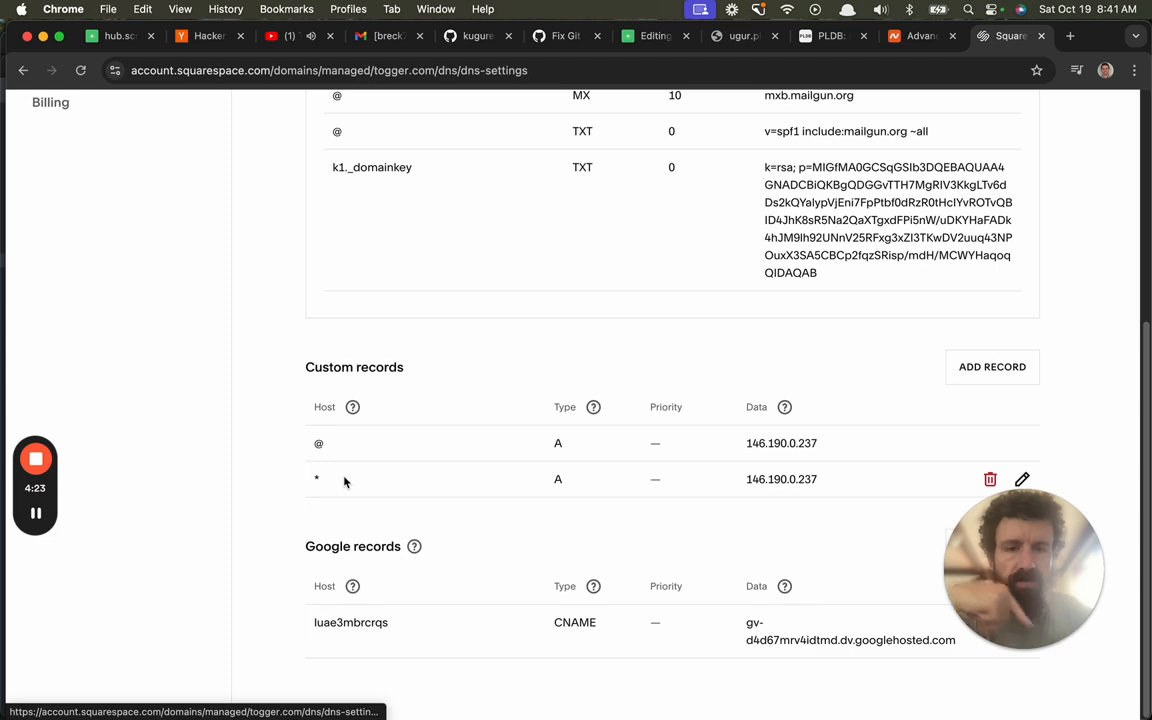
Save pldb.io's * A record to 146.190.0.237, then check the ugur.pldb.io tab.
click(917, 36)
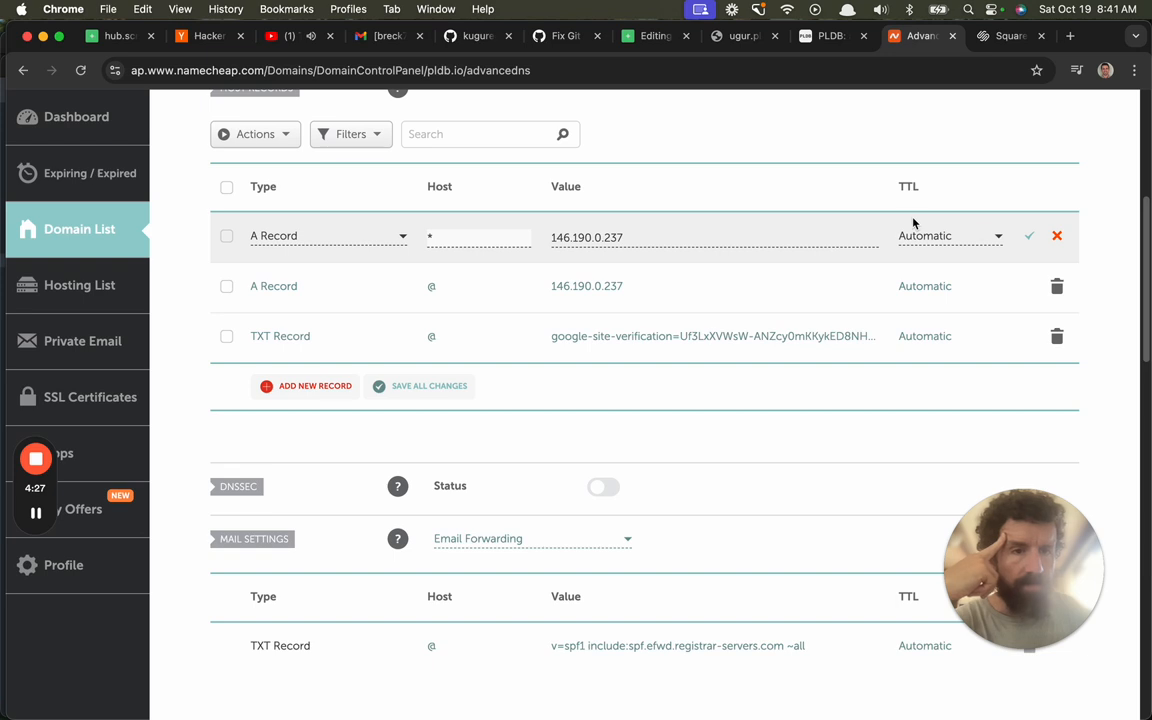
mouse_move(1028, 237)
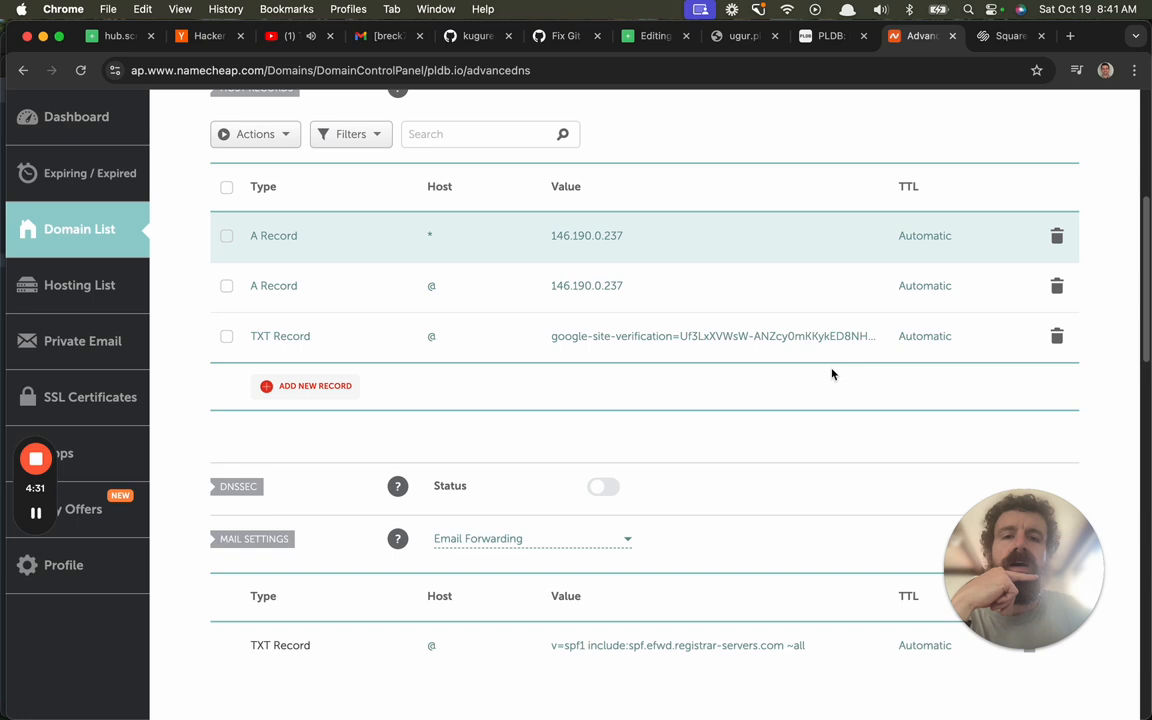
click(741, 36)
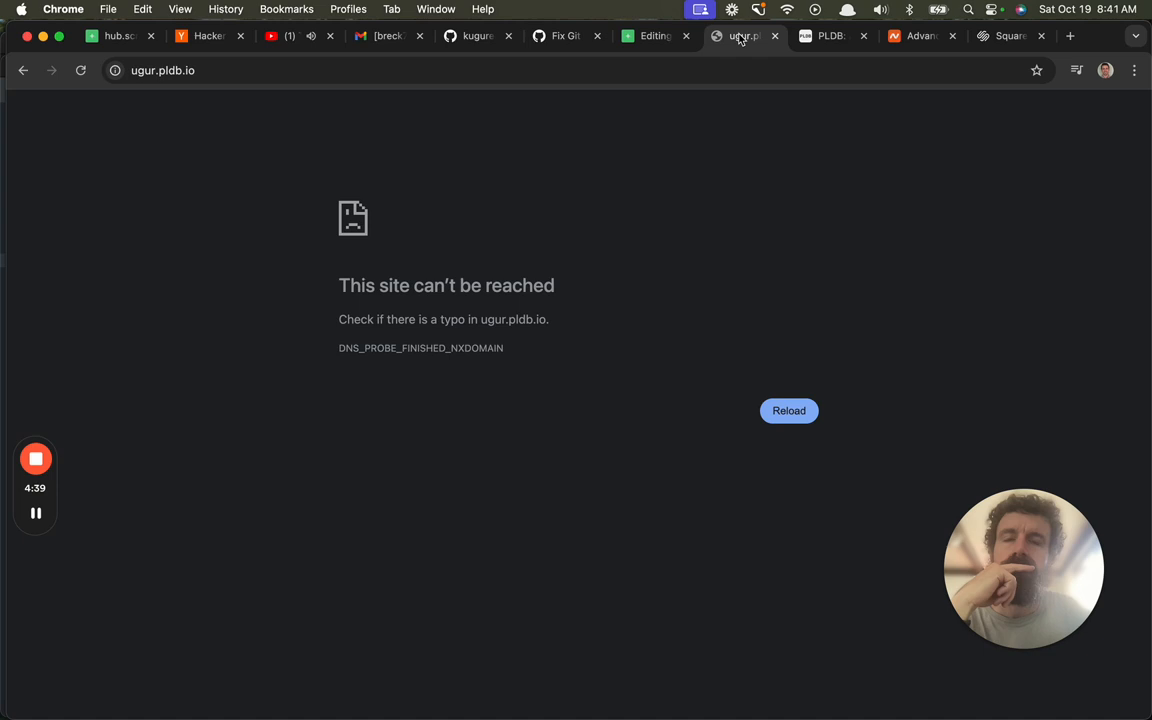
mouse_move(655, 36)
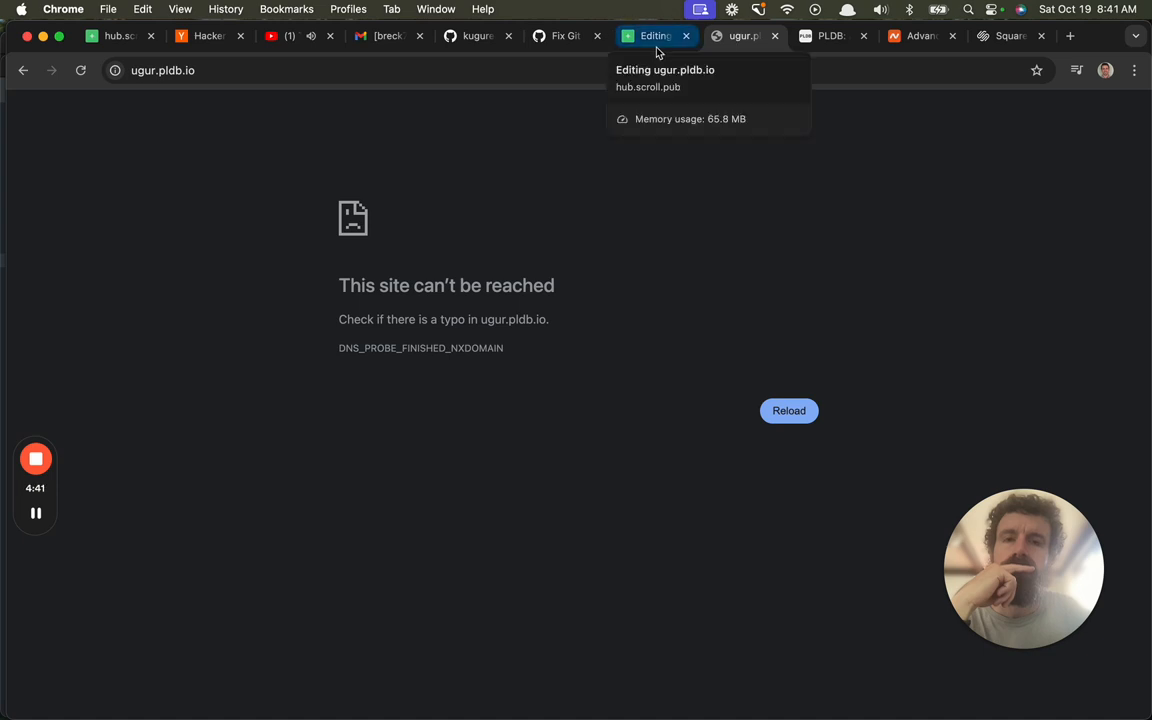
Delete the ugur.pldb.io folder from its ScrollHub editor.
click(653, 36)
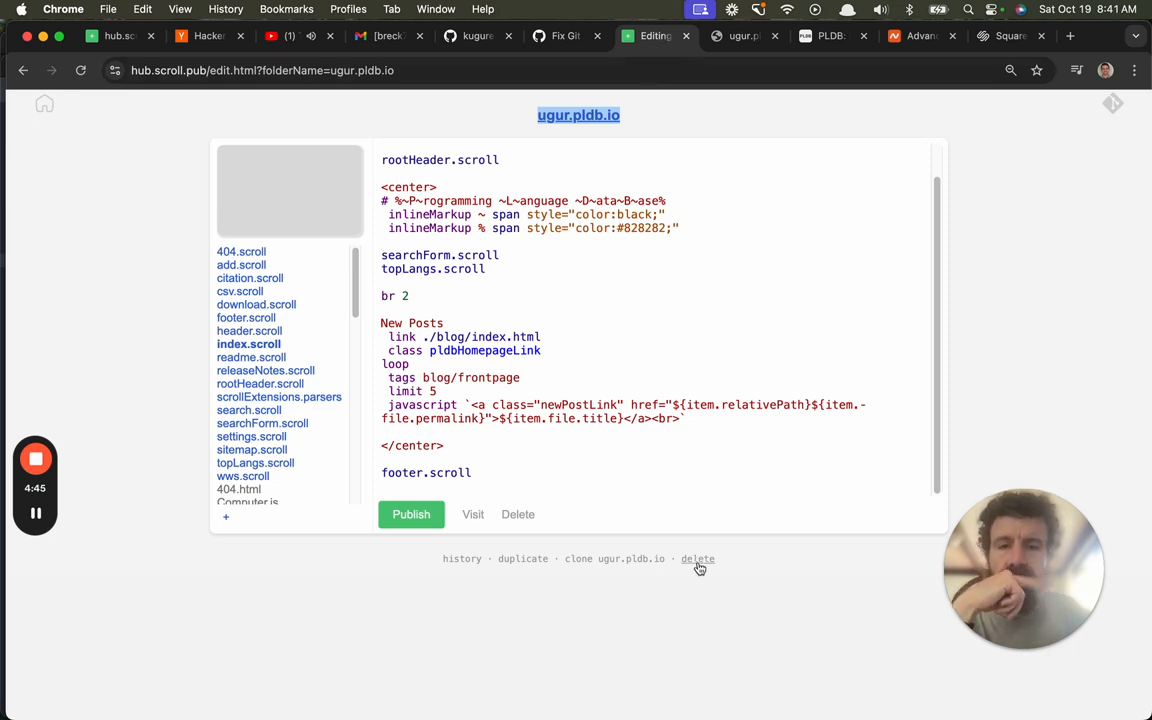
click(698, 559)
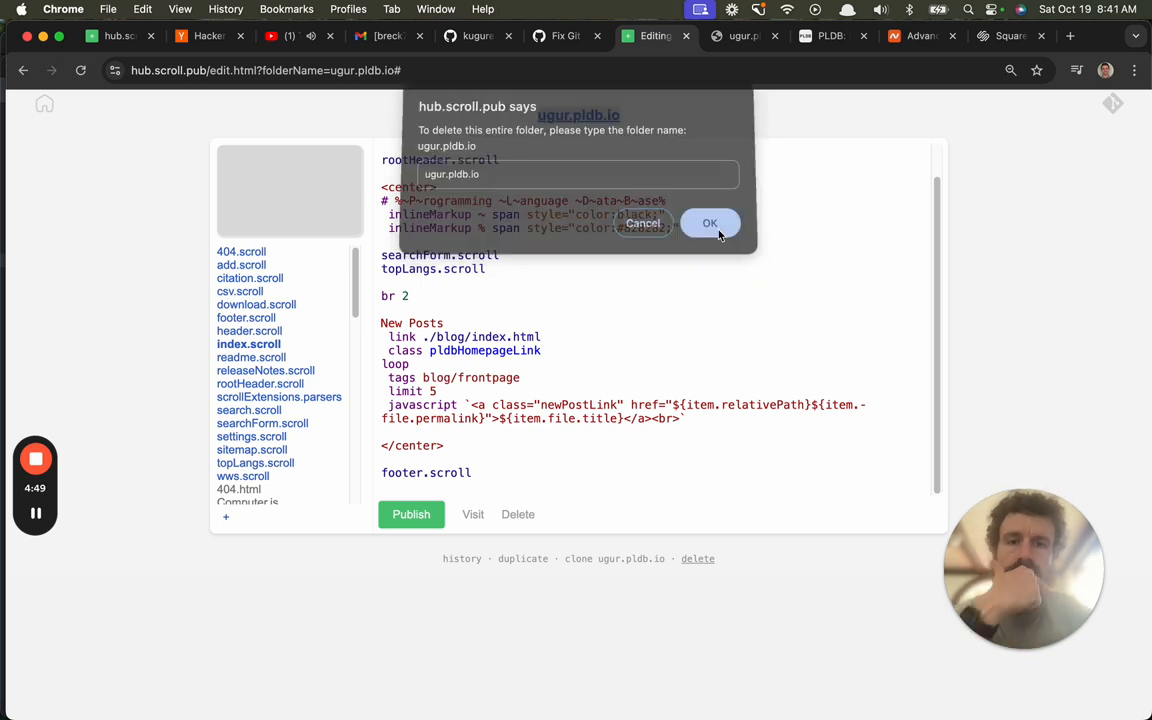
click(709, 222)
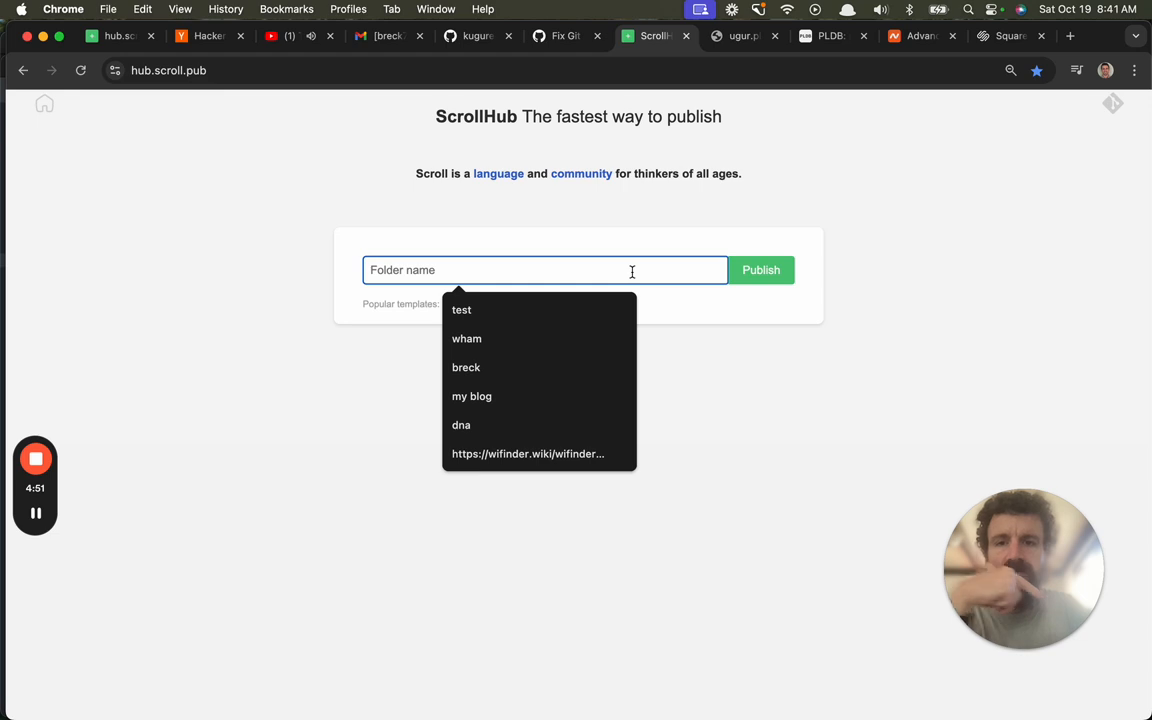
Enter 'pldb.io u.pldb.io' as the folder name to copy pldb.io.
text(p)
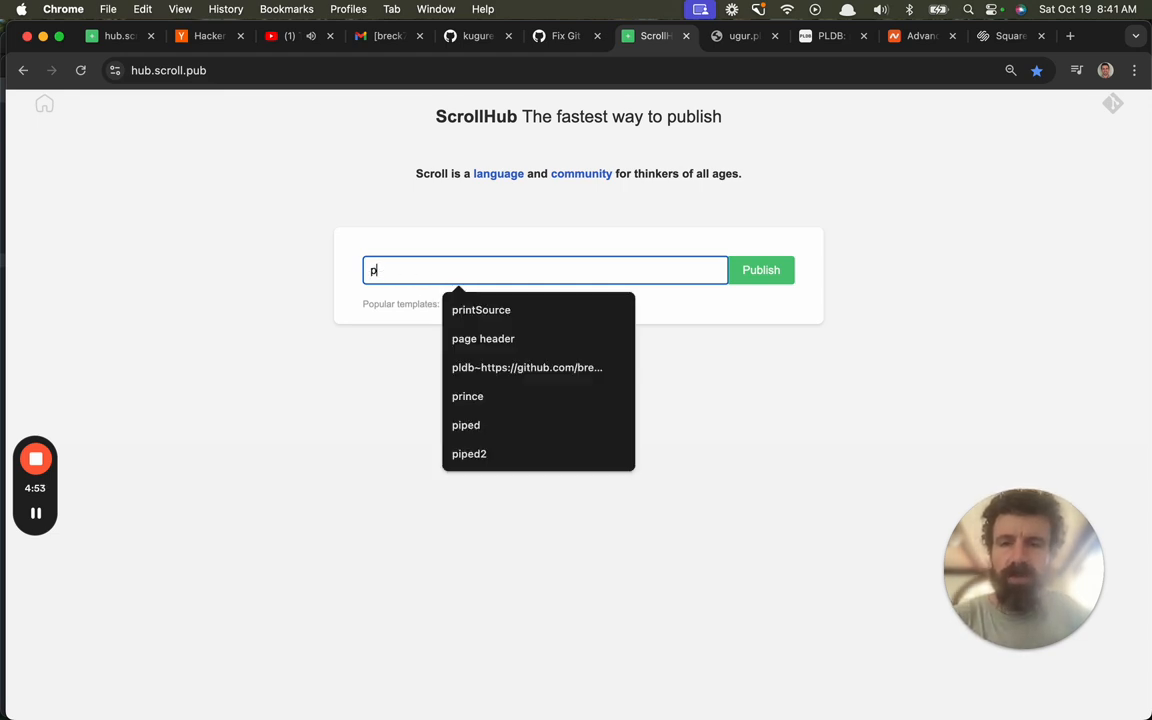
text(ldb.io u.)
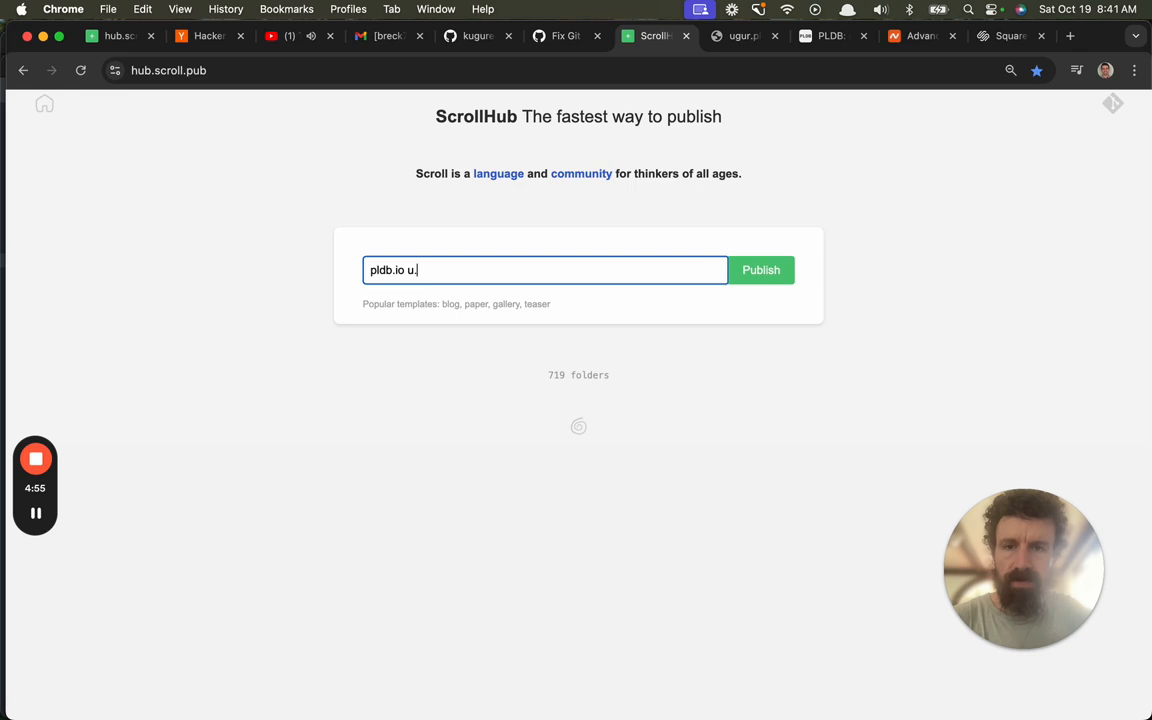
text(pldb.io)
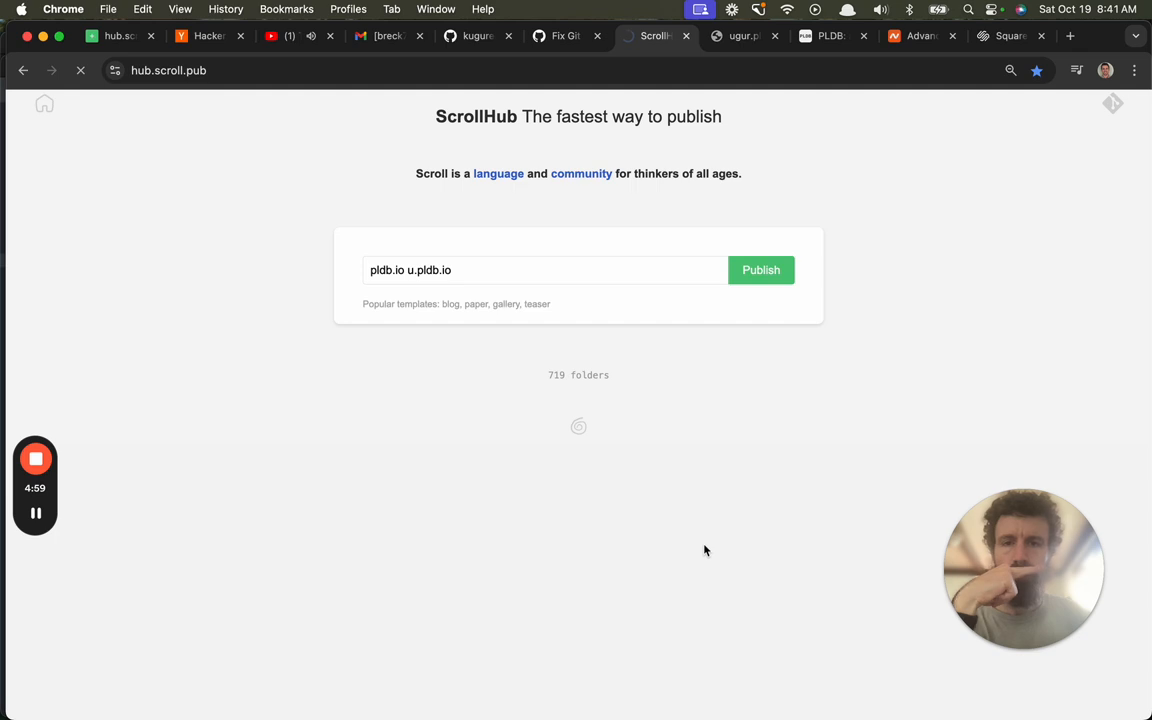
Publish the u.pldb.io copy, close the old ugur.pldb.io tab, and open u.pldb.io in a new tab.
click(761, 270)
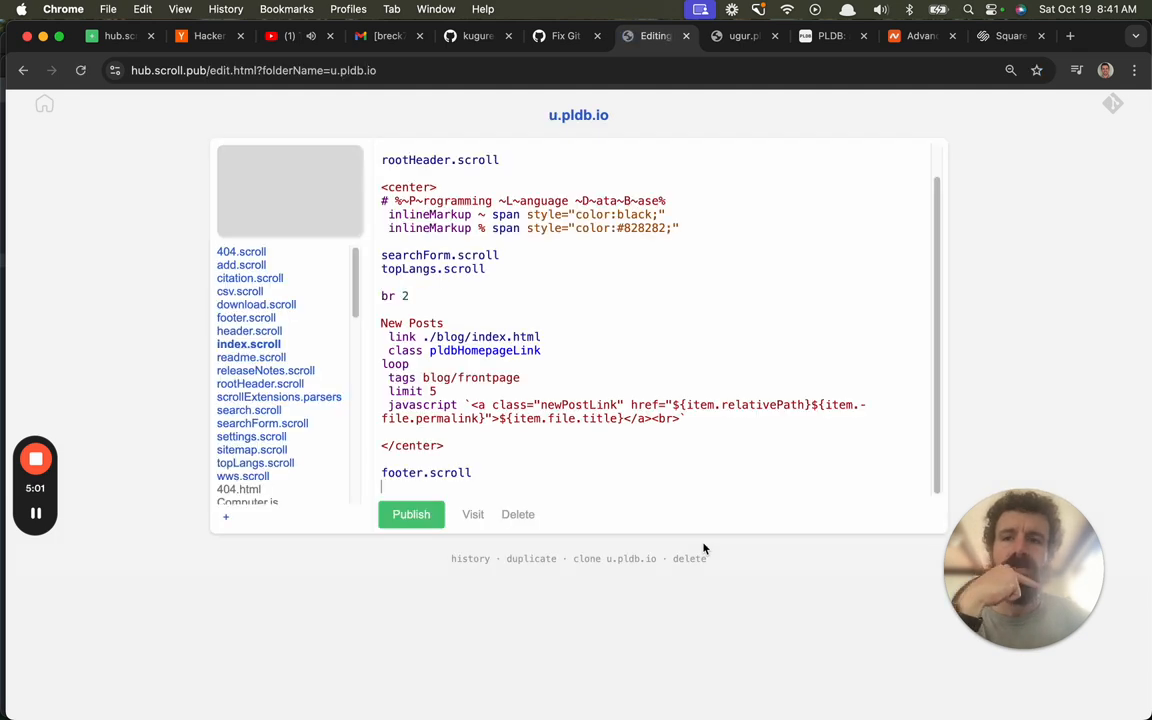
click(750, 36)
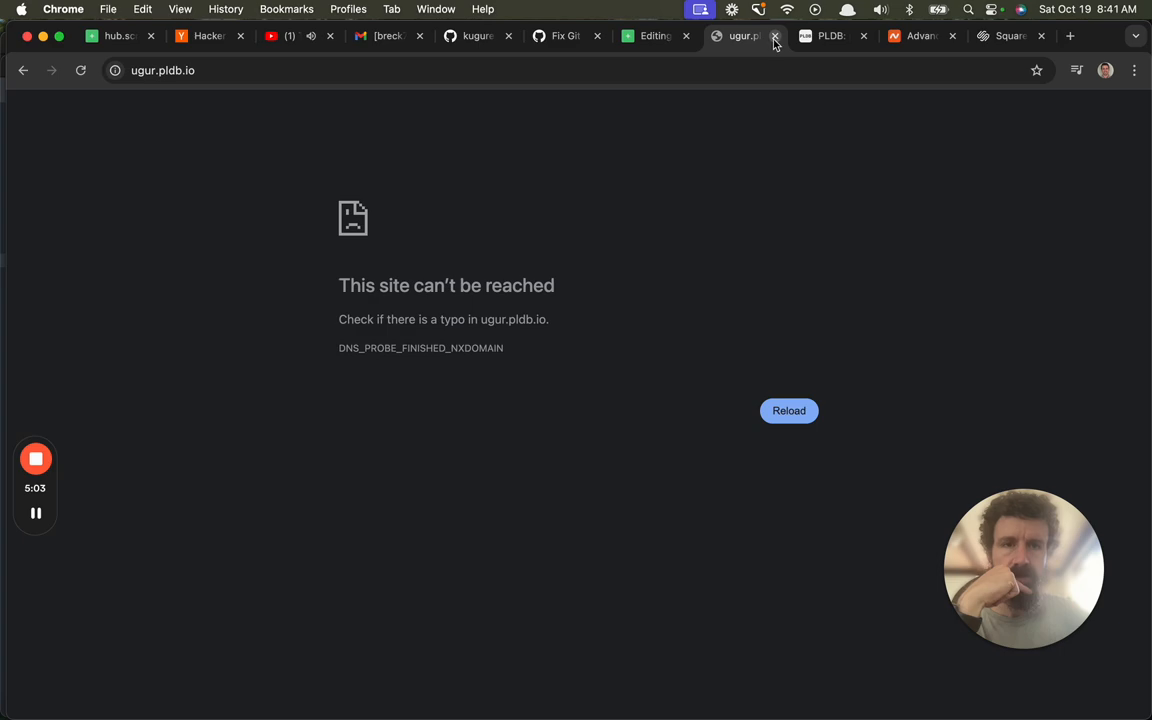
right_click(564, 115)
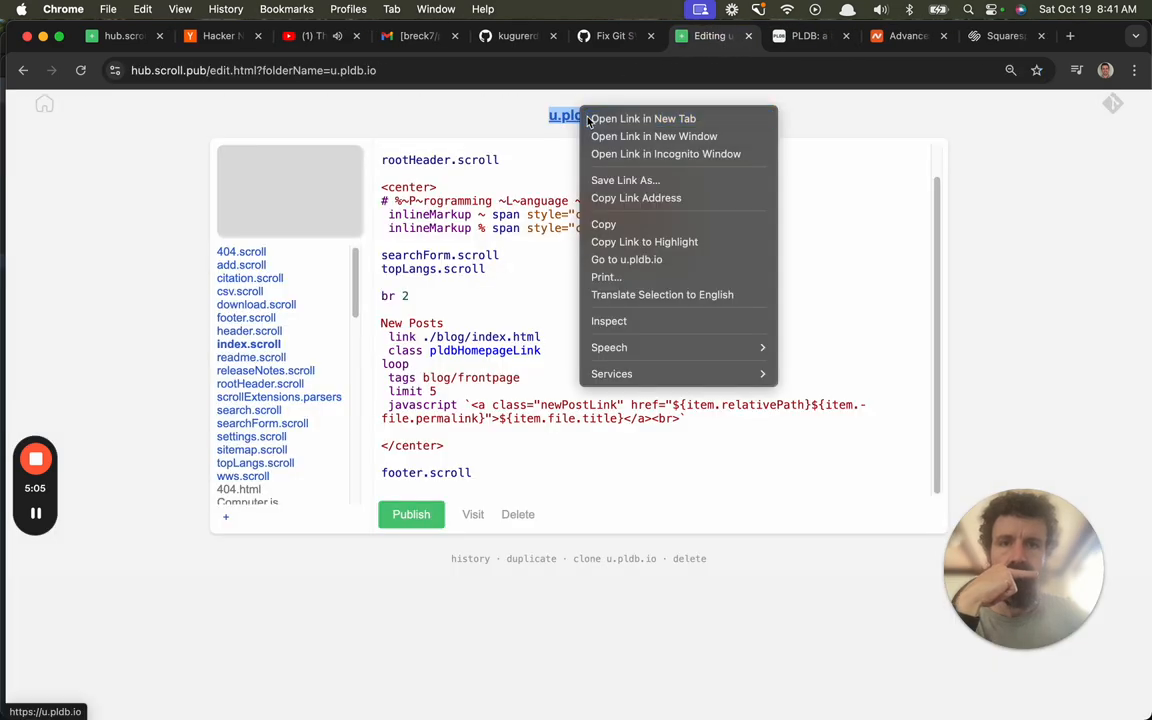
click(640, 118)
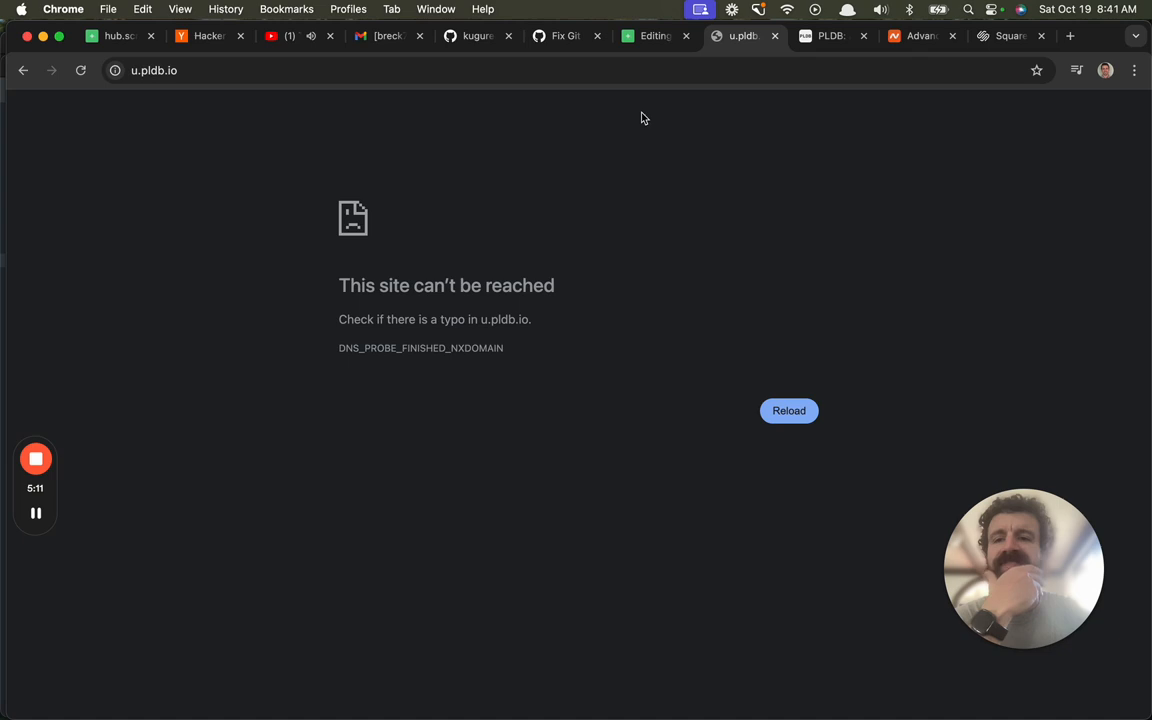
Switch between the u.pldb.io editor and site tabs to check whether the site loads.
click(654, 36)
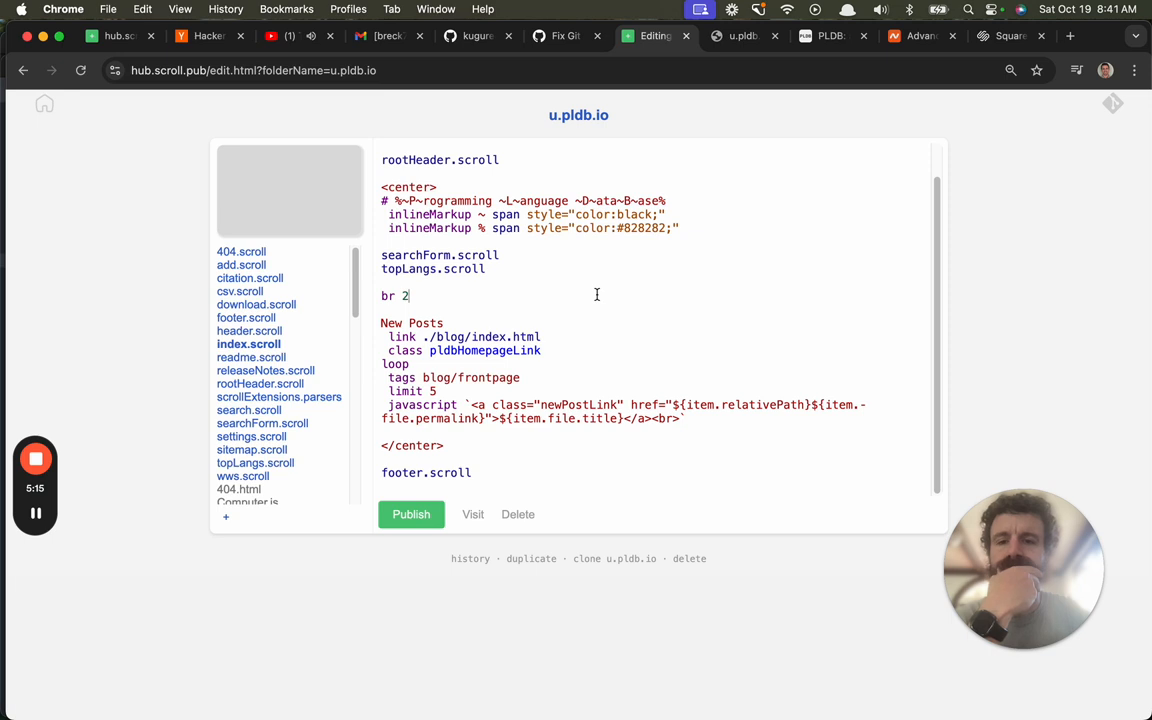
click(747, 36)
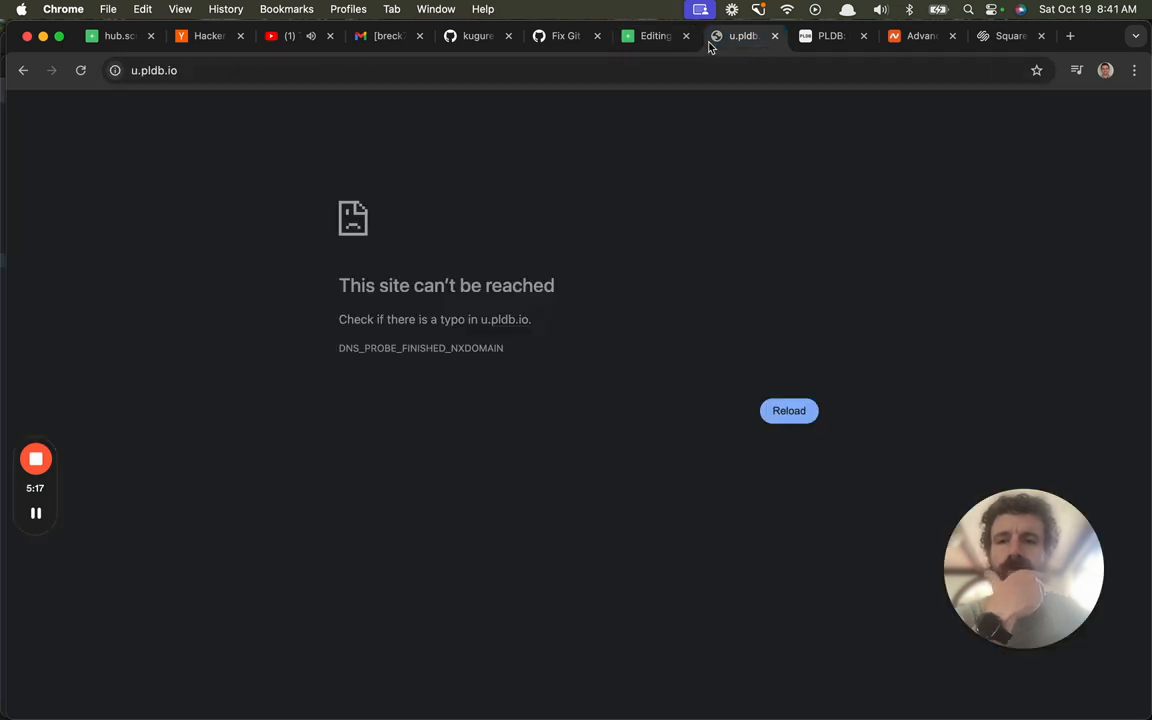
mouse_move(653, 37)
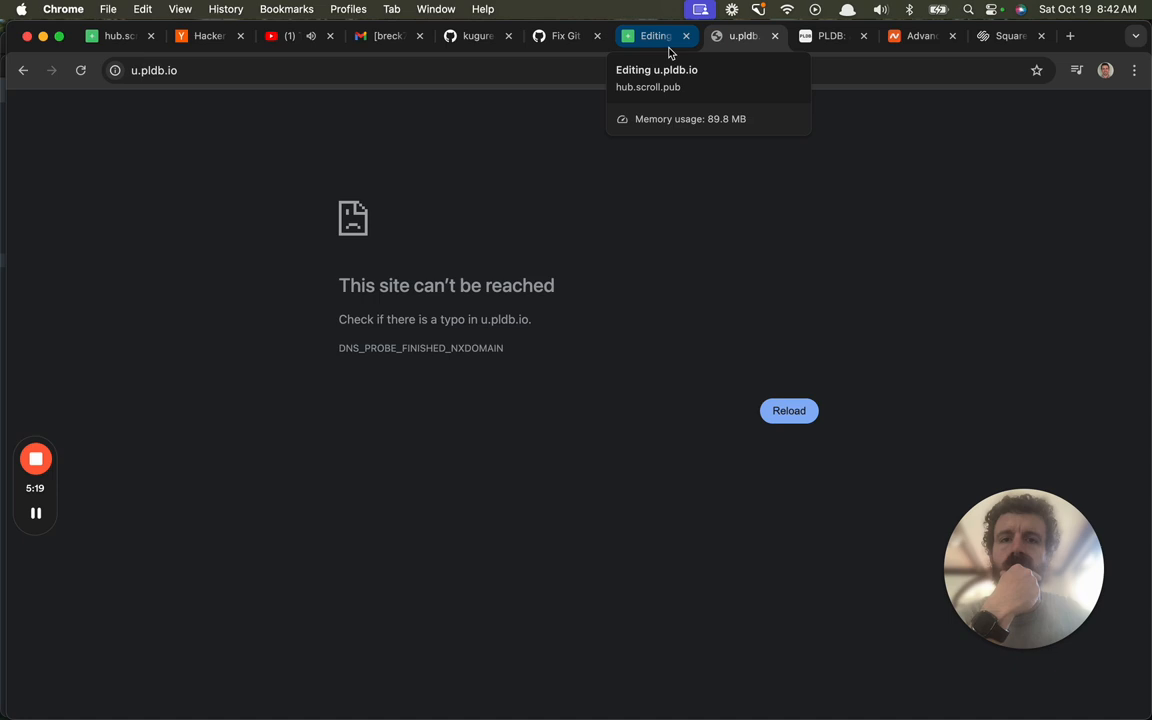
click(650, 37)
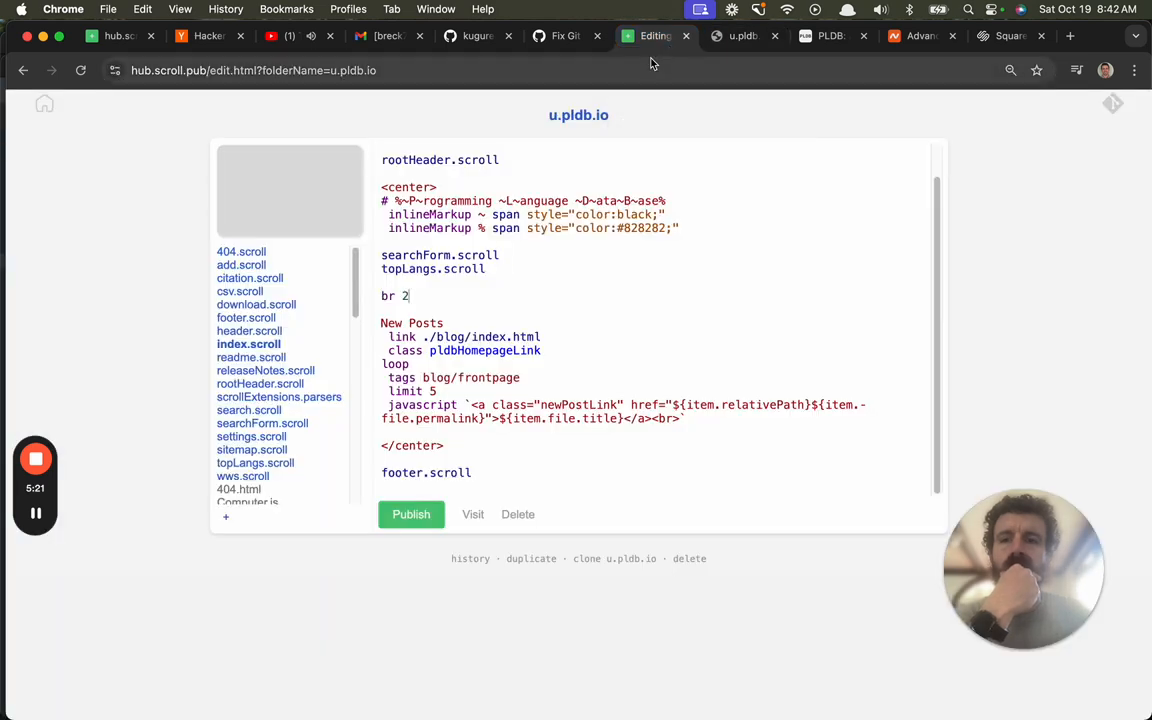
mouse_move(681, 55)
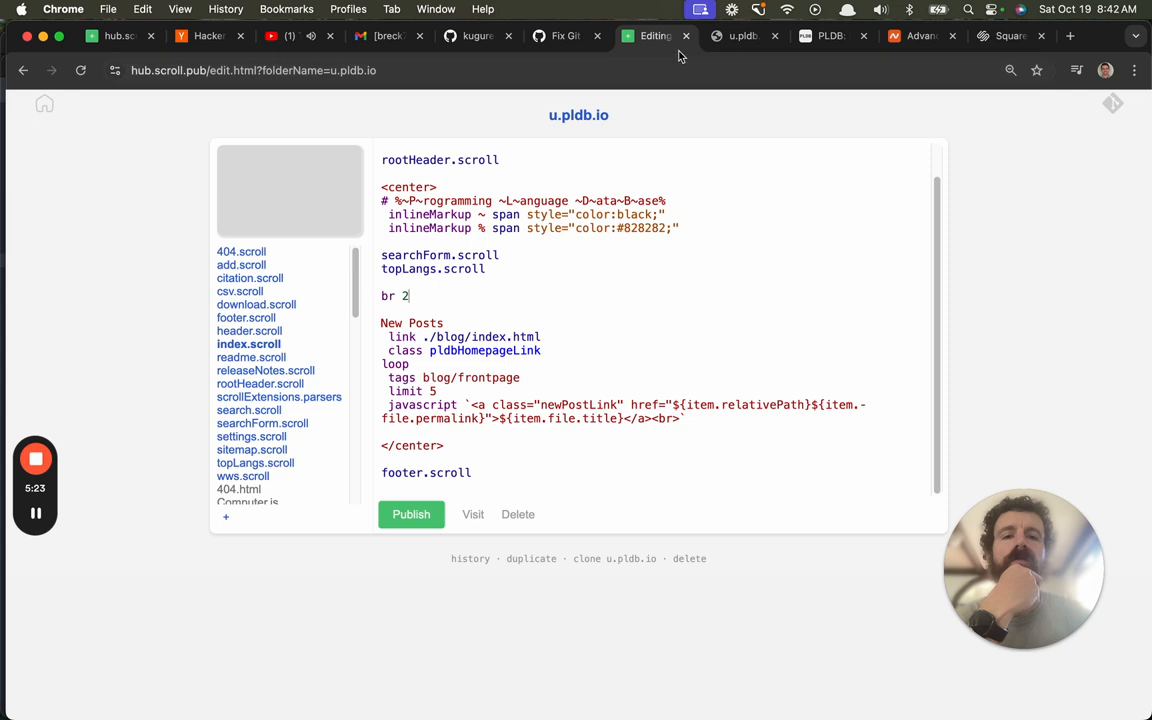
click(752, 36)
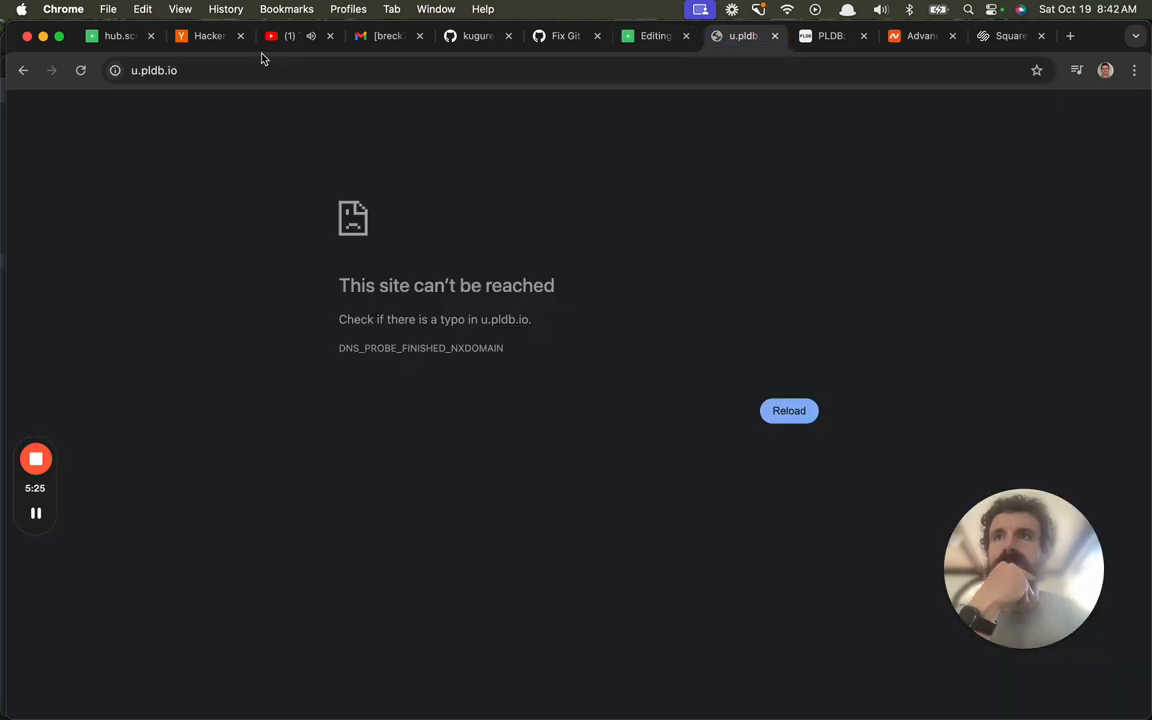
mouse_move(290, 36)
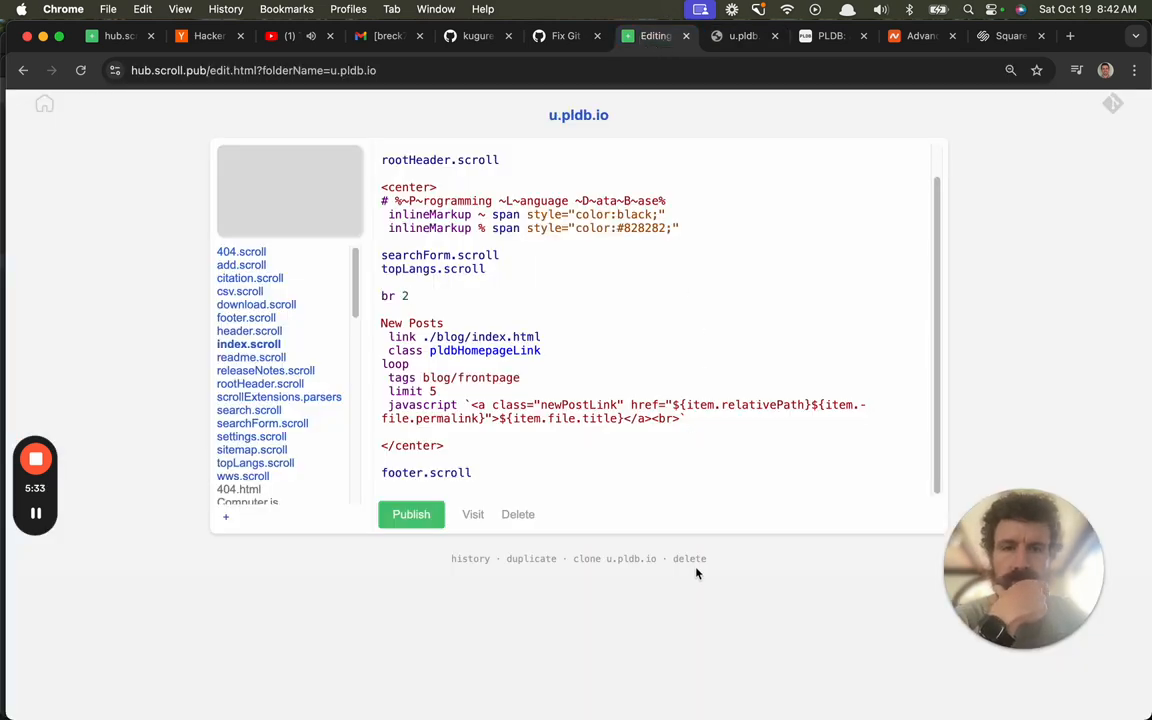
Delete the u.pldb.io folder and enter 'pldb.io pldbu.togger.com' as the new folder name.
click(689, 559)
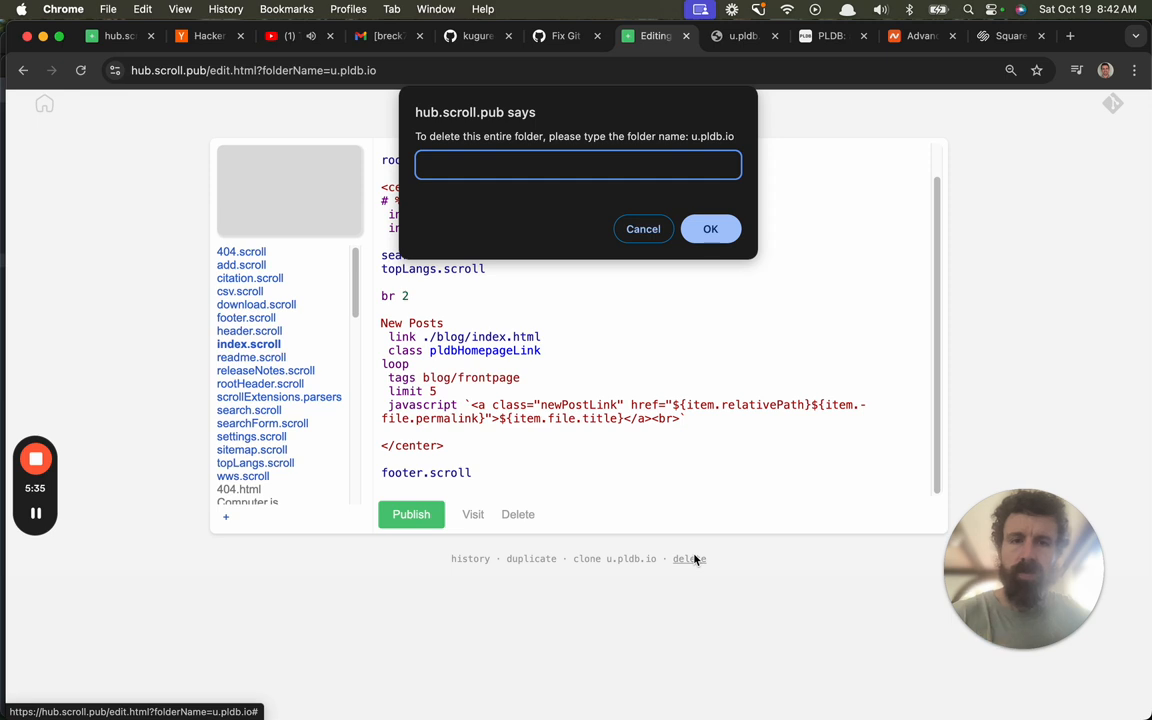
text(u.pldb.io)
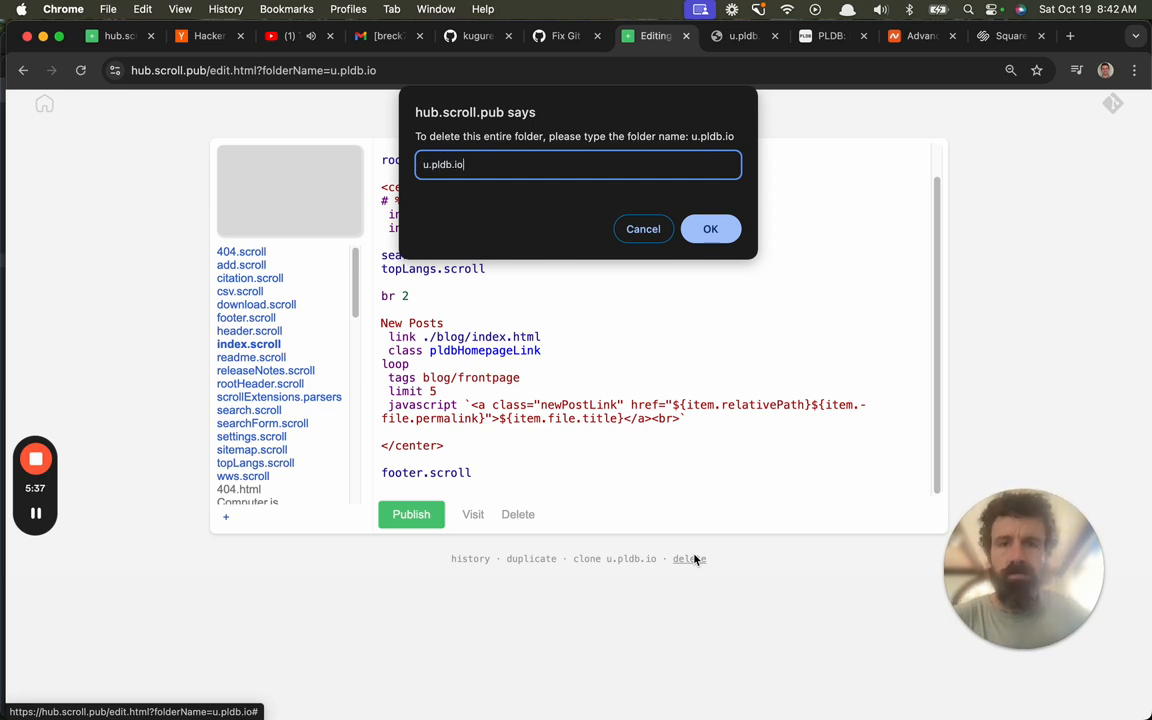
click(710, 229)
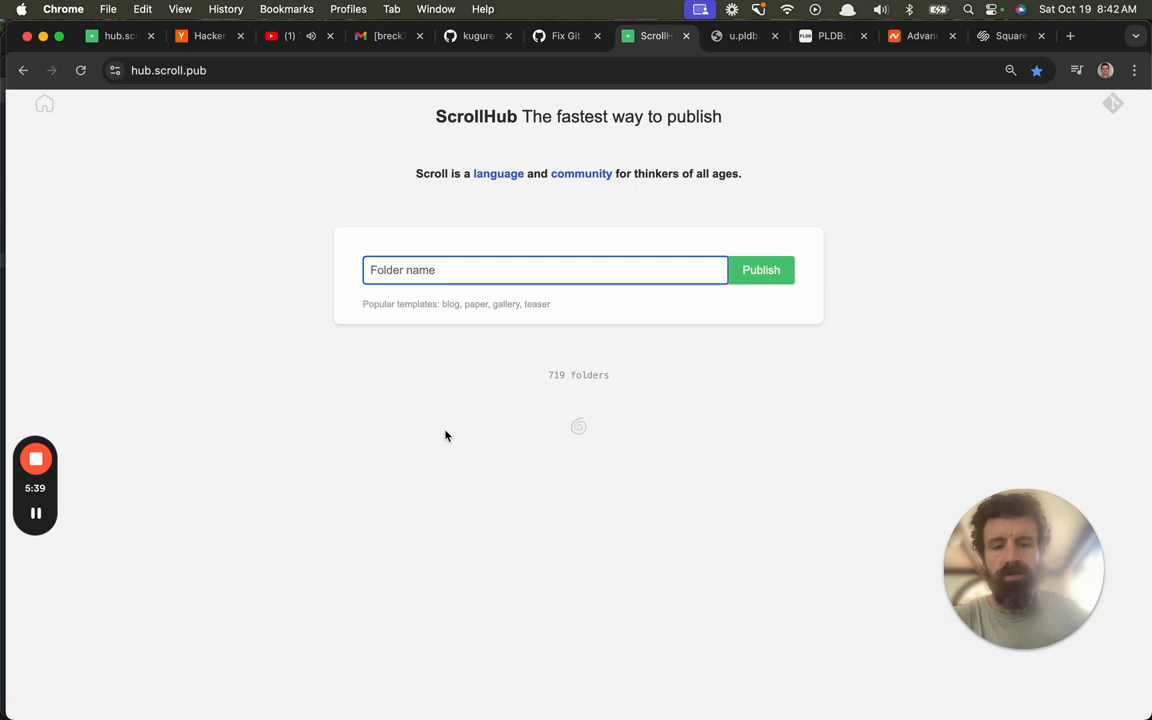
text(pldb.io pldb.t)
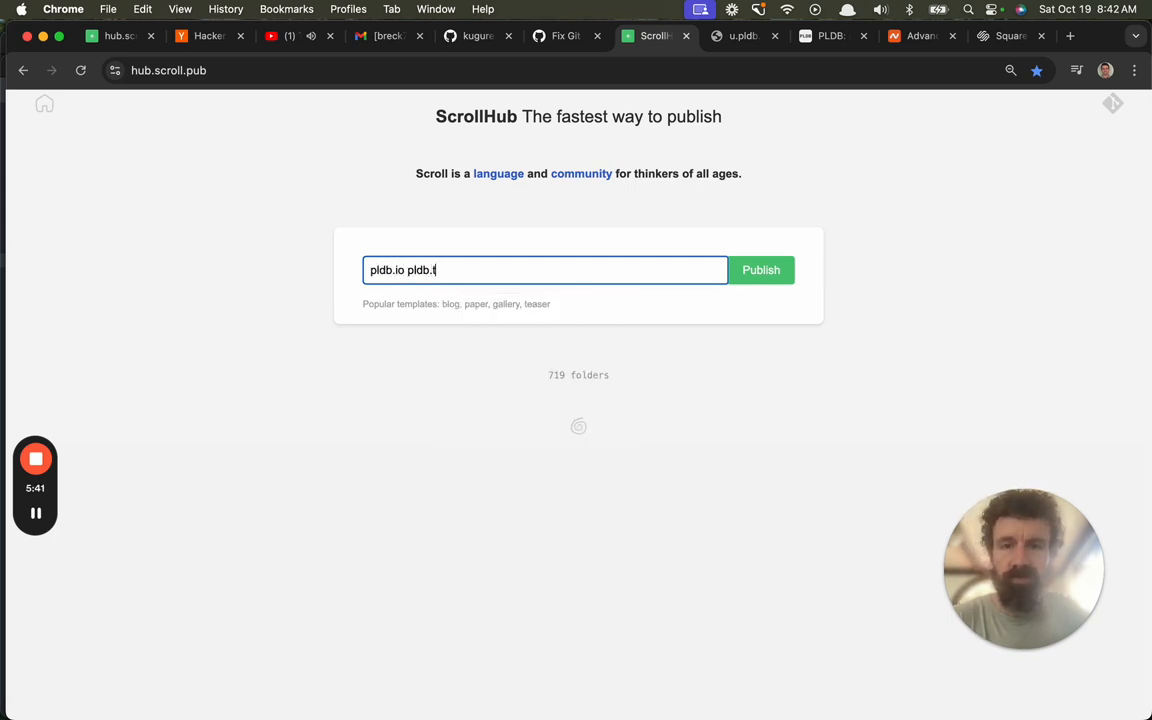
text(logger.com)
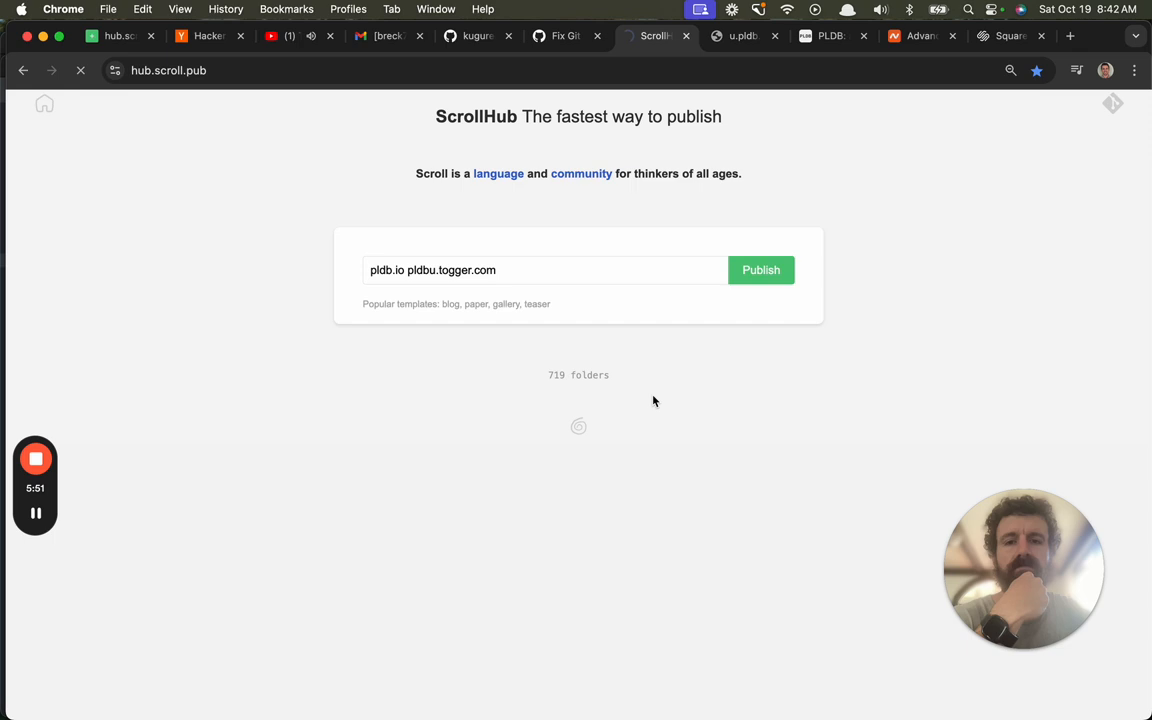
Publish the pldbu.togger.com copy and open the site in a new tab.
click(760, 269)
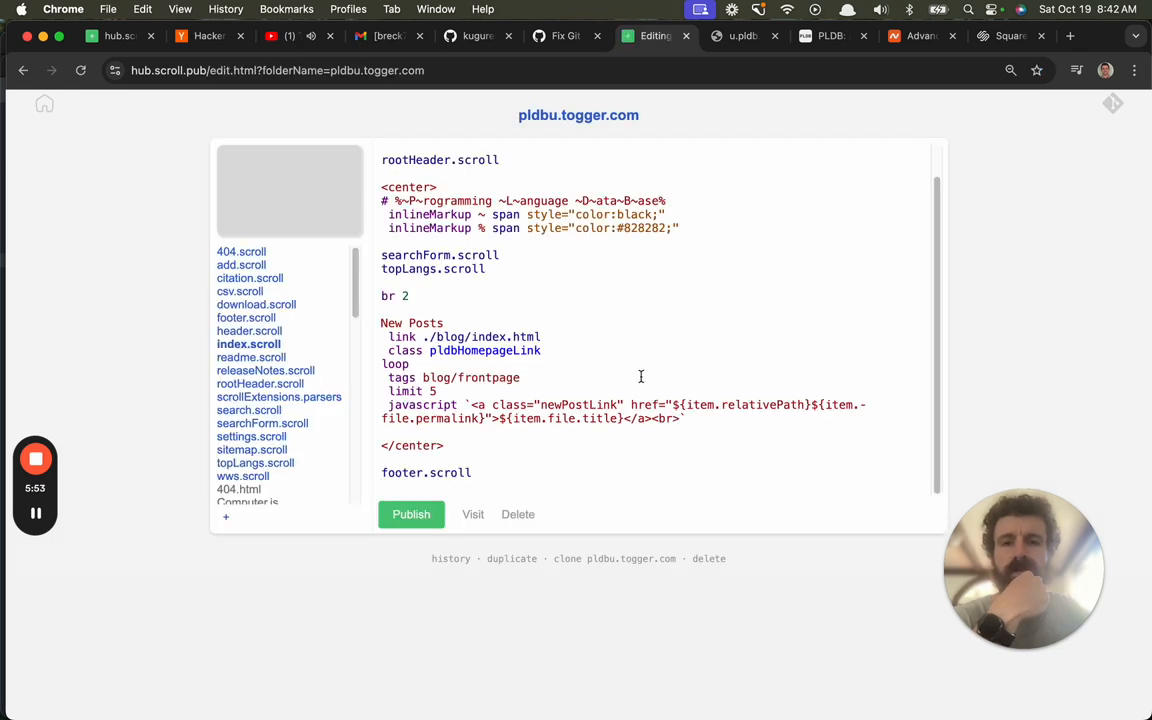
right_click(578, 115)
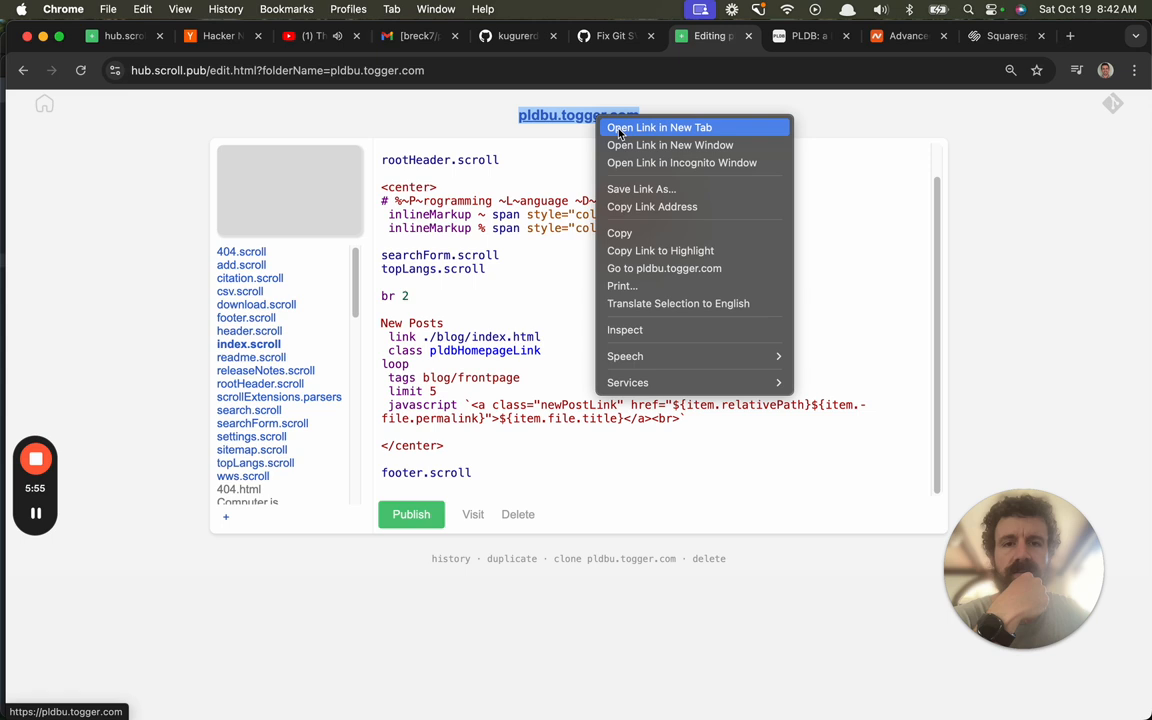
click(657, 127)
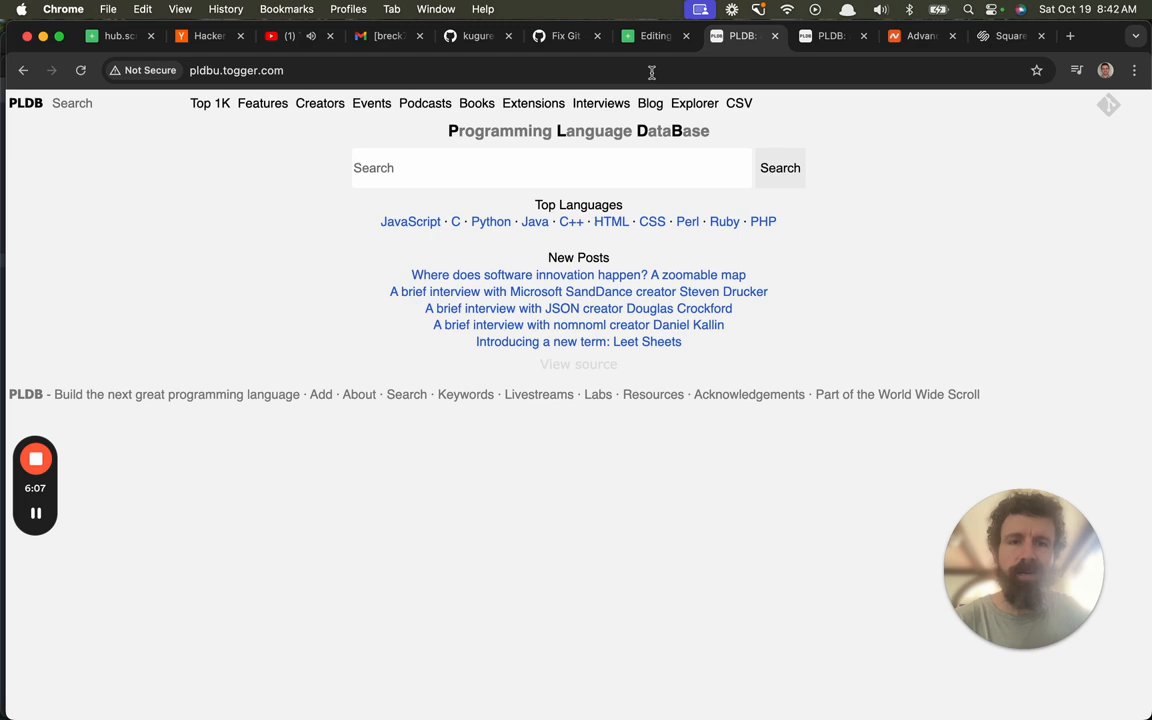
Check the pull request's CSS change against the pldbu.togger.com site editor.
click(650, 36)
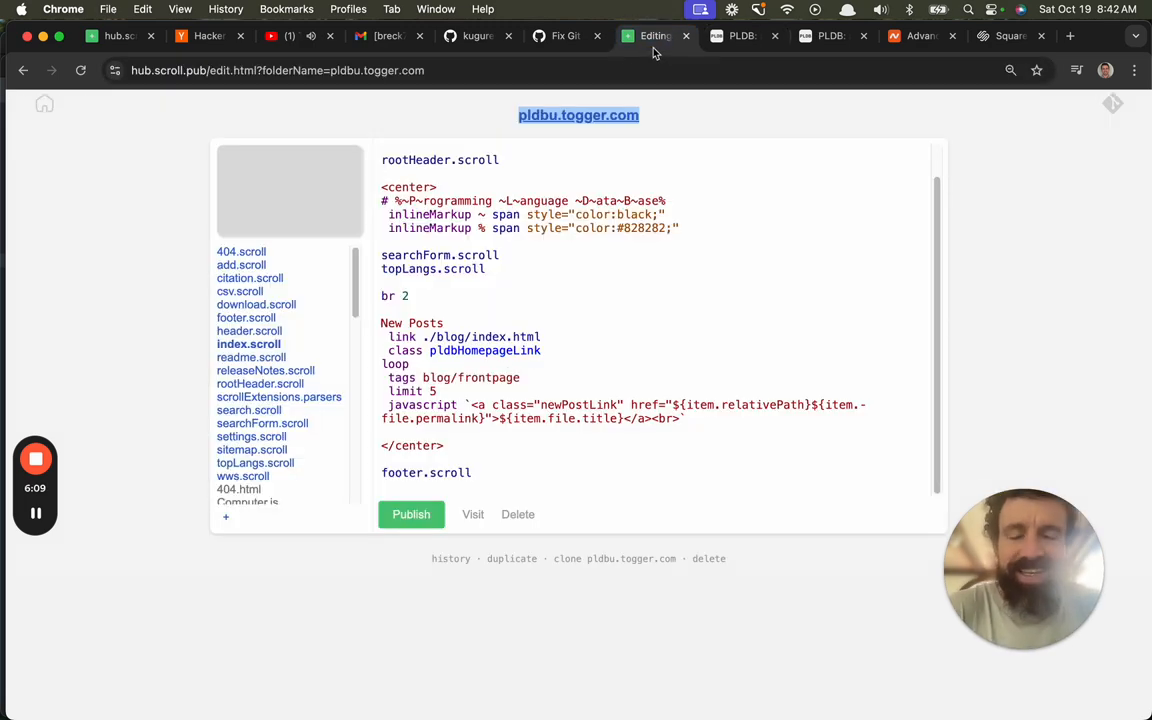
click(560, 37)
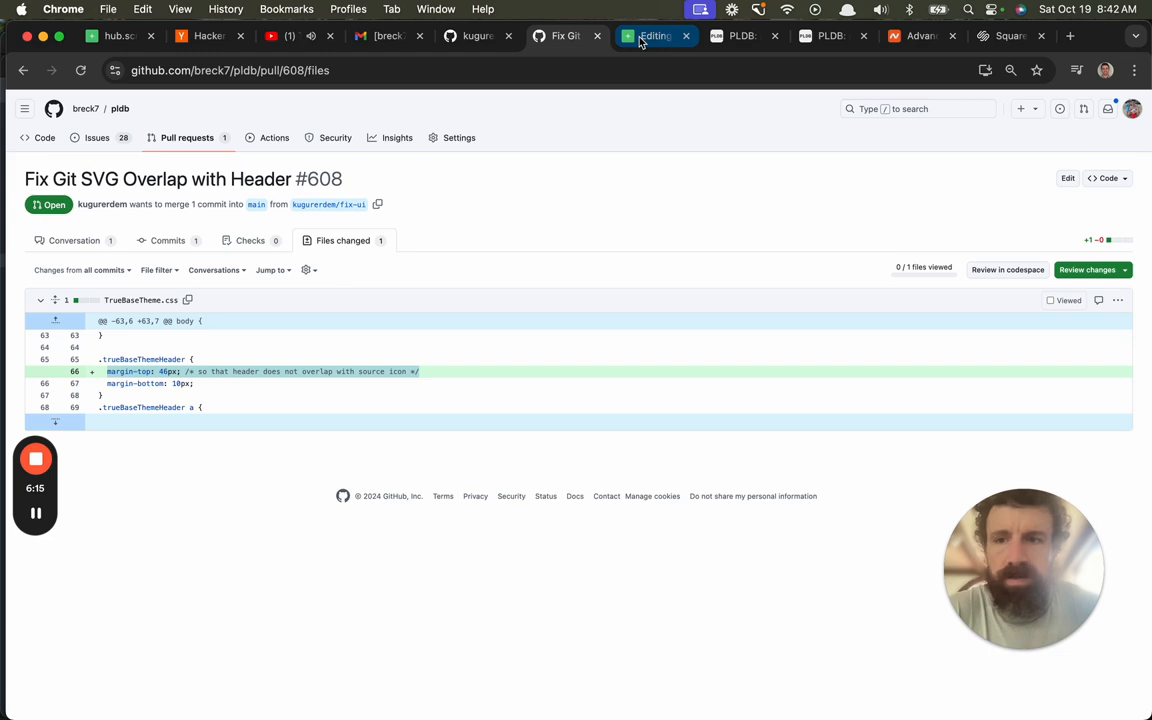
click(650, 36)
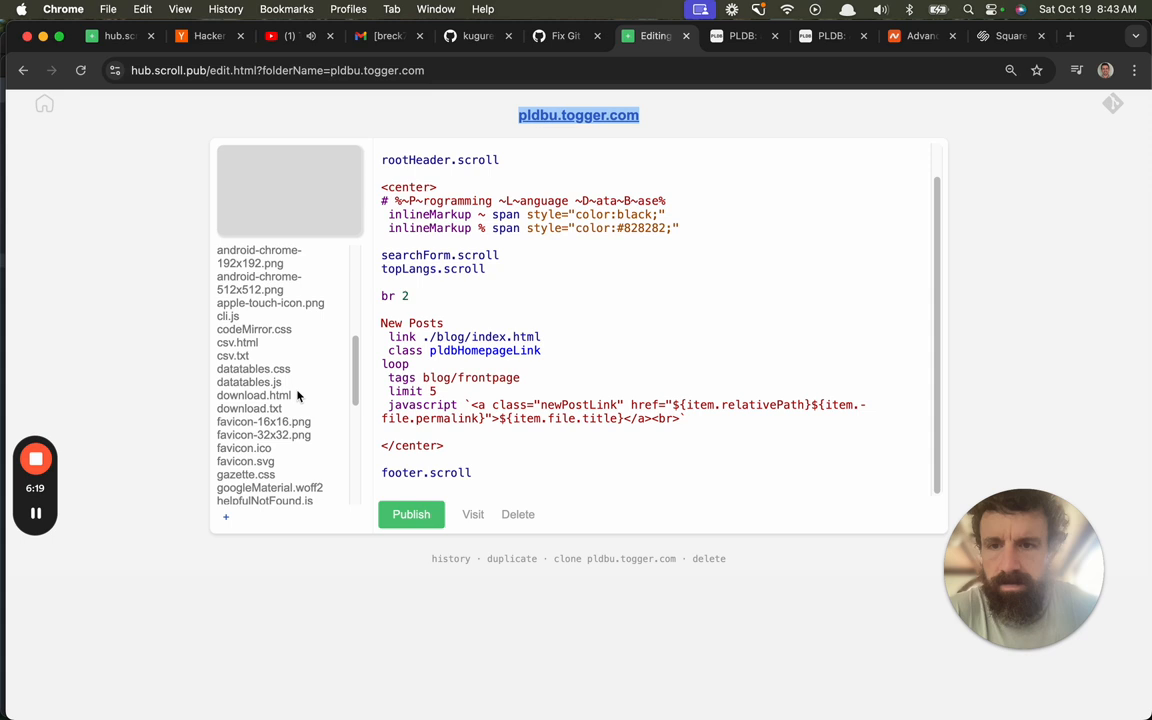
Open TrueBaseTheme.css in the pldbu.togger.com editor, comparing it with the pull request.
scroll(down, 3)
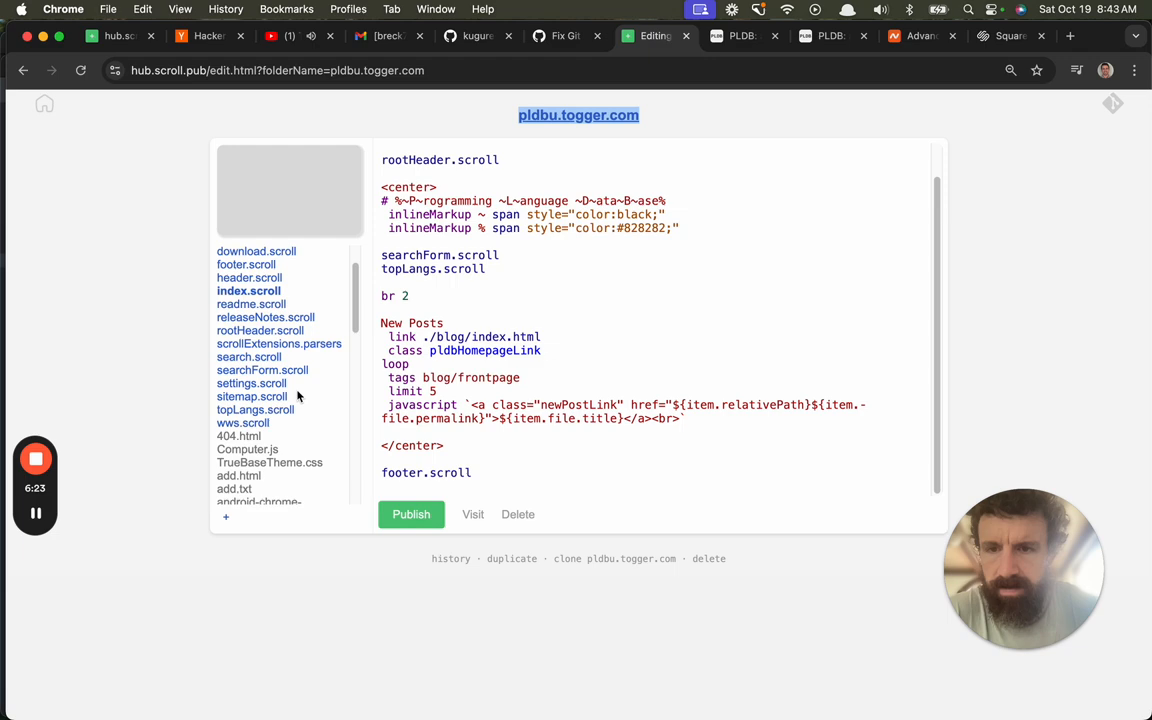
click(270, 462)
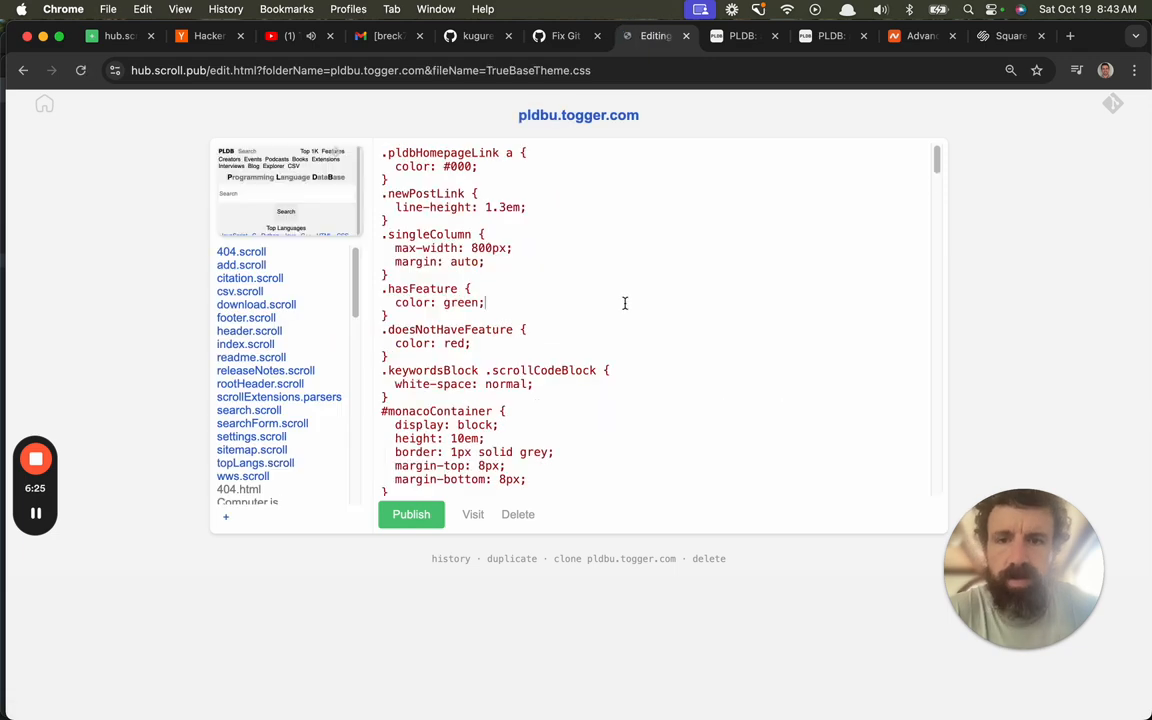
click(555, 36)
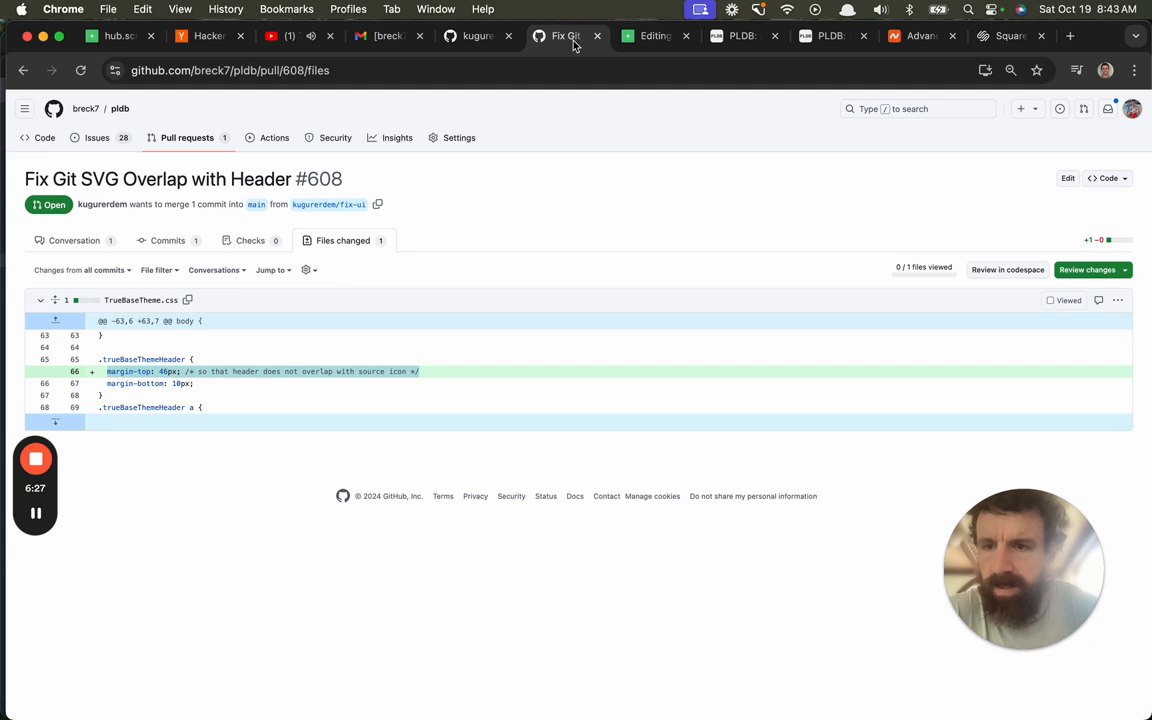
click(645, 36)
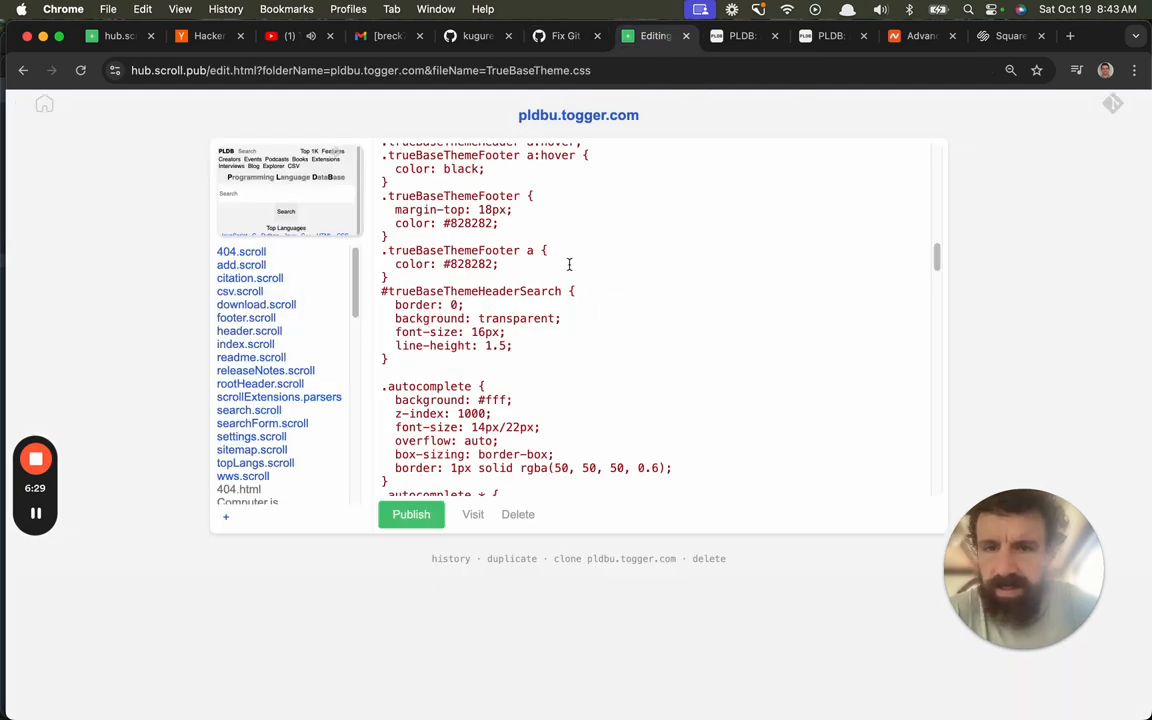
scroll(down, 3)
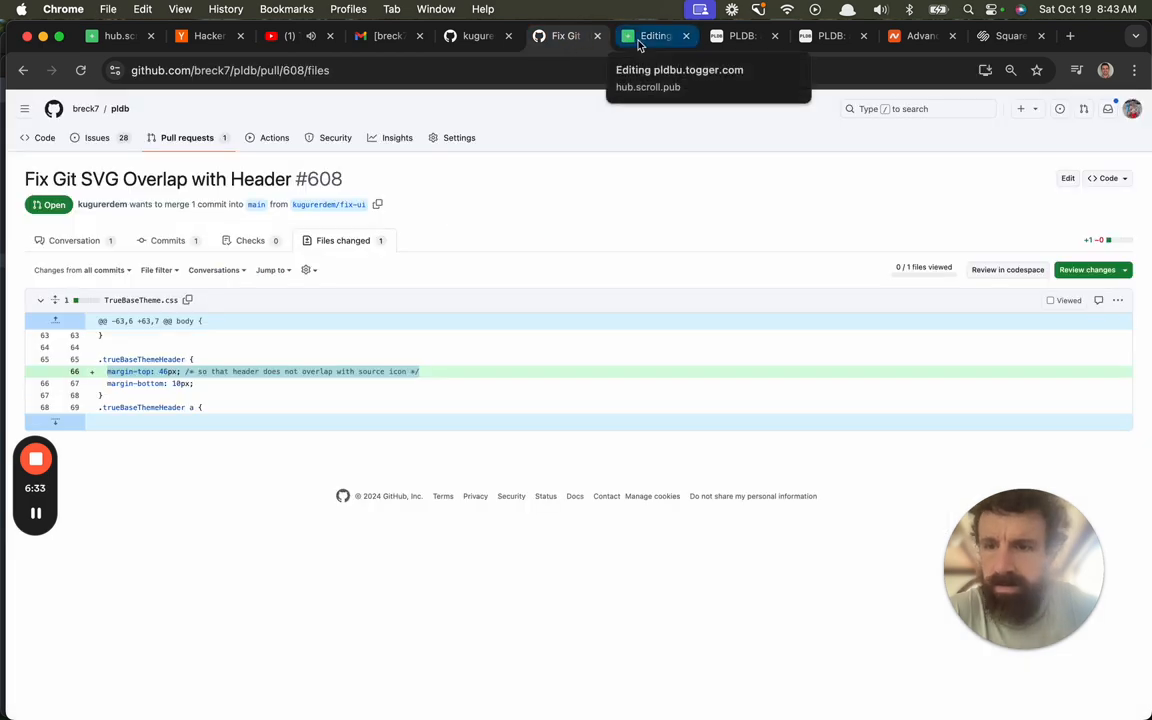
click(651, 36)
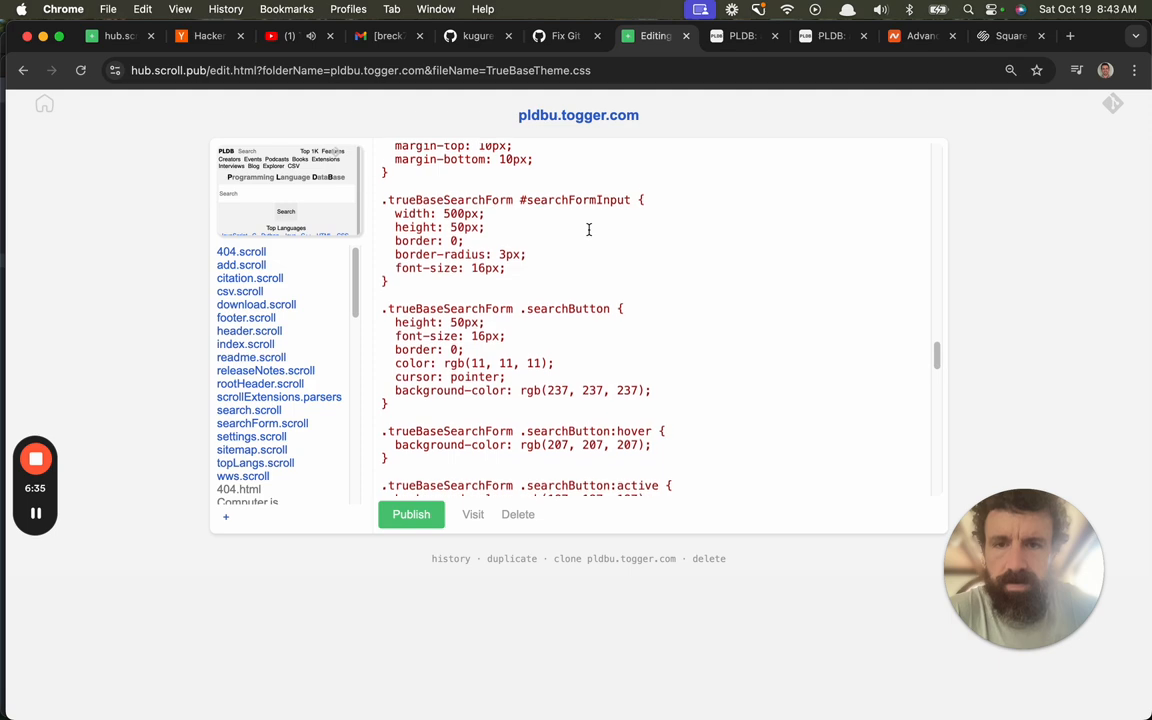
scroll(down, 3)
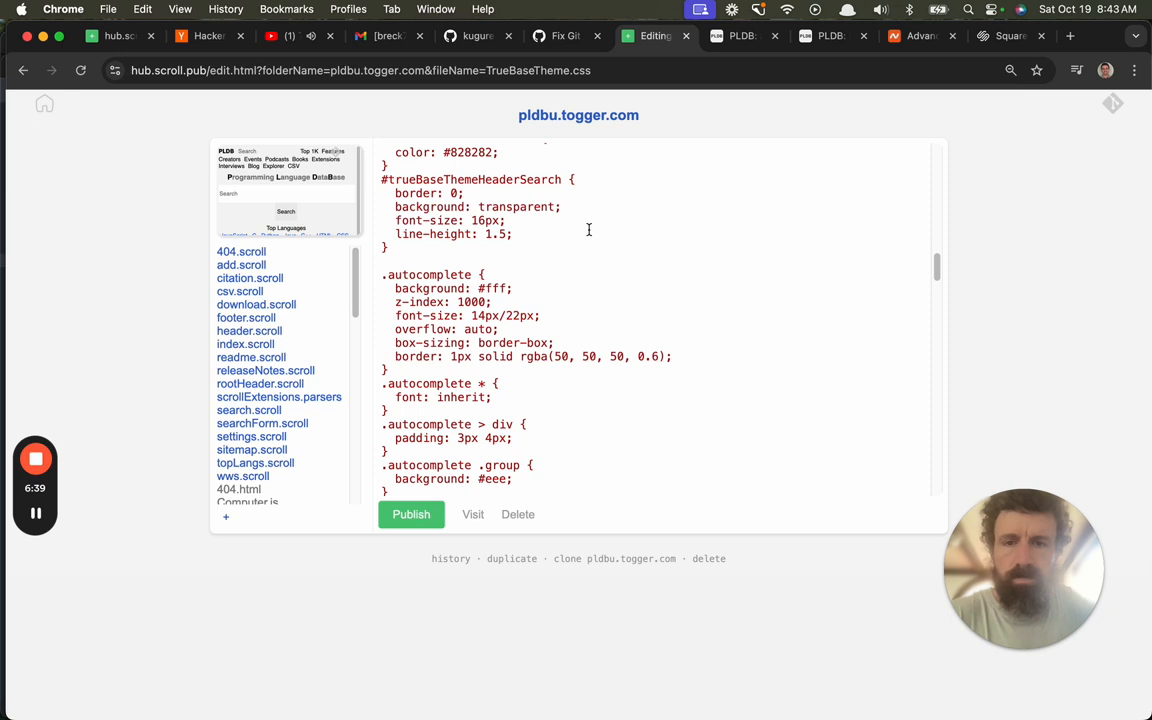
Find the header style and add 'margin-top: 46px;' with its source-icon overlap comment.
text(header)
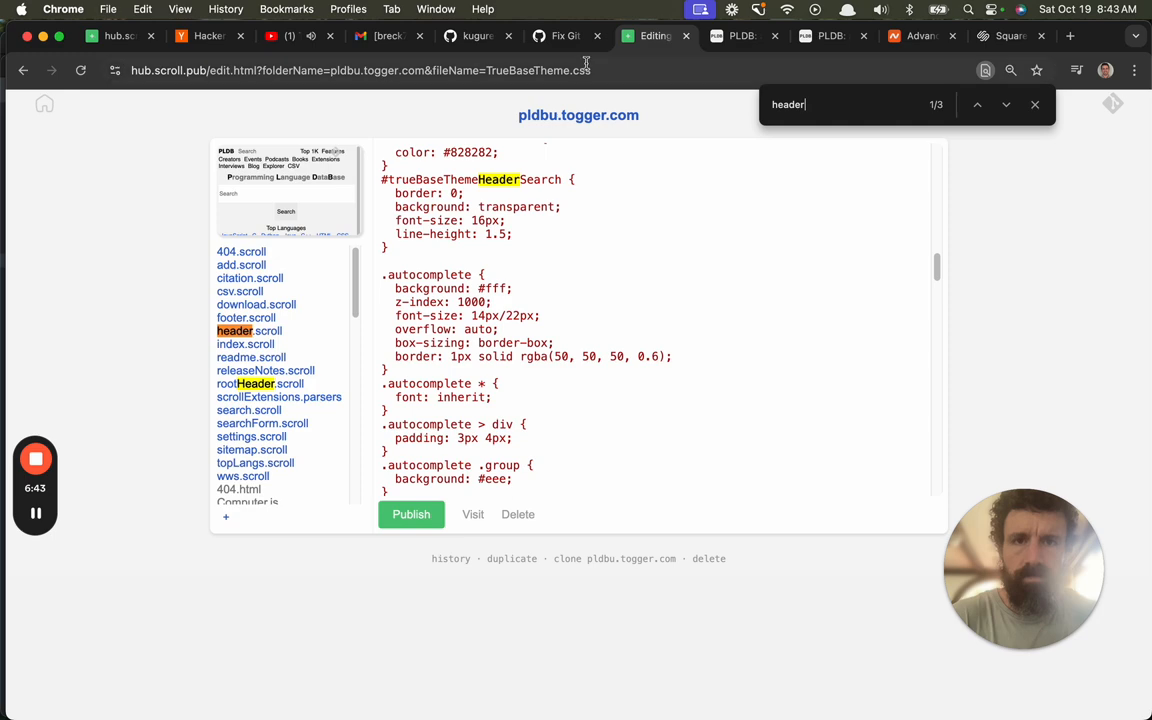
click(650, 36)
text(trueBaseThemeHe)
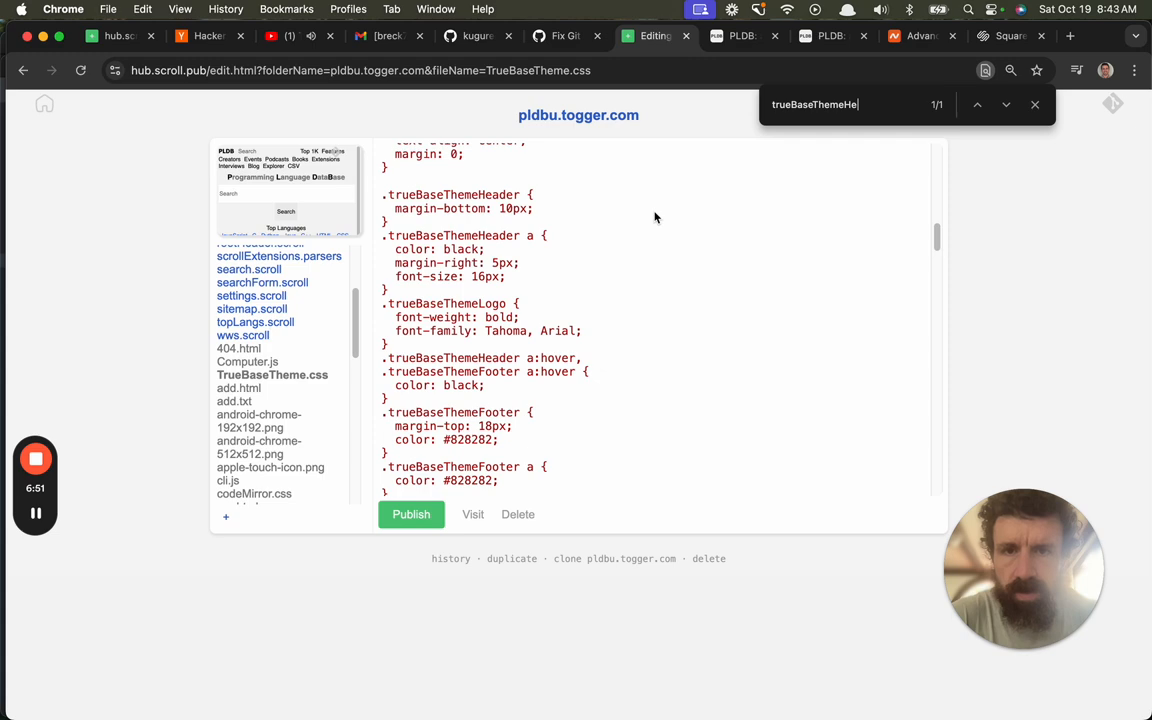
click(564, 36)
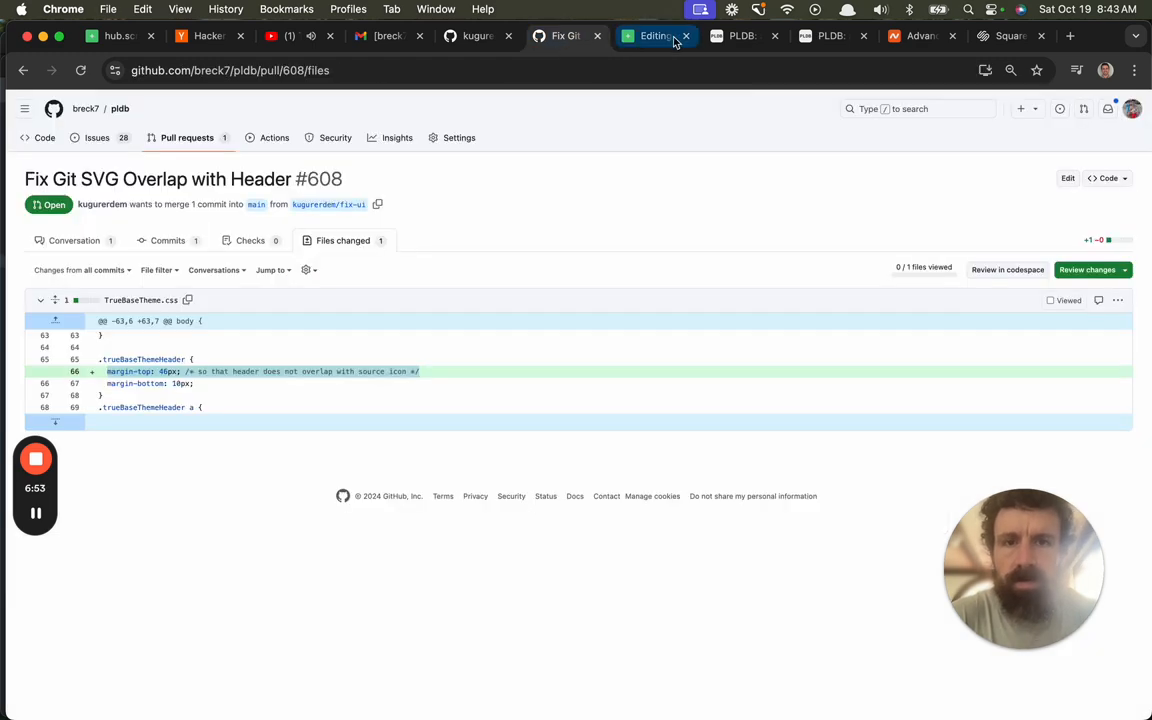
click(645, 36)
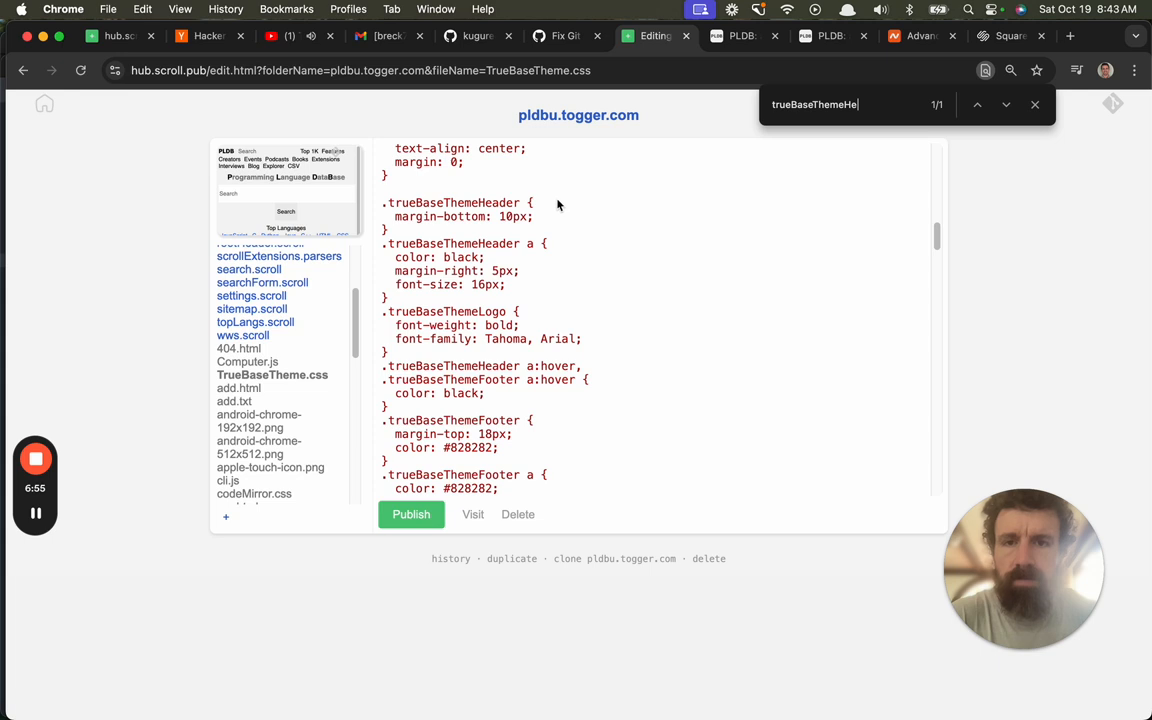
click(1033, 104)
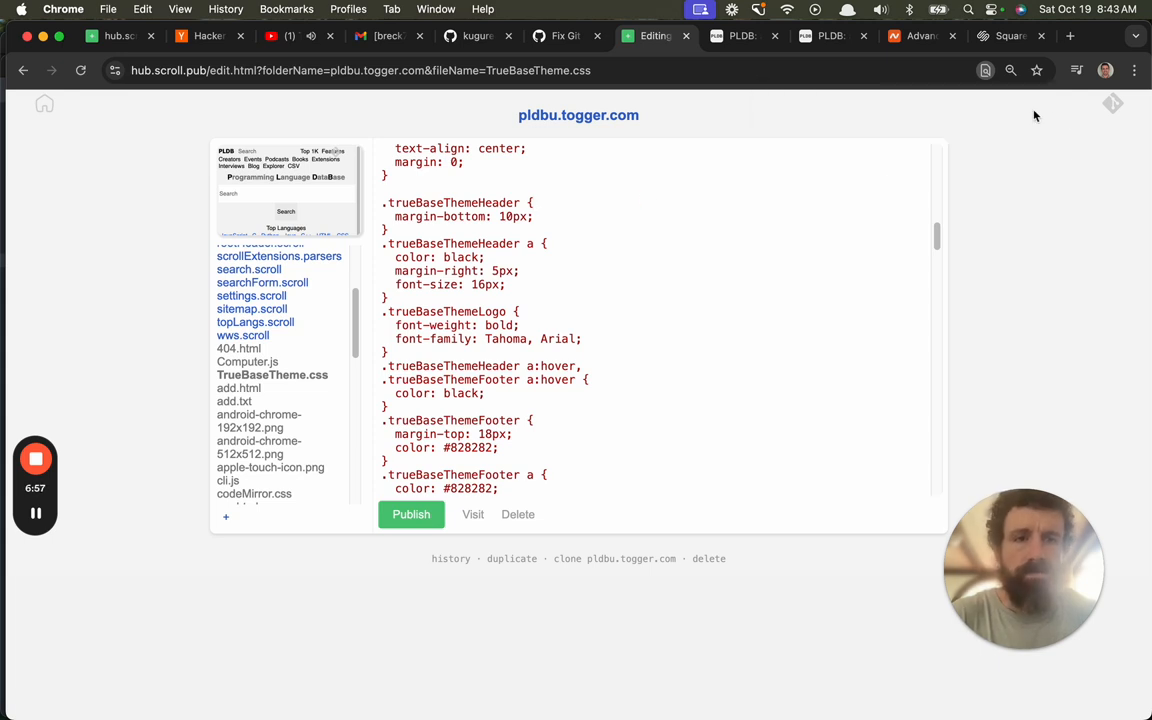
text(margin-top: 46px; /* so that header does not overlap with source icon */)
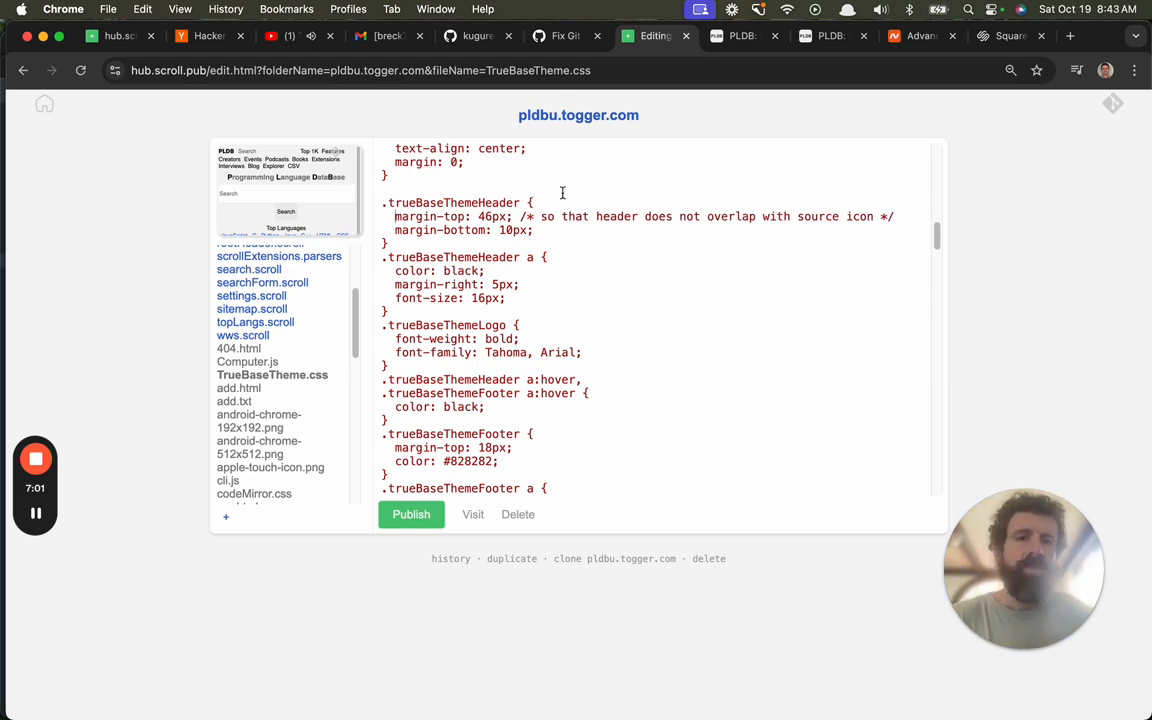
Remove the 46px margin-top line and view the pldbu.togger.com homepage.
click(745, 36)
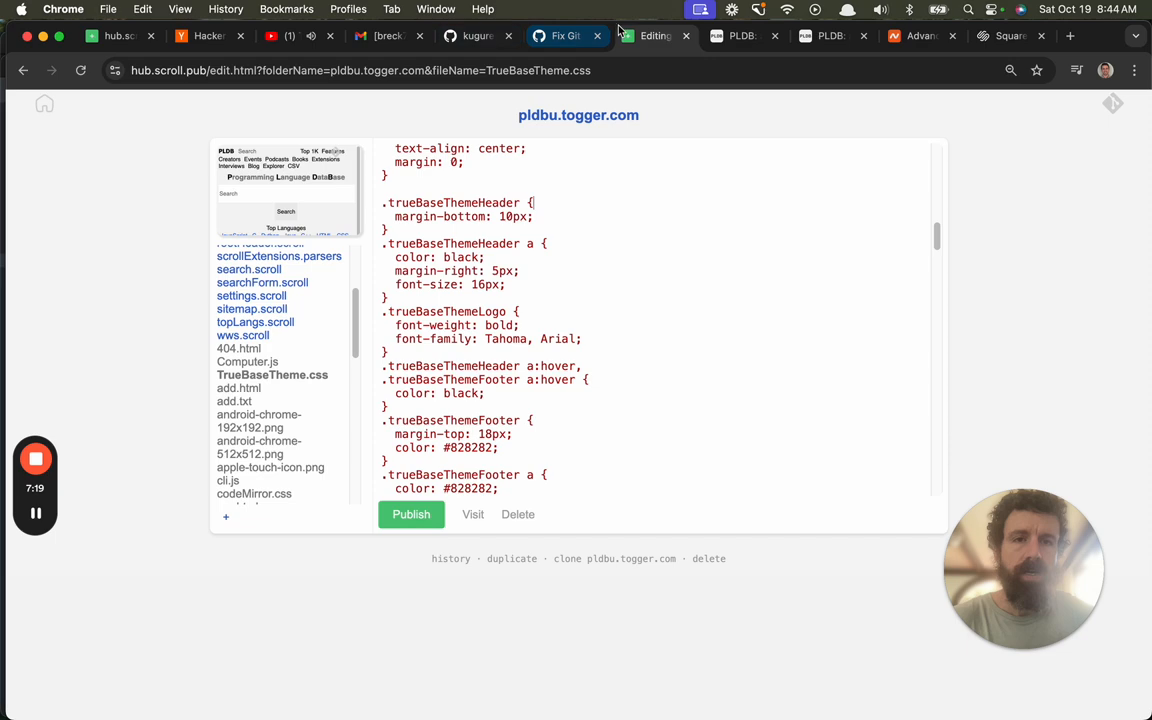
click(738, 36)
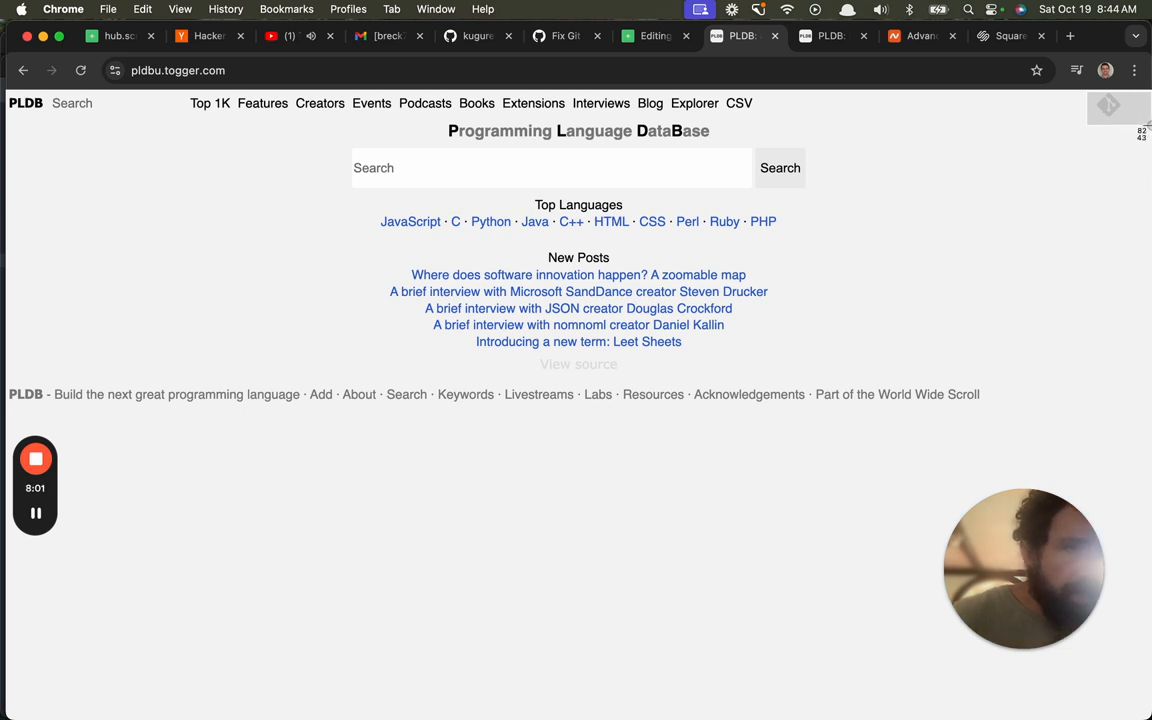
Add 'padding-right: 80px;' to the header style and publish the change.
click(825, 37)
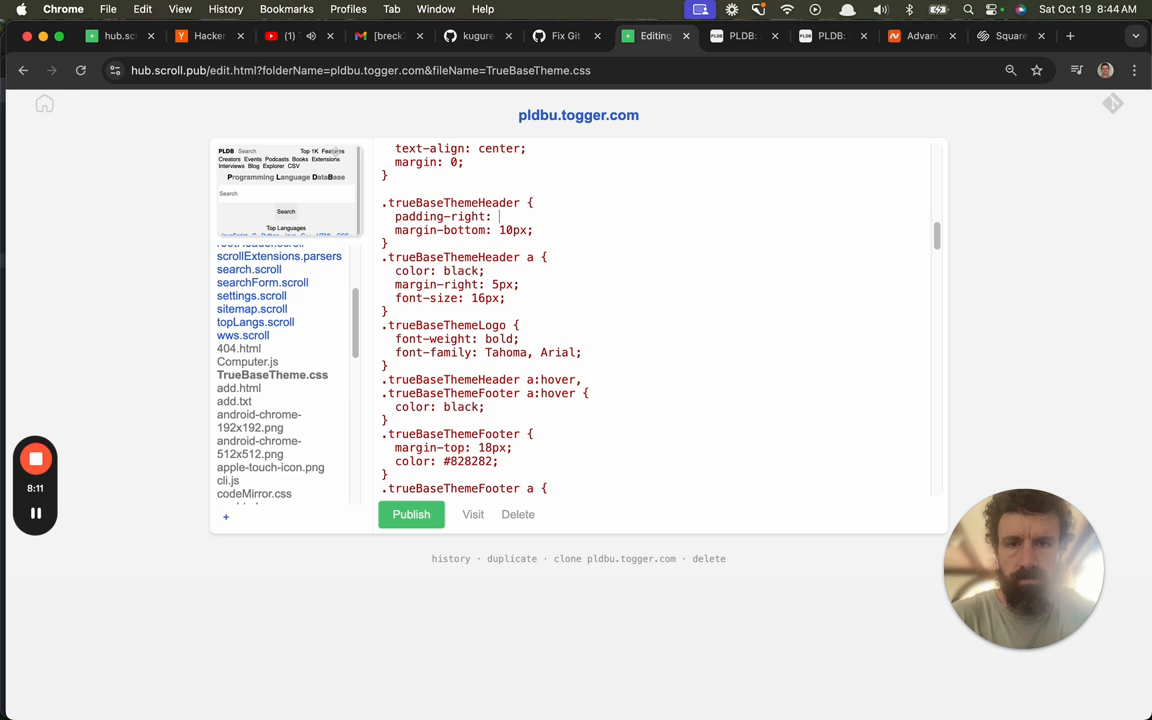
text(80px;)
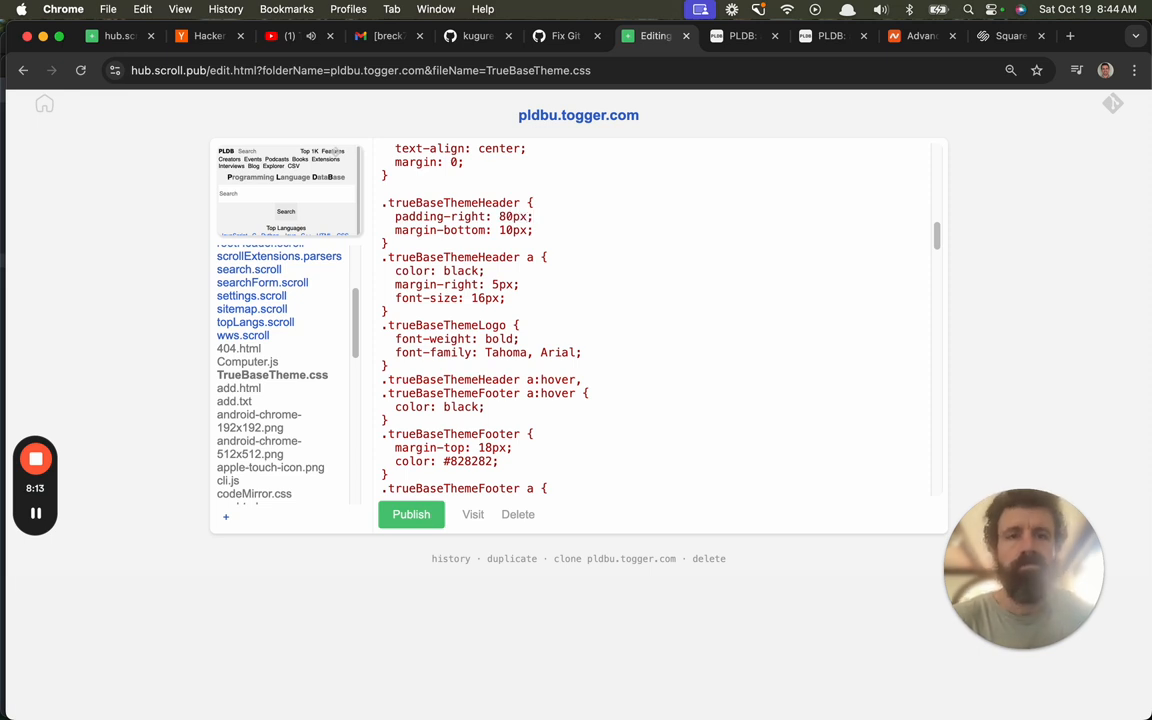
click(743, 36)
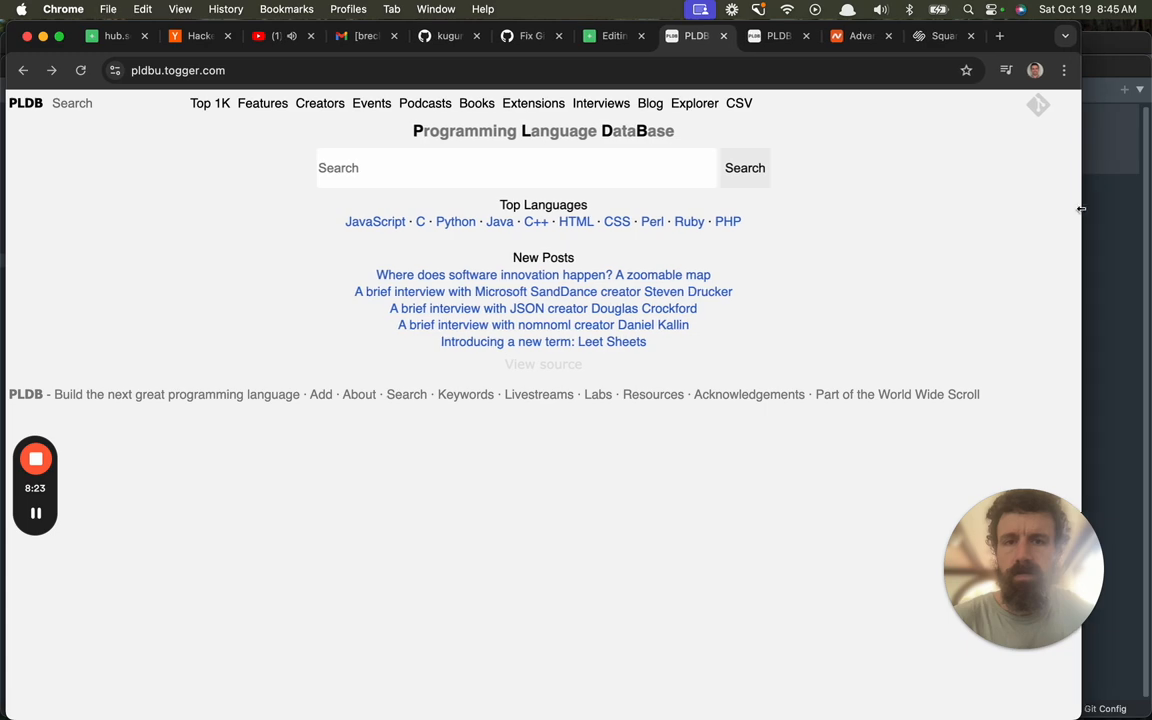
click(537, 37)
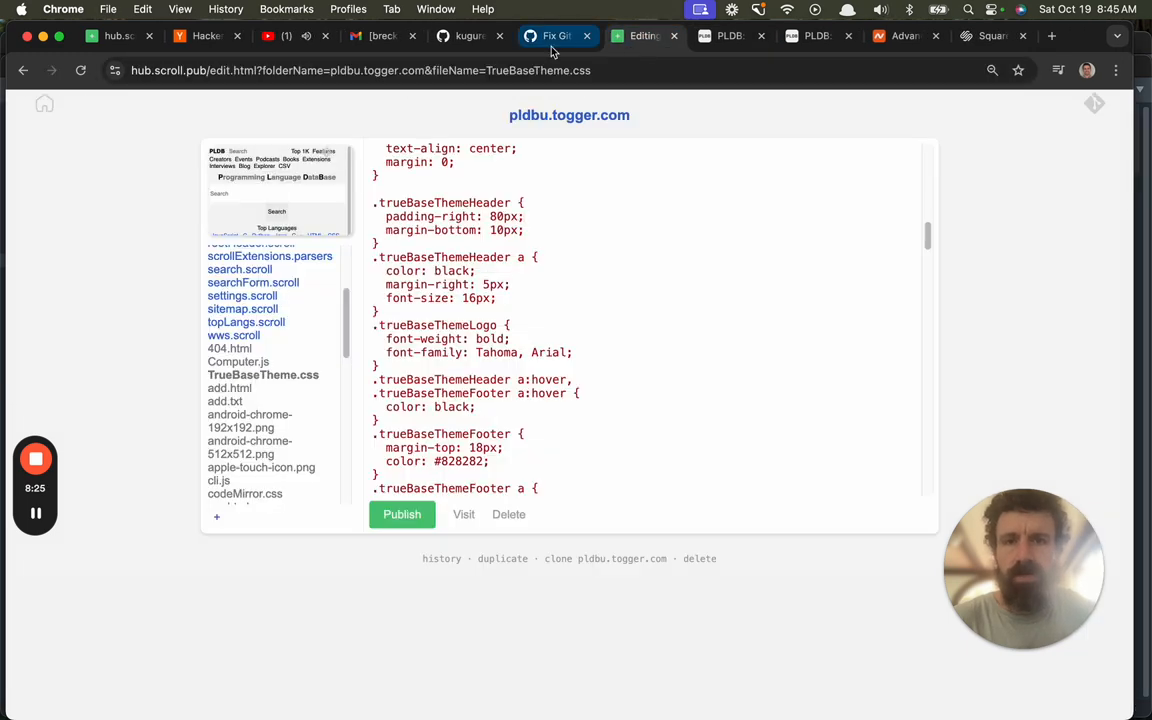
Open PR #608 'Fix Git SVG Overlap with Header' from the list and confirm rebase and merge.
click(552, 37)
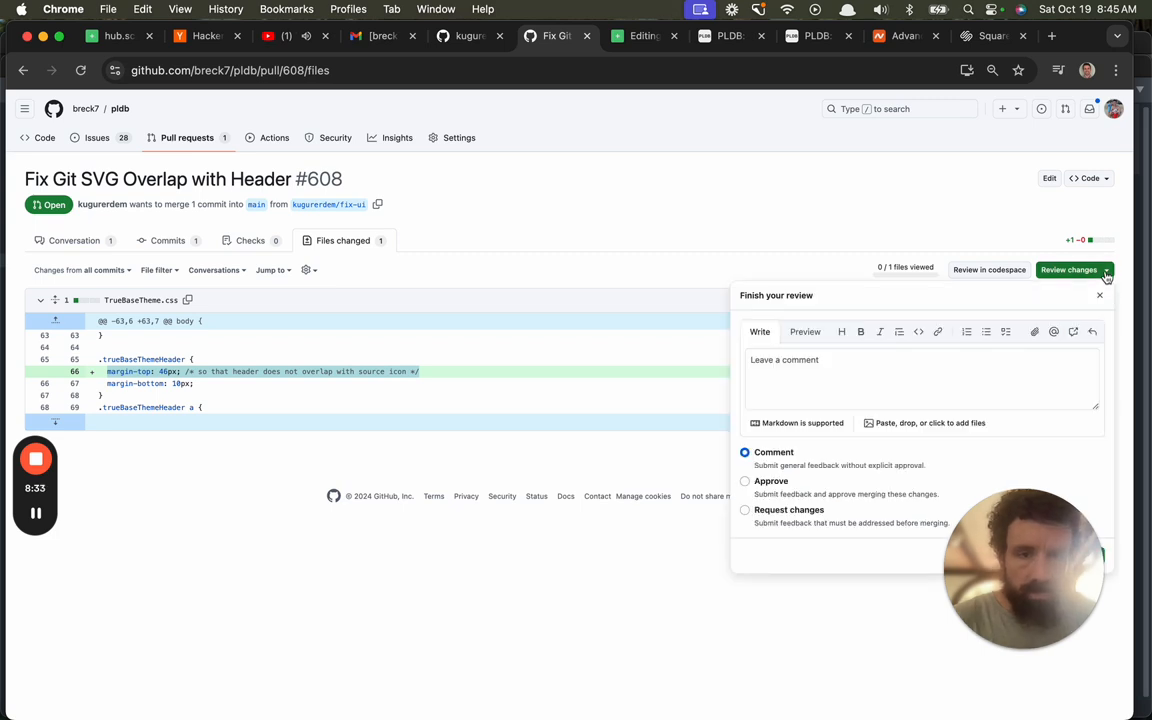
click(187, 137)
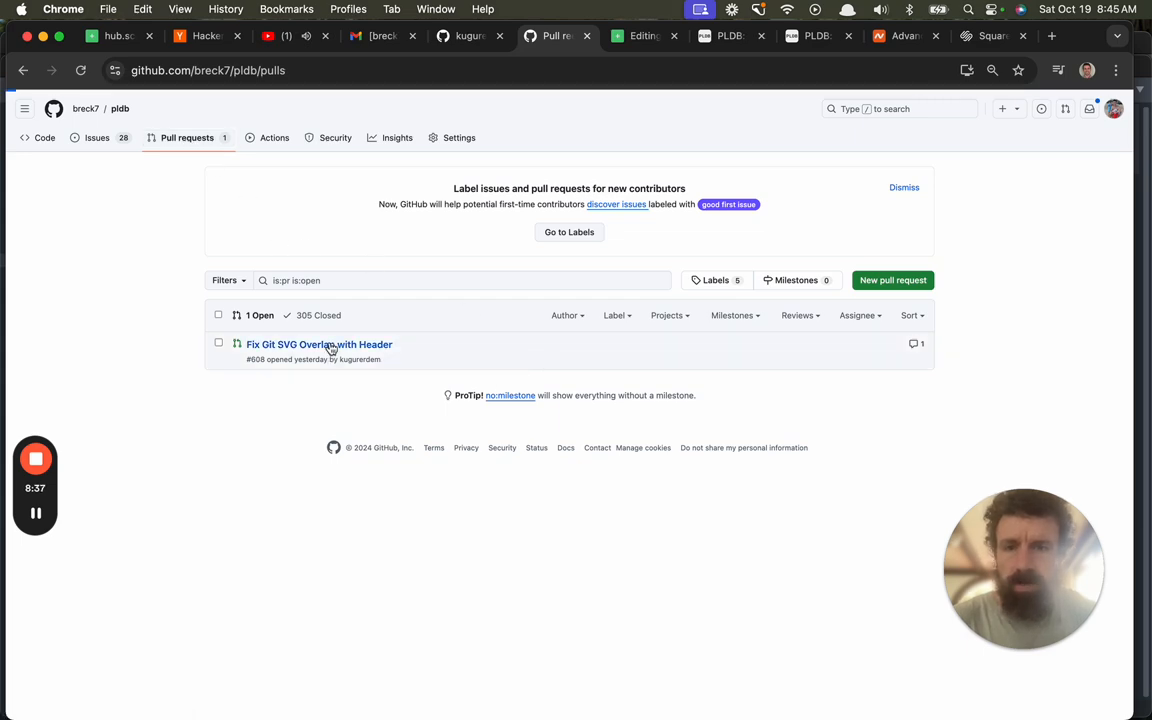
click(319, 344)
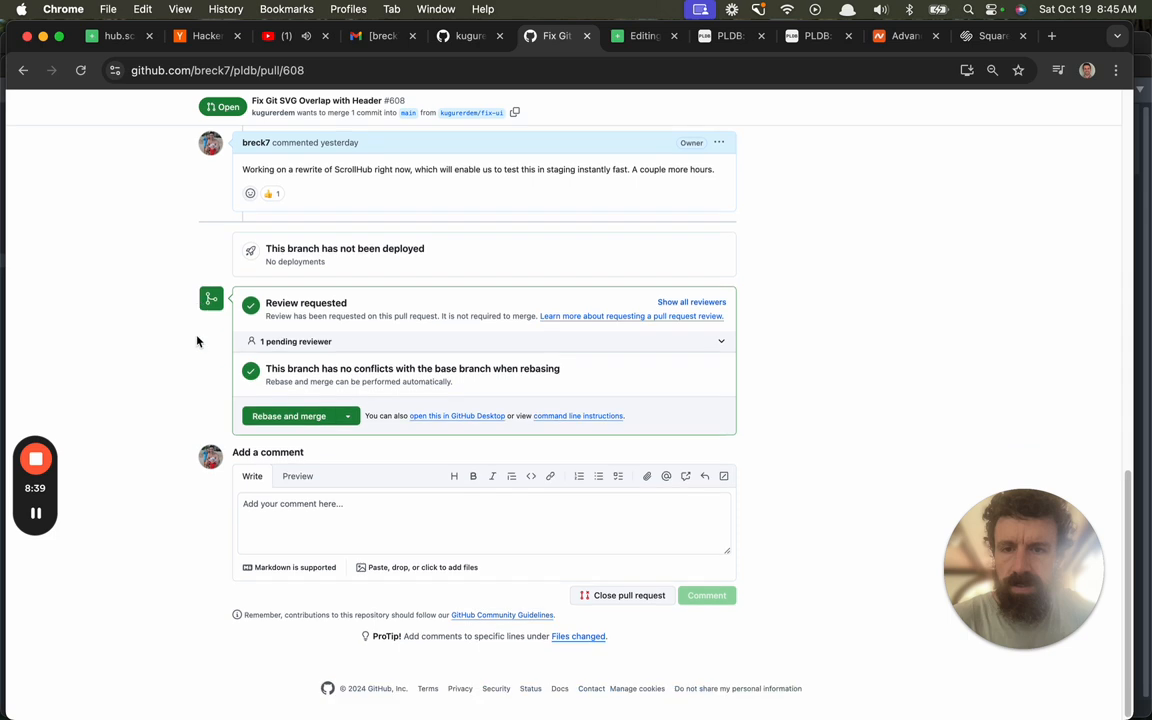
click(288, 416)
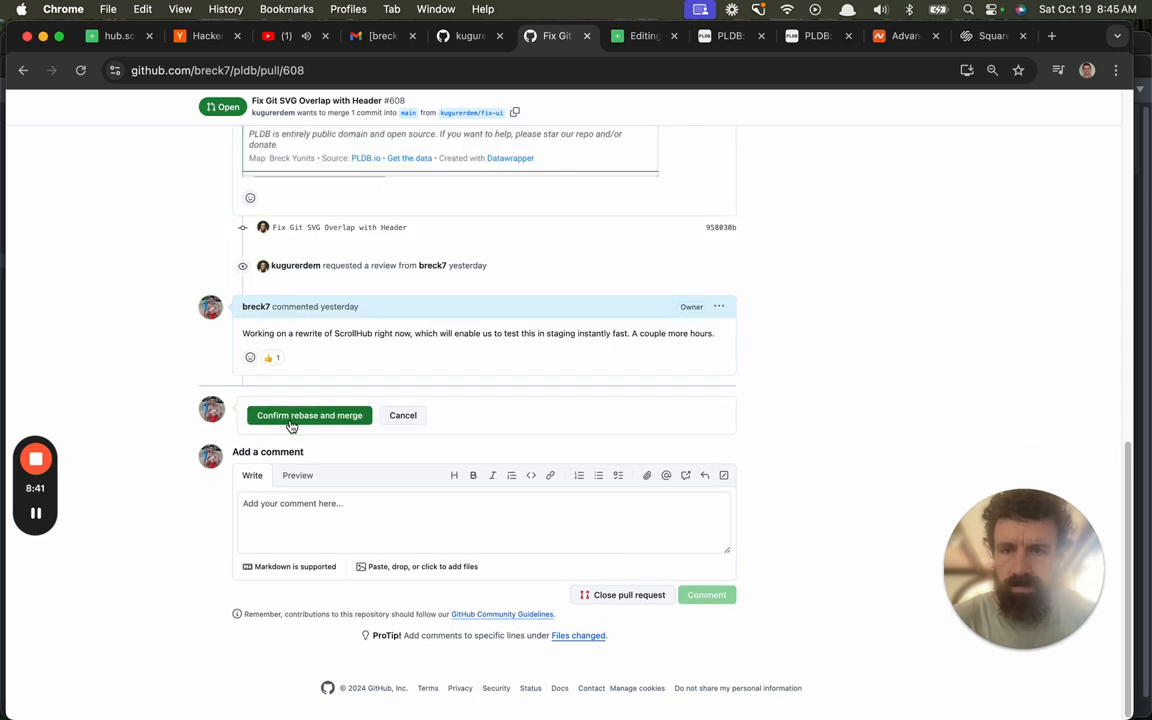
click(309, 415)
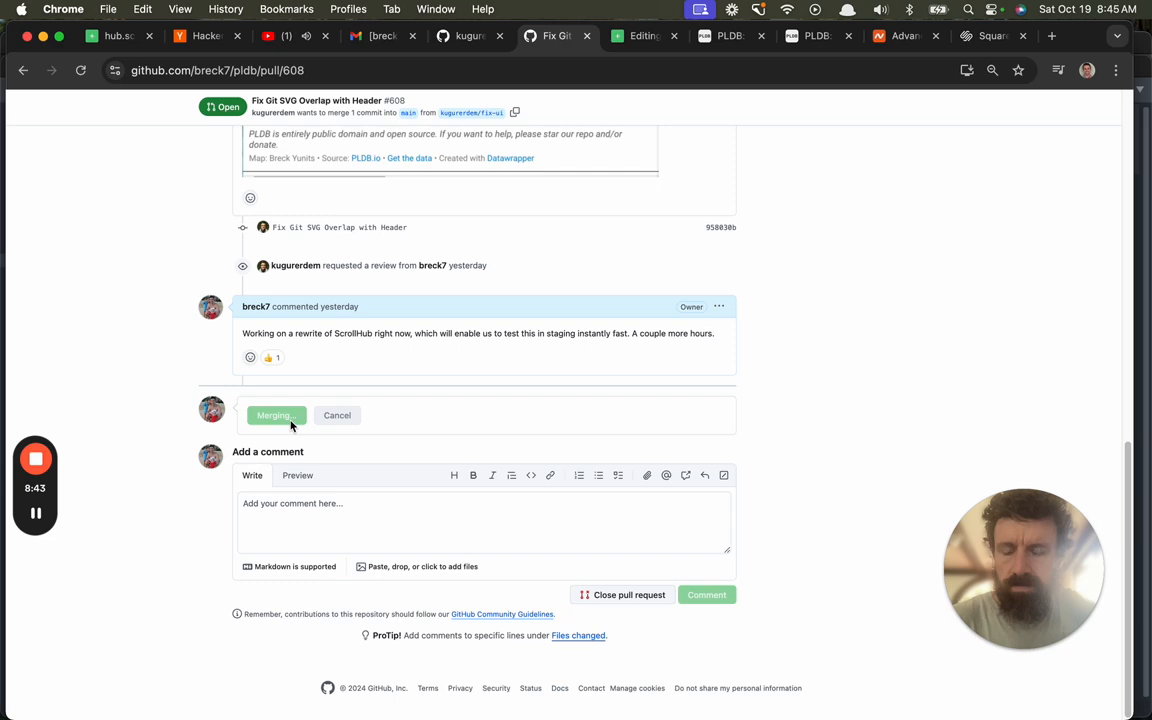
click(276, 415)
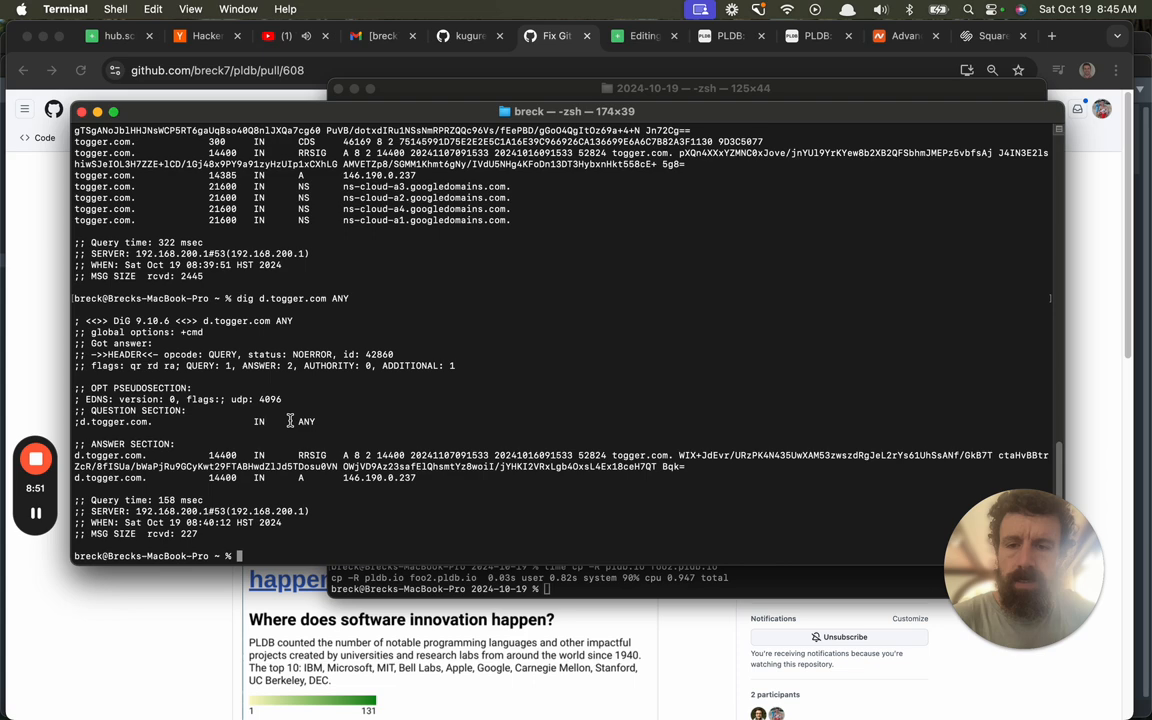
Run git pull github main in the local pldb directory.
text(cd pldb)
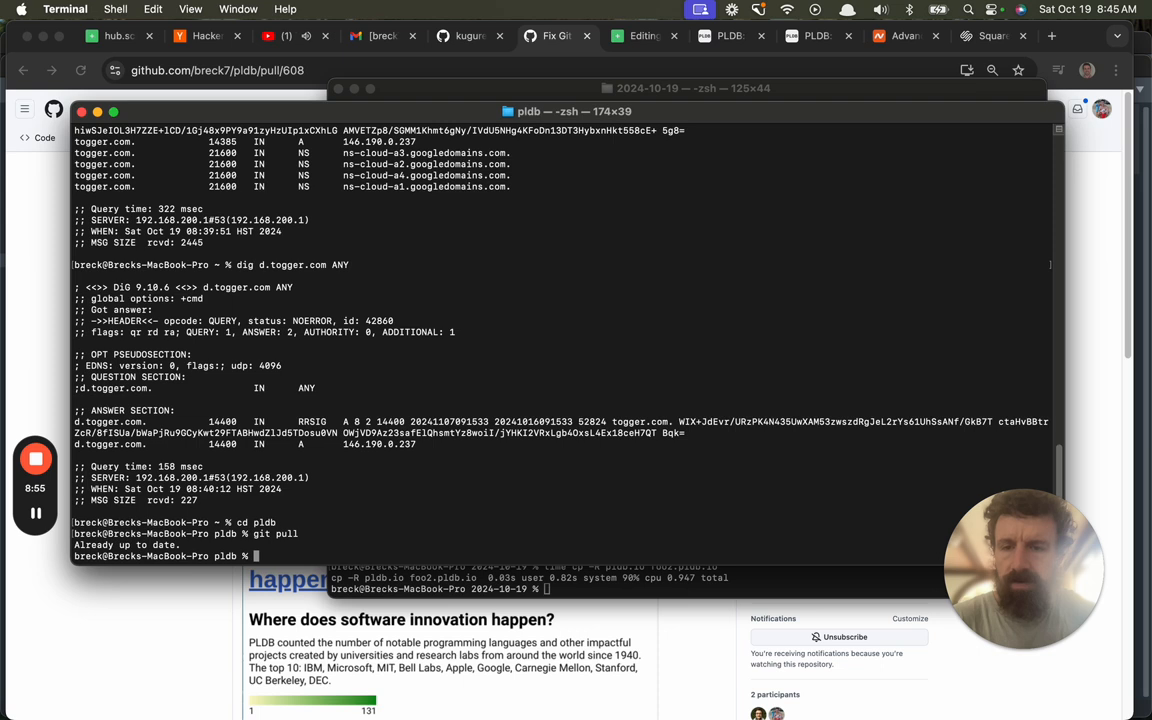
text(git pull)
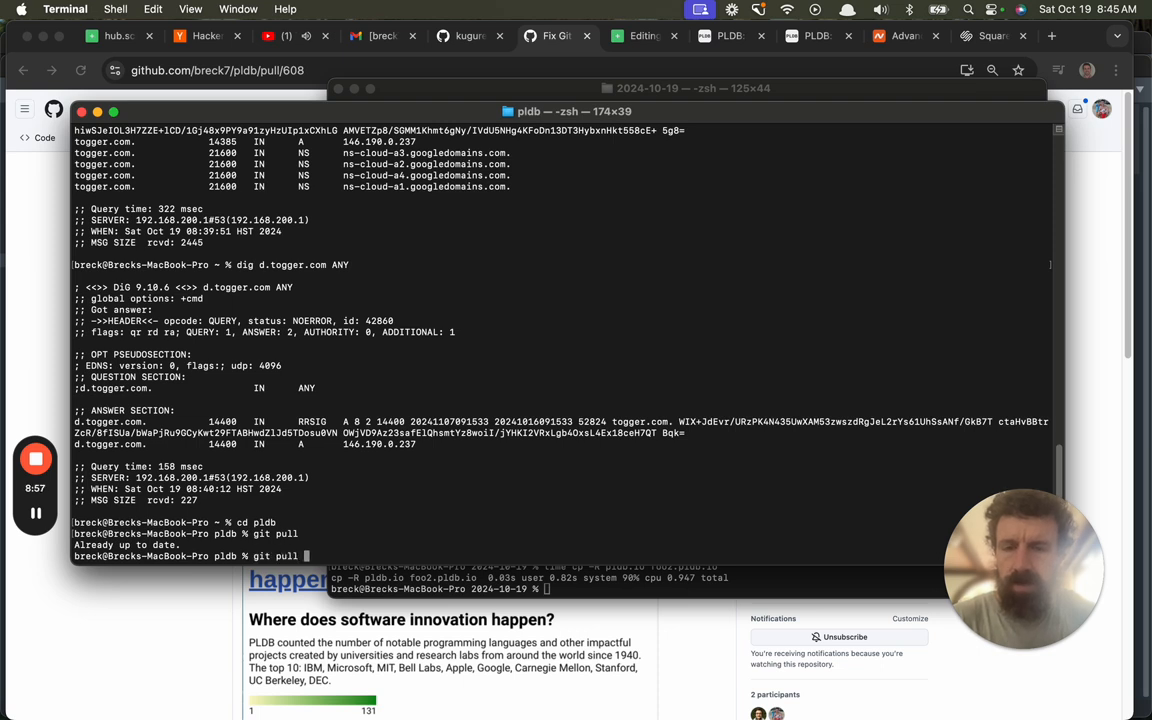
text(githun)
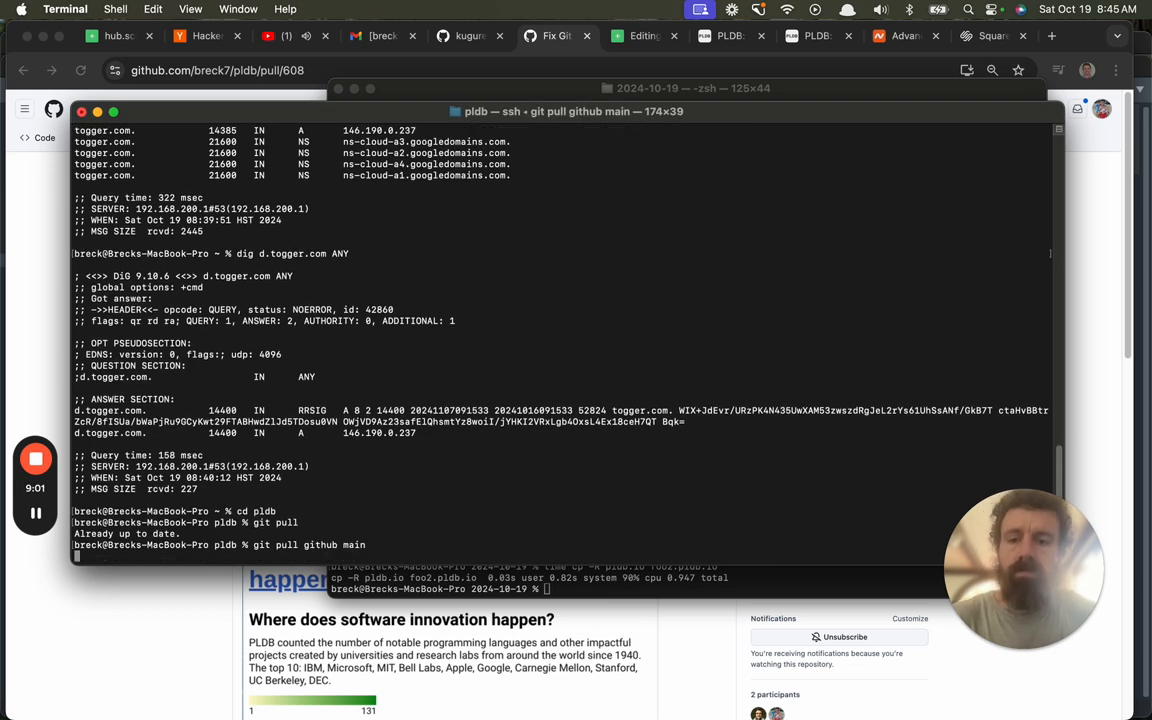
key(Return)
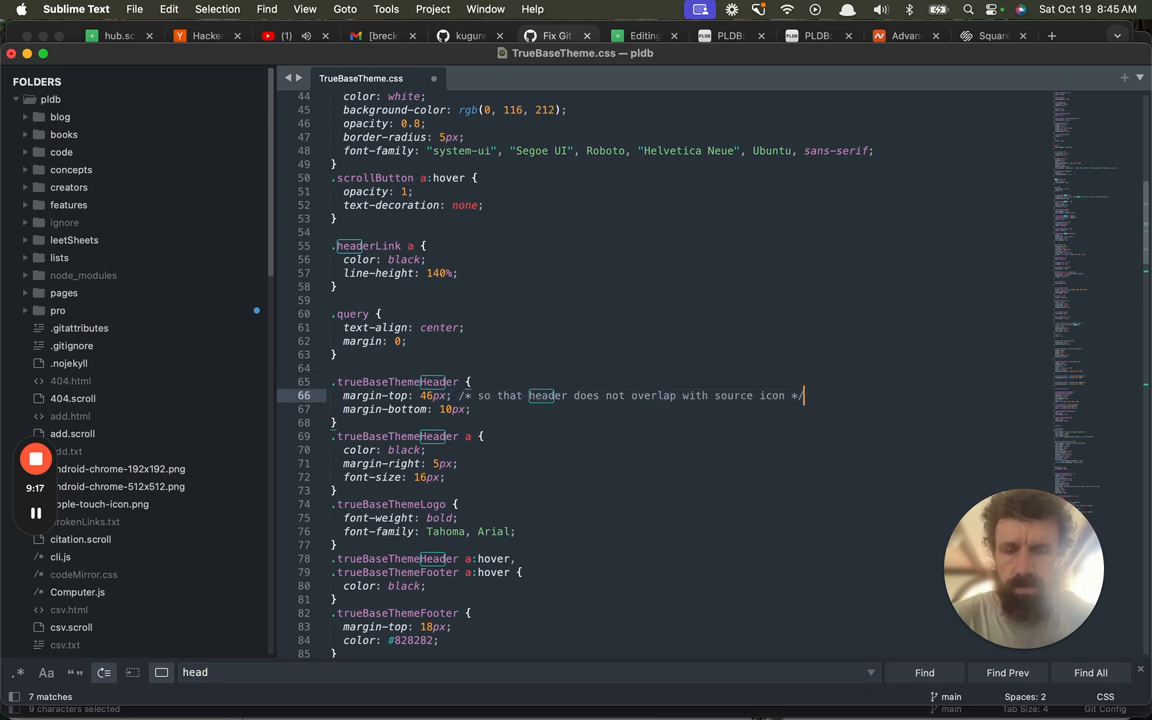
Change the header rule to padding-right: 80px and start an explanatory width comment.
text(padding-right: 80px;)
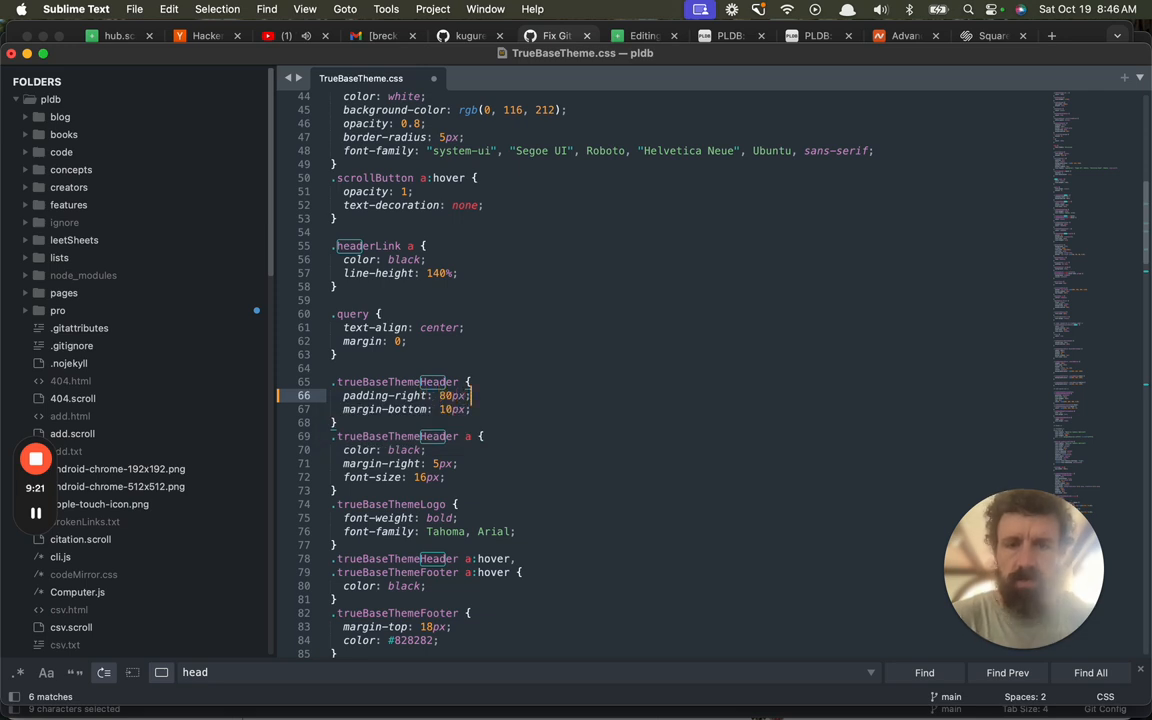
text(/*)
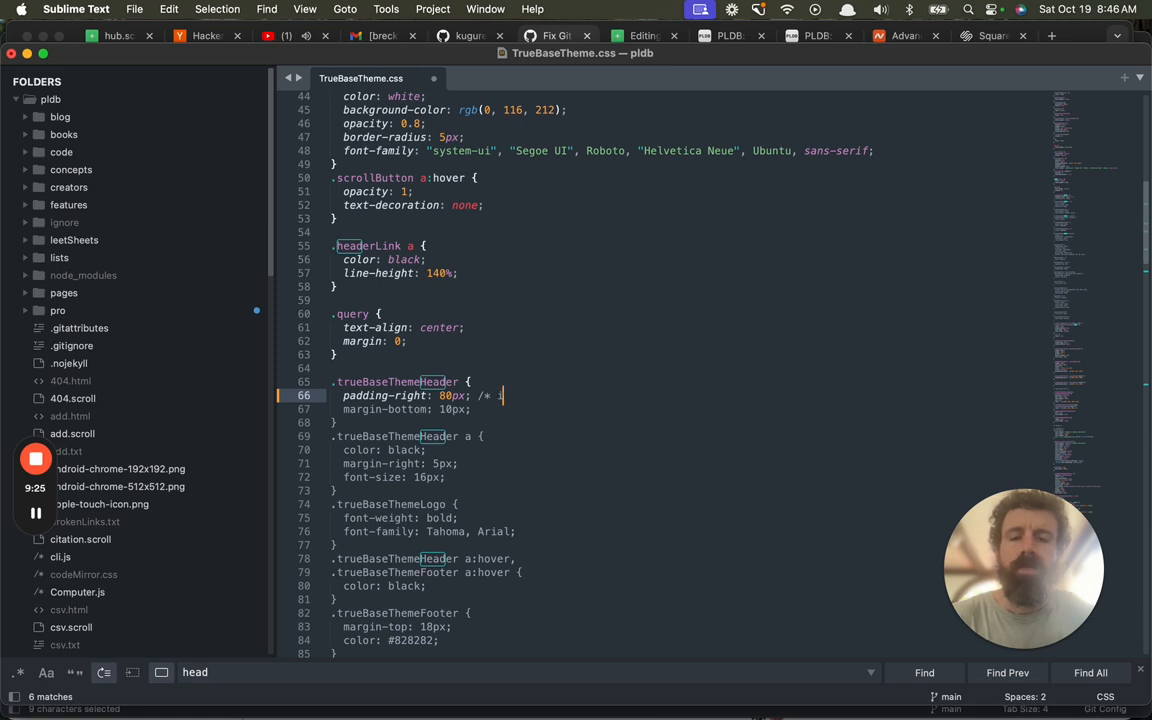
text(if the width)
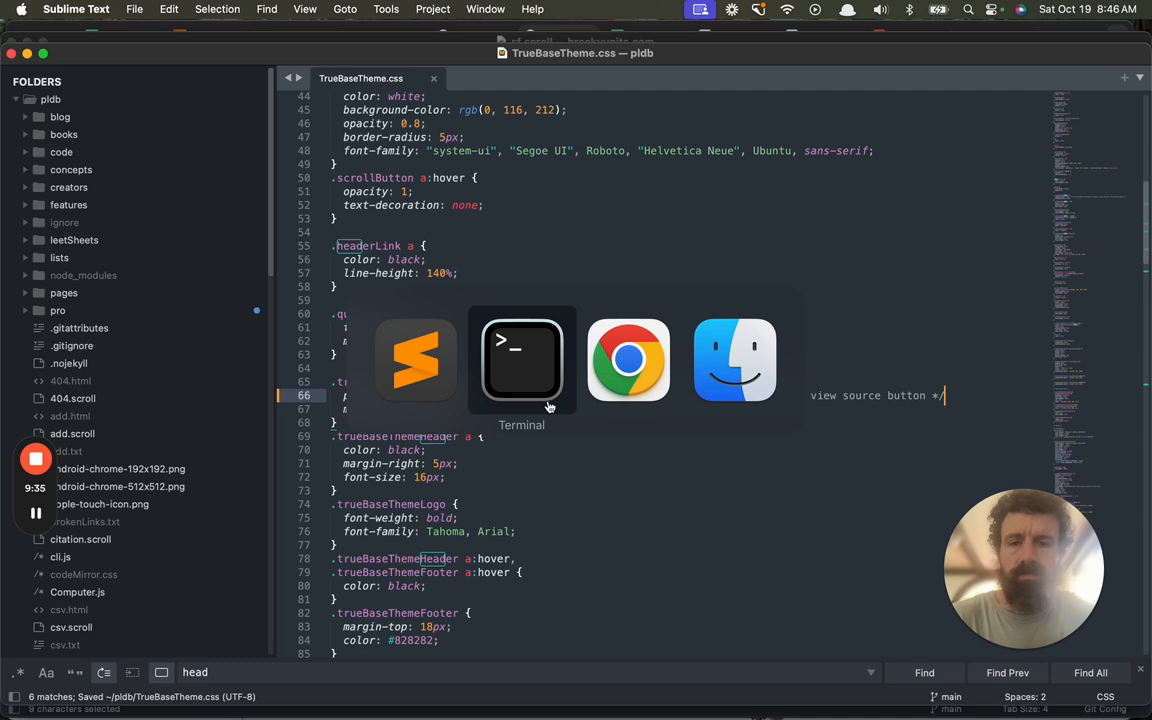
In Terminal, push main to GitHub, pull to rebase onto pldb.io, then push again.
click(521, 360)
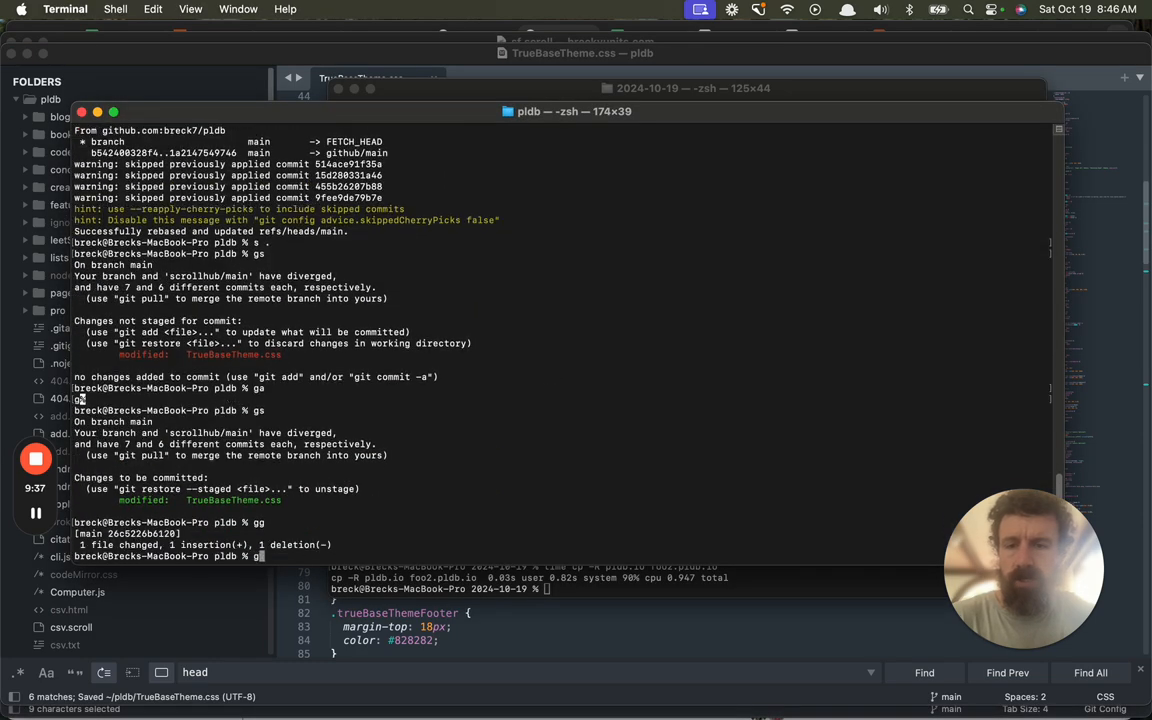
text(git push github main)
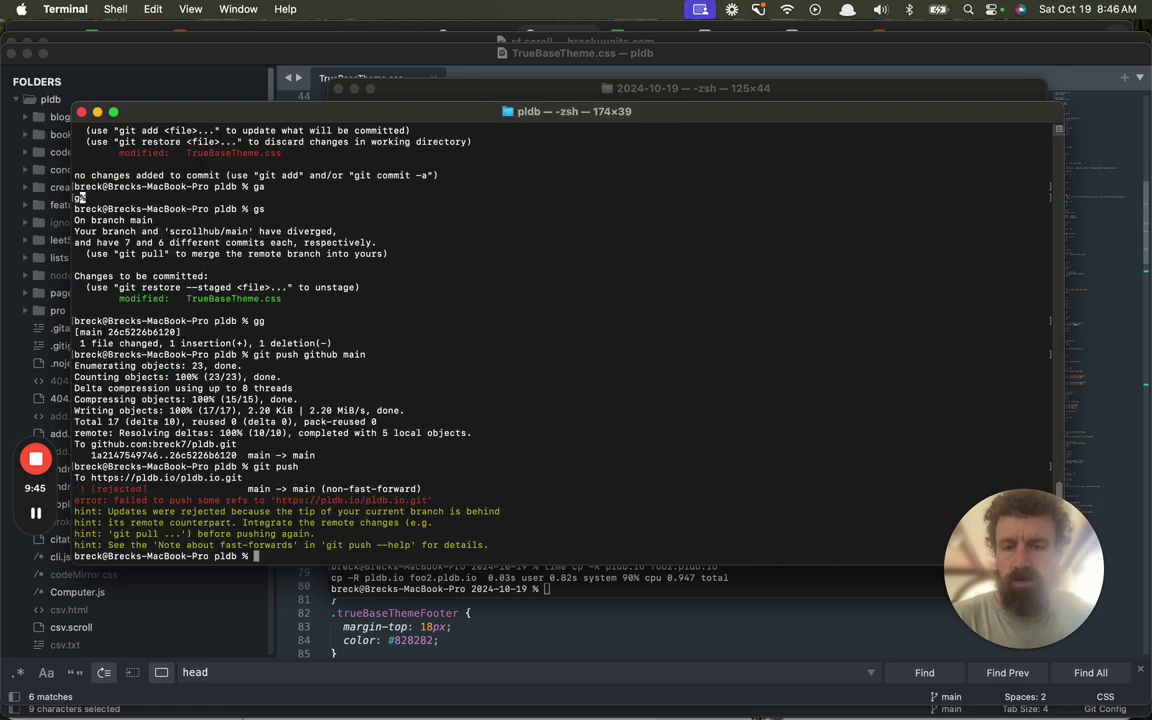
text(git pull)
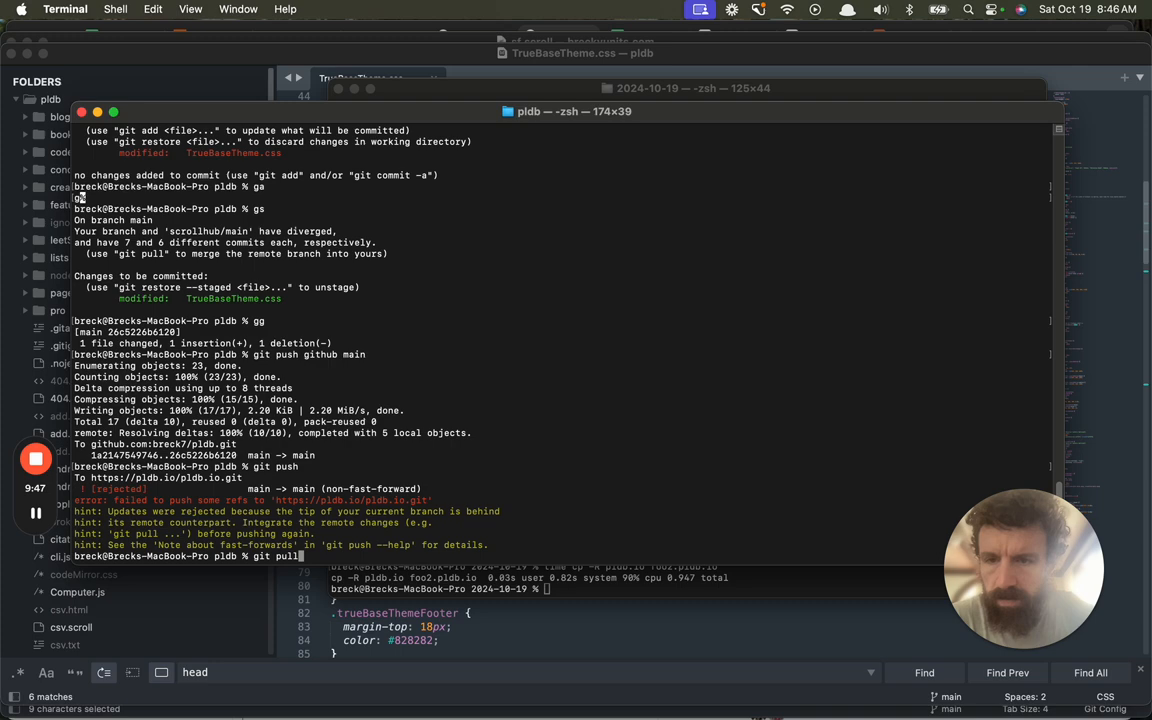
key(Return)
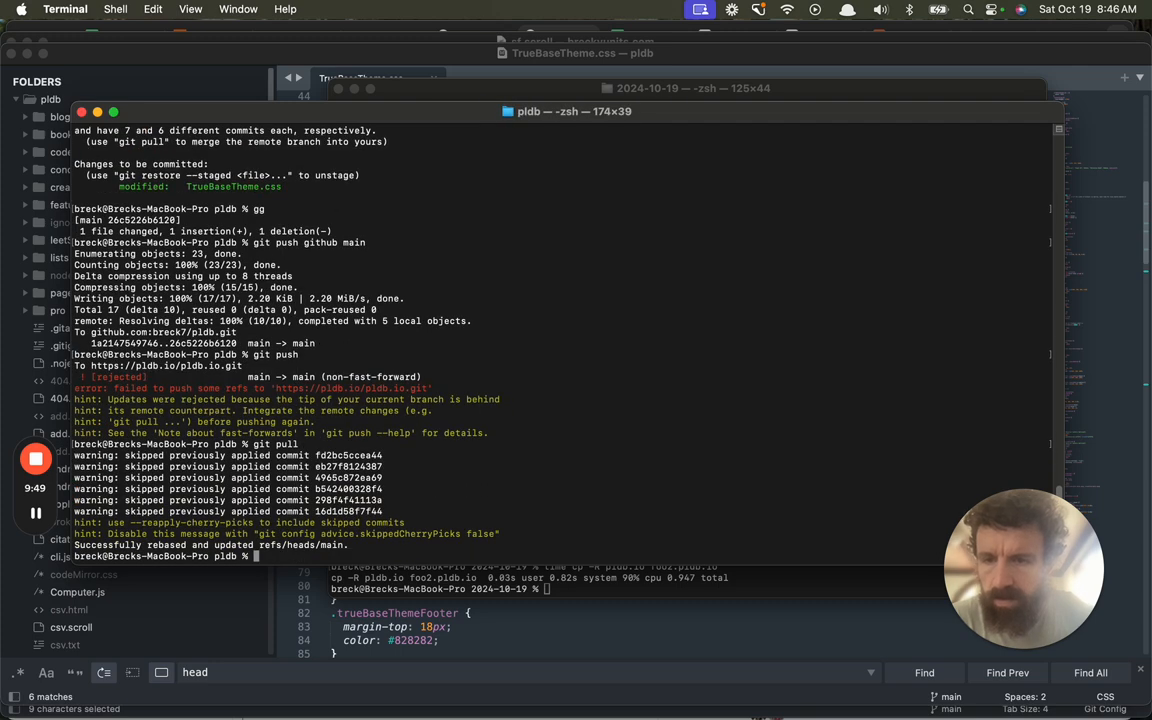
text(git push)
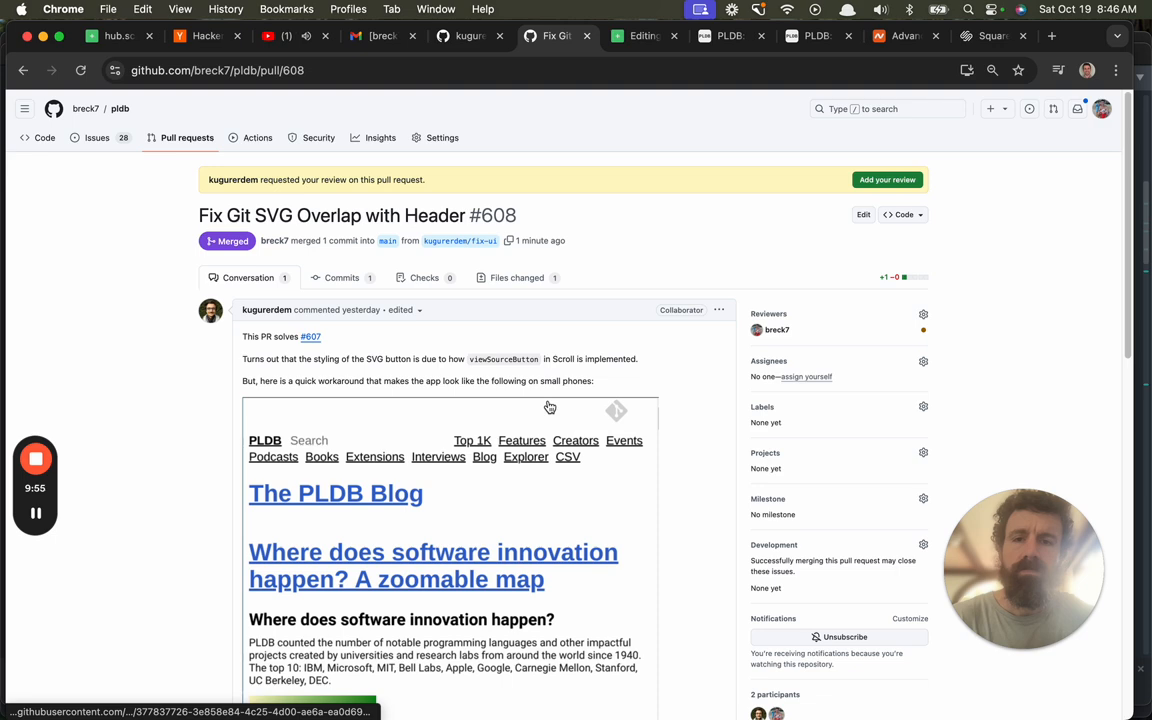
Open a new Chrome tab and enter hub.scroll.pub to check the live site.
click(1046, 37)
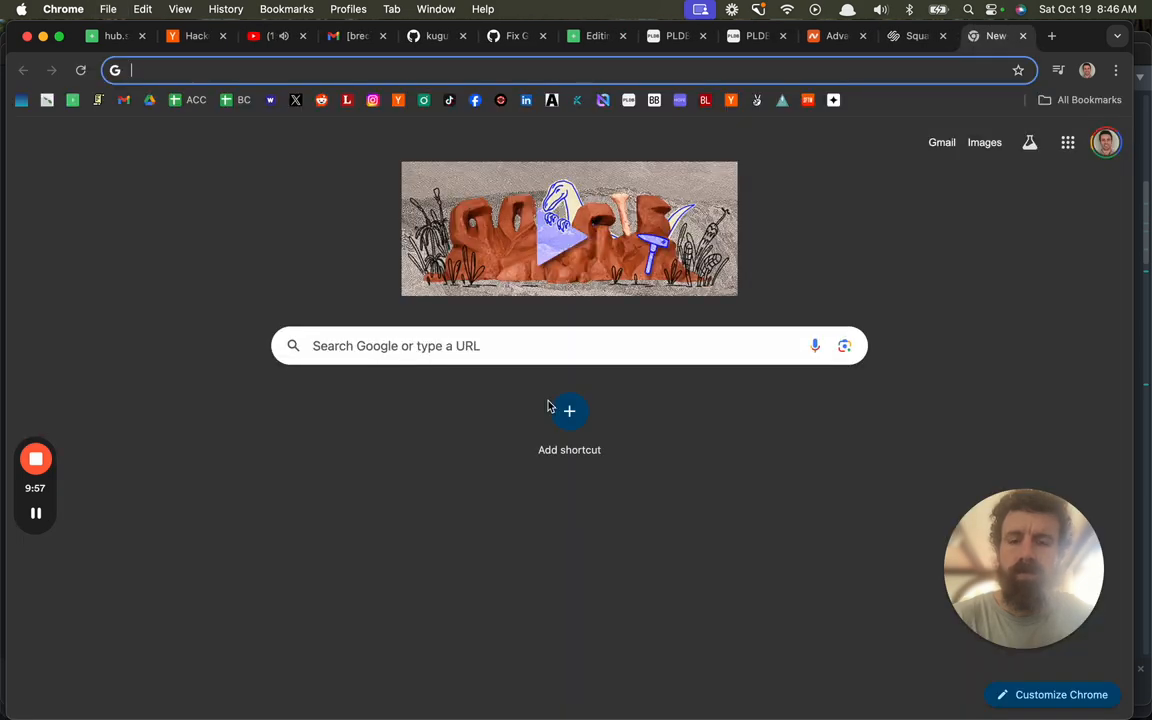
text(hub.scroll.pub)
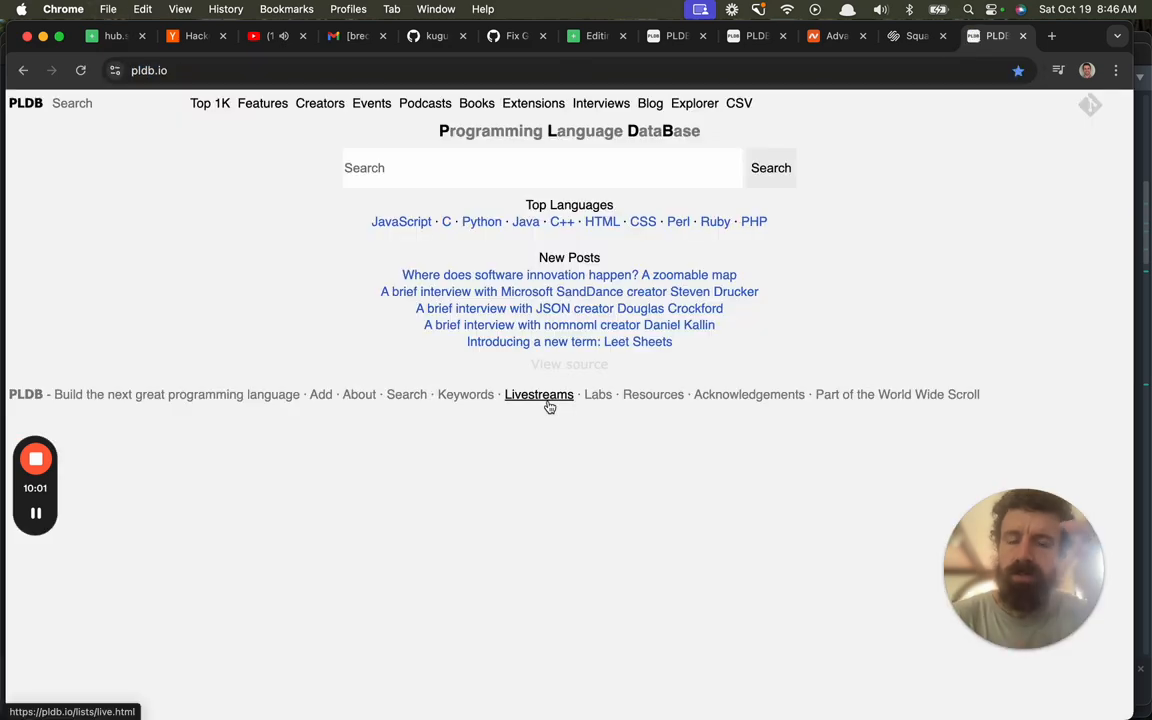
mouse_move(554, 291)
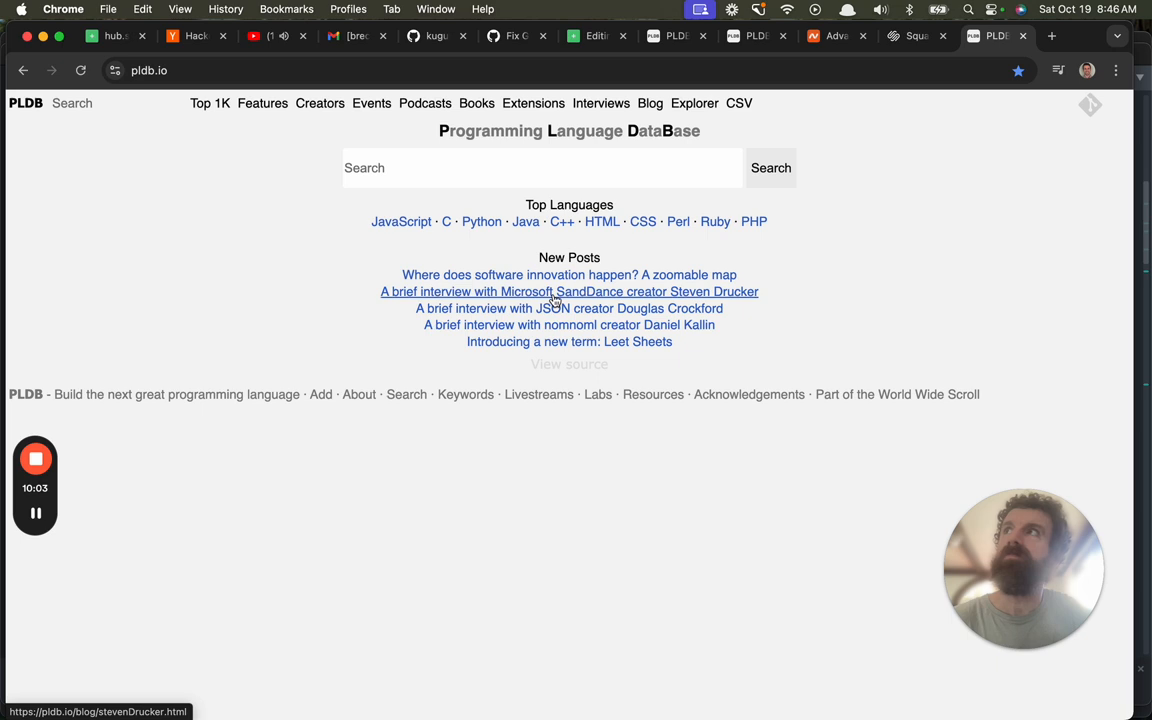
mouse_move(535, 280)
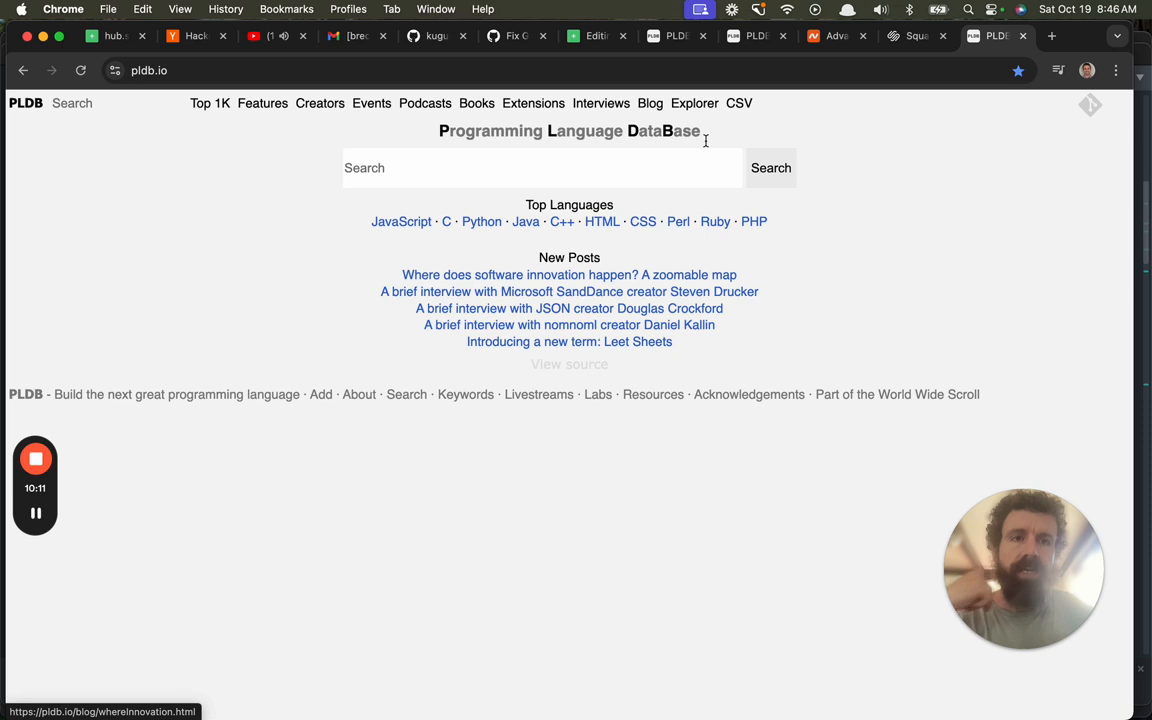
mouse_move(749, 294)
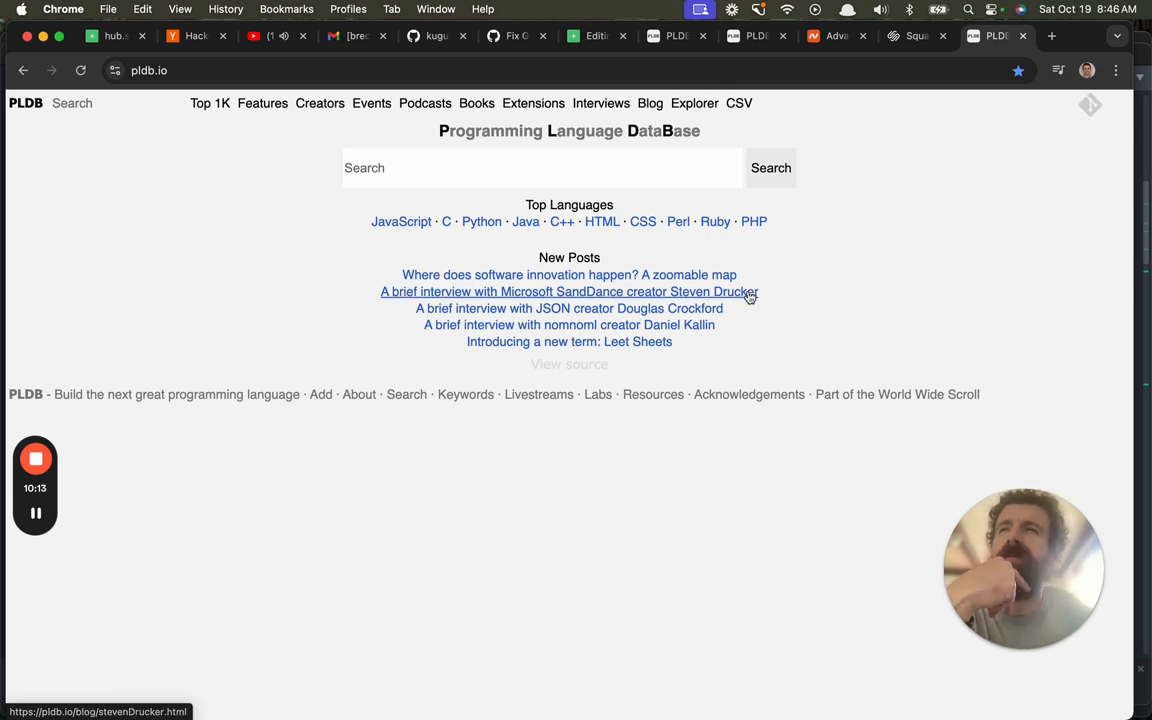